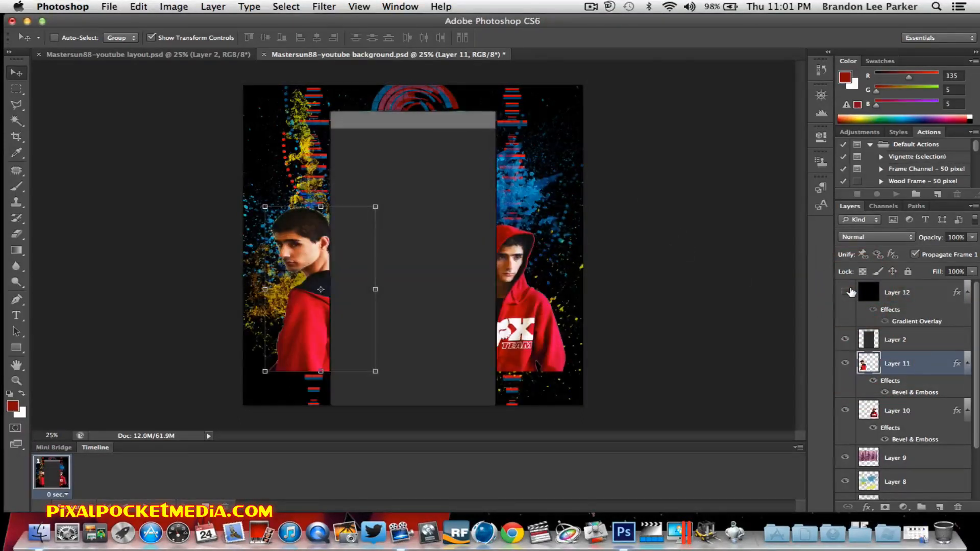
# Toggle the boy photo layer's visibility, then switch to the youtube layout.psd document
pyautogui.click(844, 363)
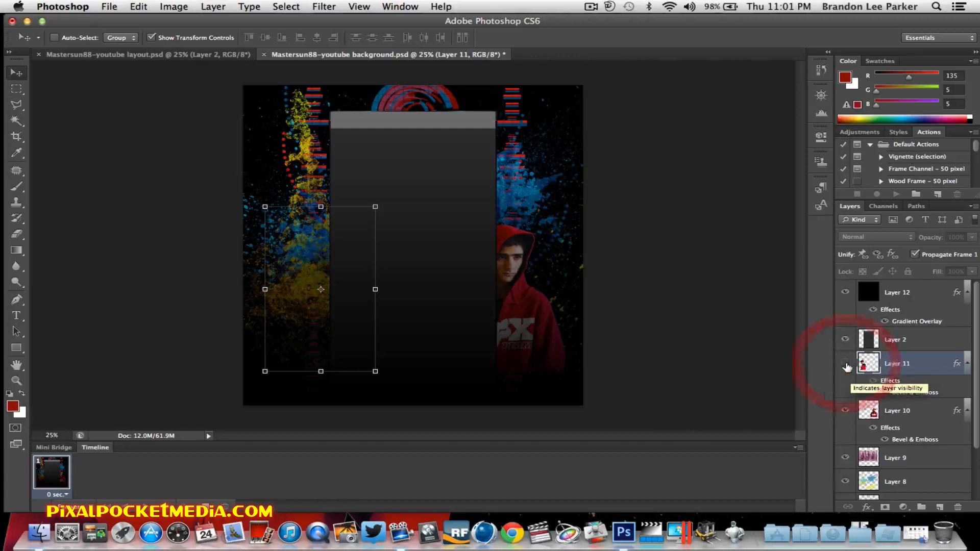
pyautogui.click(845, 363)
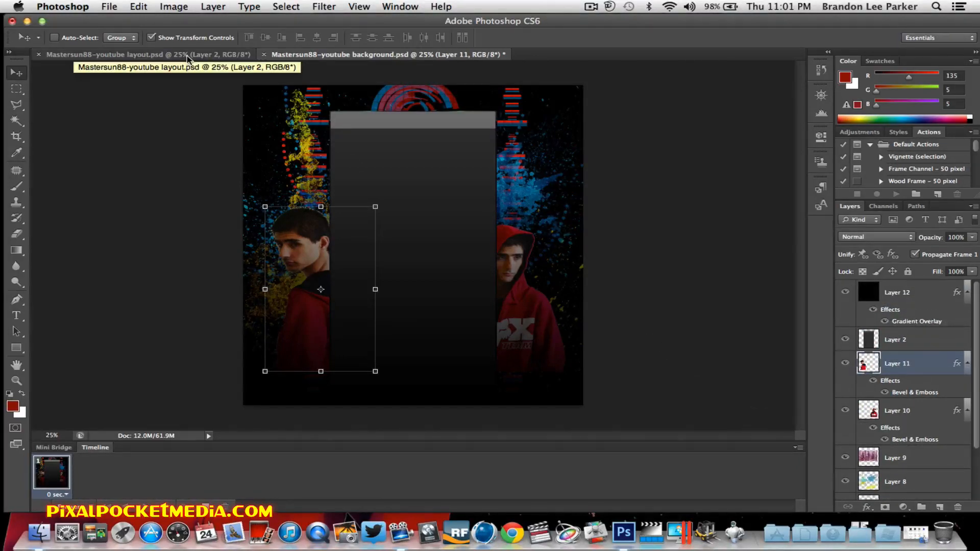
pyautogui.click(143, 53)
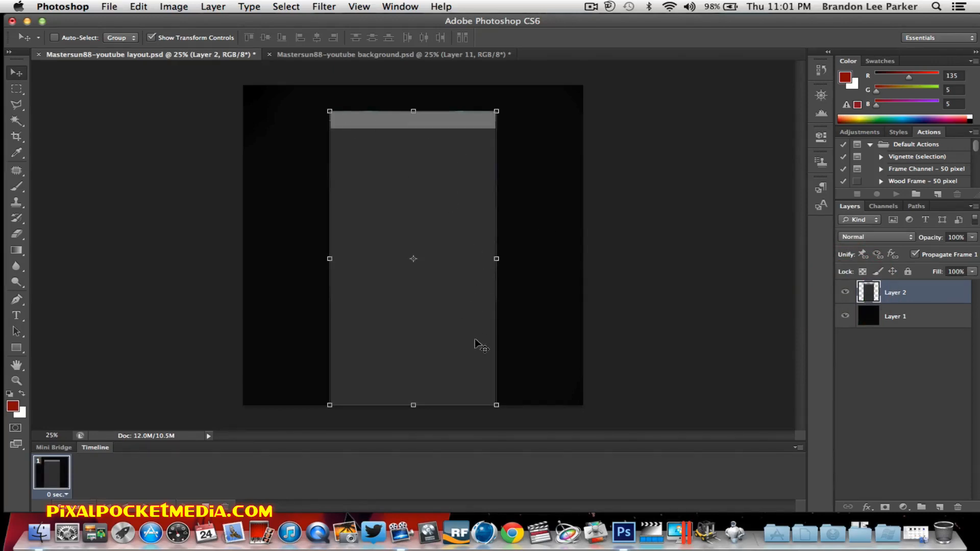
pyautogui.moveTo(588, 320)
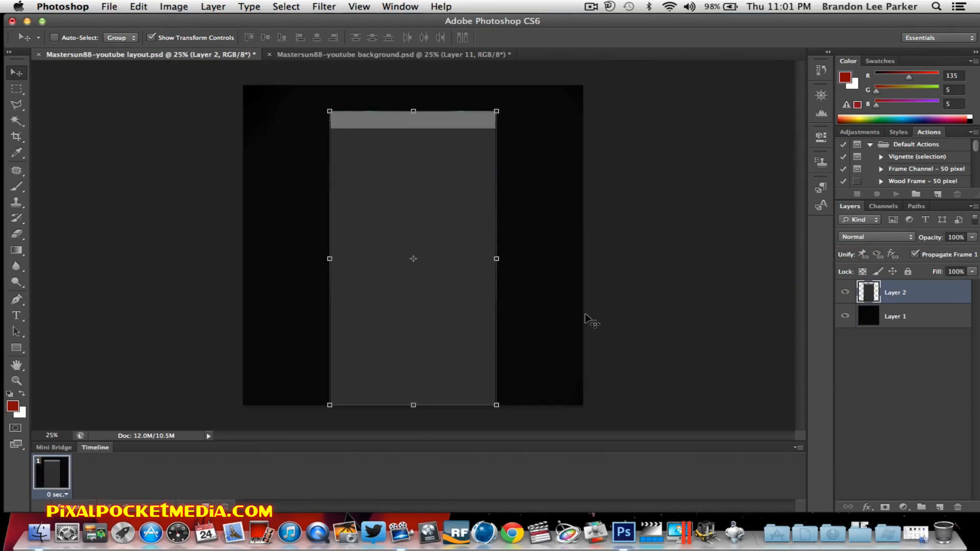
# Create a new Layer 3 and place it between grey-column Layer 2 and black Layer 1
pyautogui.click(107, 6)
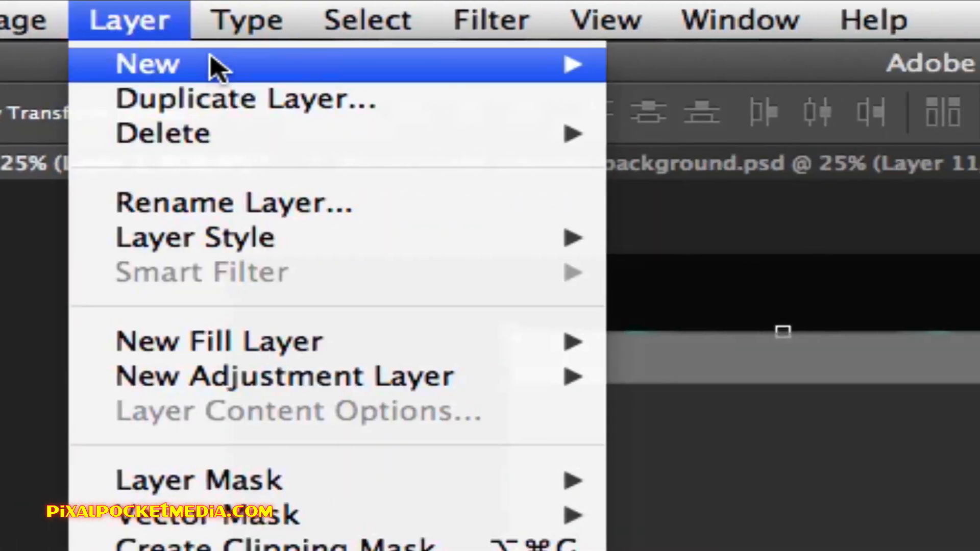
pyautogui.click(148, 64)
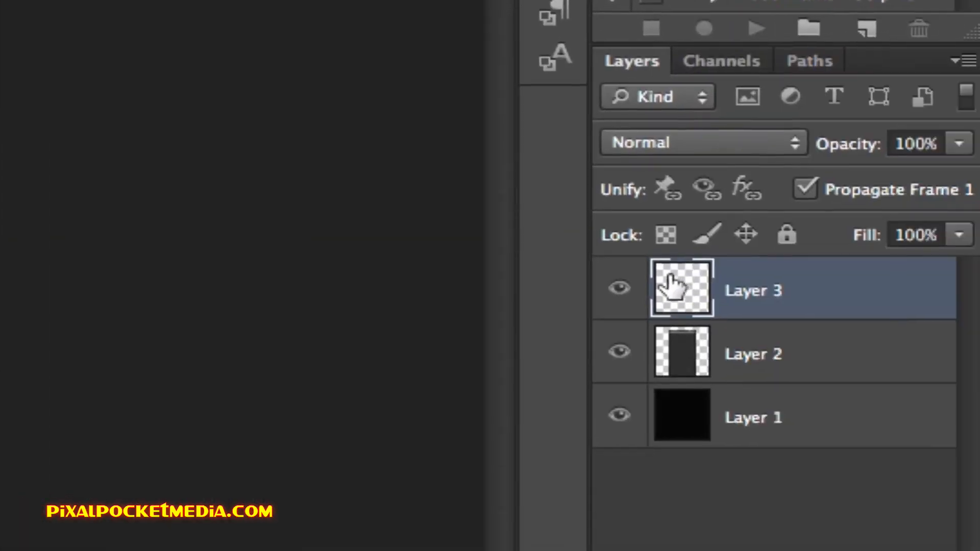
pyautogui.moveTo(681, 289); pyautogui.dragTo(680, 354)
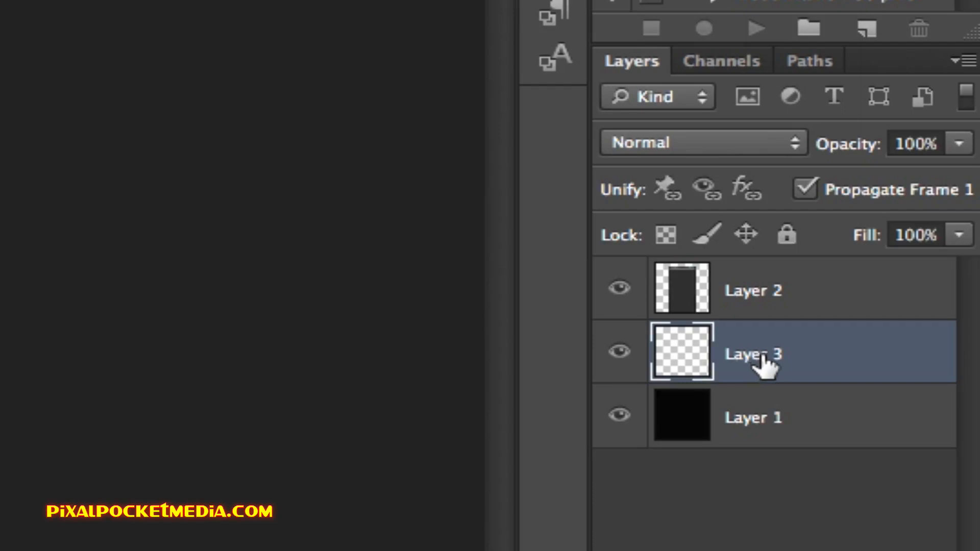
pyautogui.moveTo(709, 364)
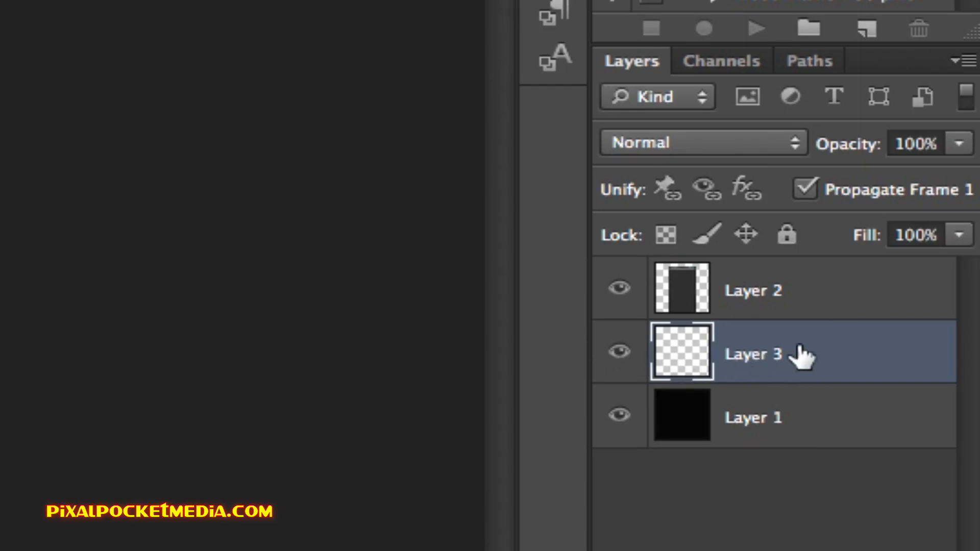
pyautogui.click(682, 418)
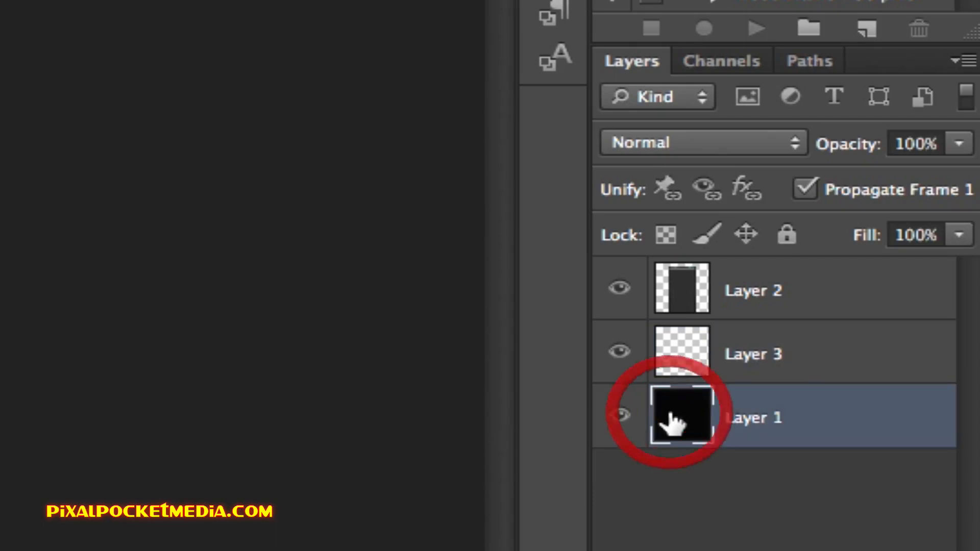
pyautogui.click(681, 354)
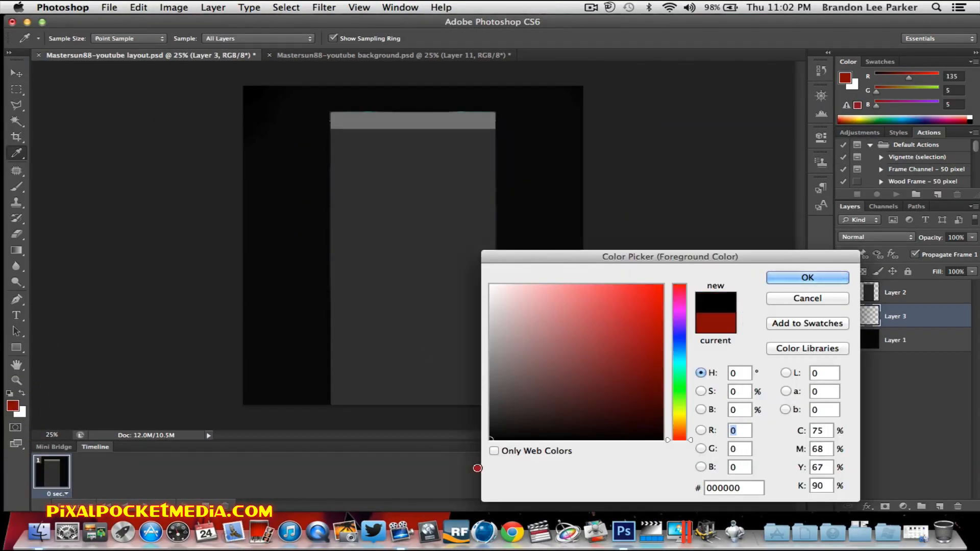
# Brush Layer 3 solid black and hide the grey column to check the fill
pyautogui.click(806, 277)
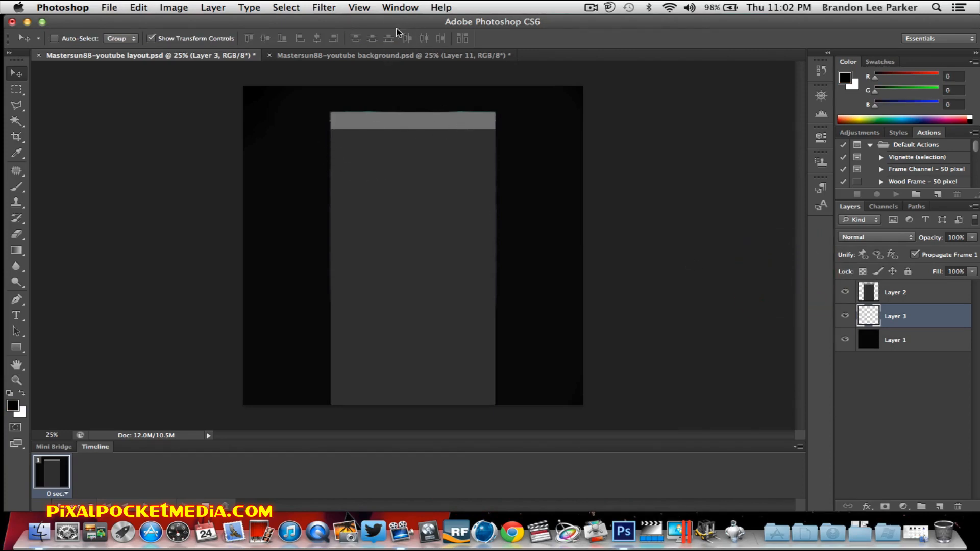
pyautogui.moveTo(43, 141)
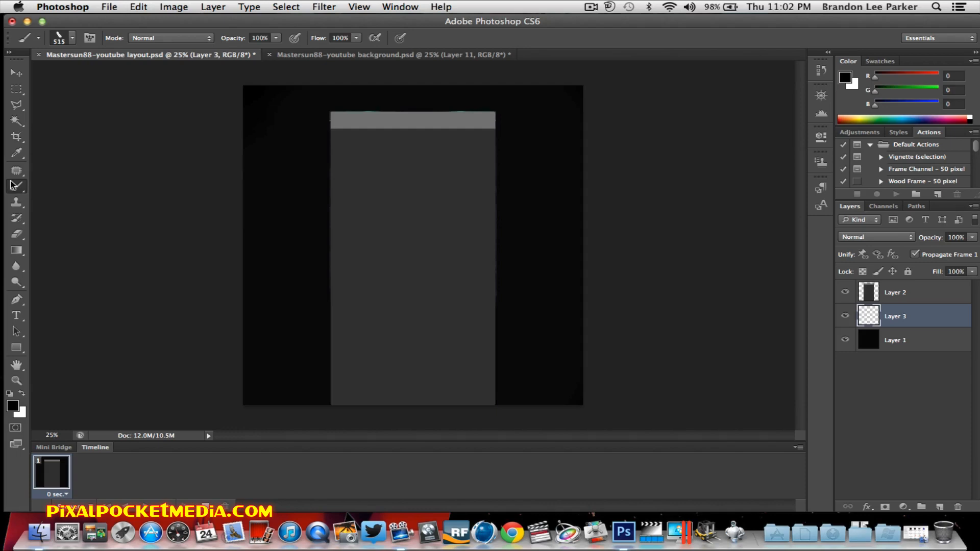
pyautogui.click(70, 37)
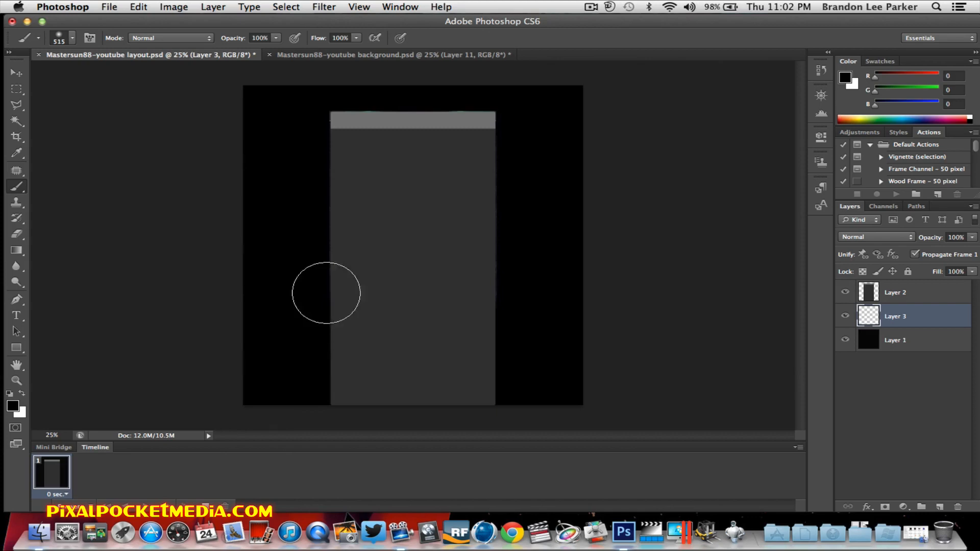
pyautogui.moveTo(225, 361)
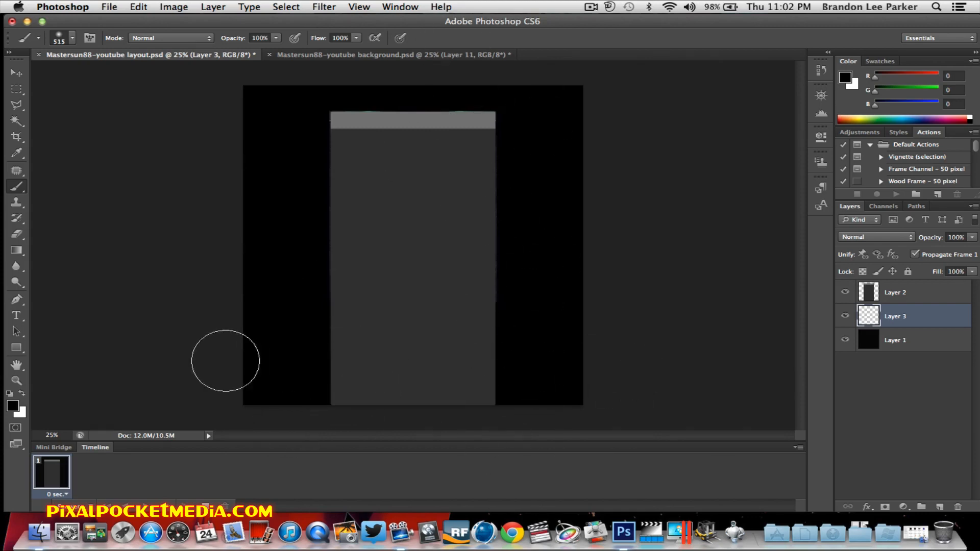
pyautogui.moveTo(611, 354)
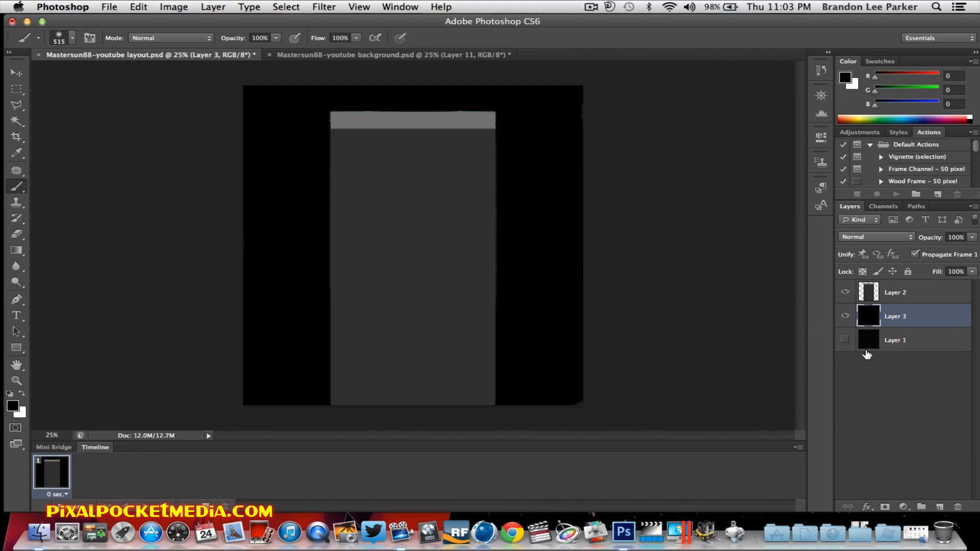
pyautogui.click(845, 292)
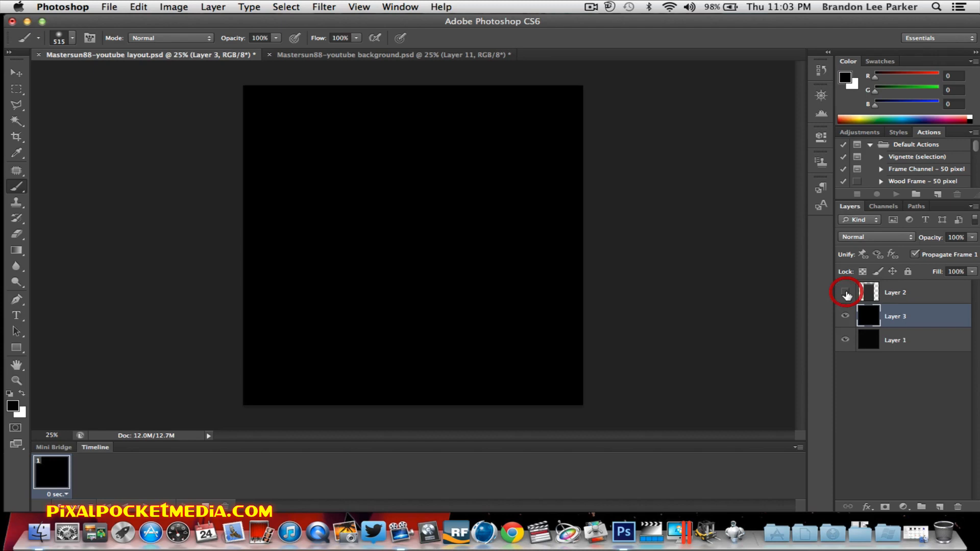
# Render a Clouds texture onto Layer 3 and choose a blue foreground colour
pyautogui.click(845, 292)
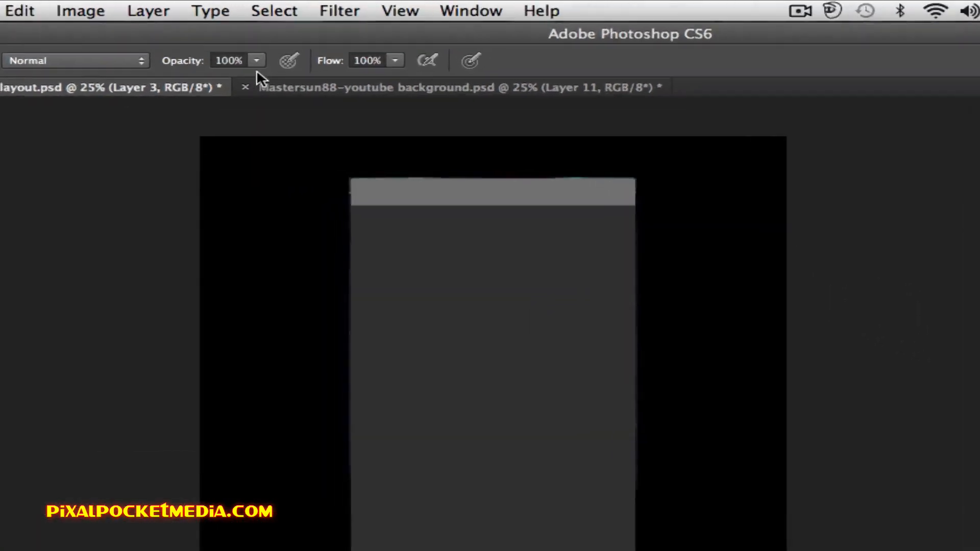
pyautogui.click(339, 11)
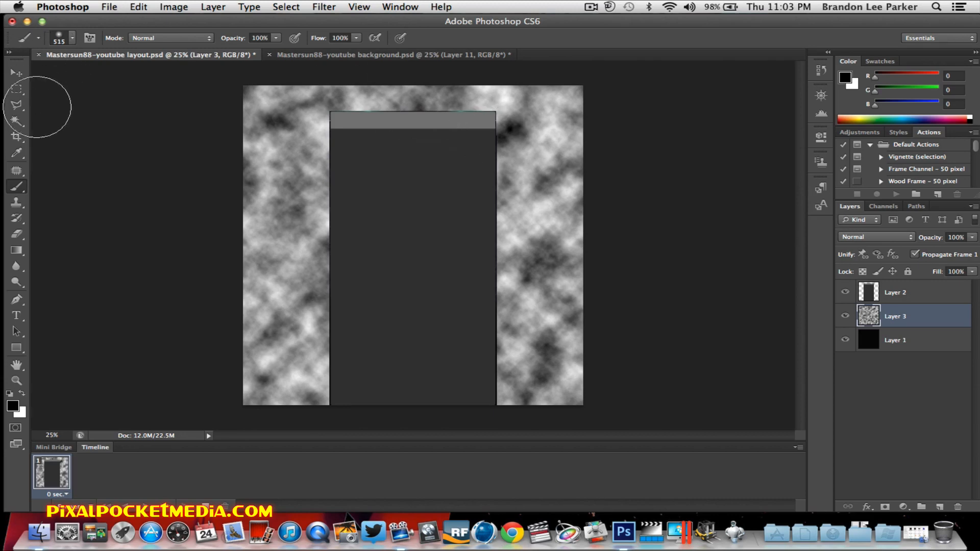
pyautogui.click(10, 407)
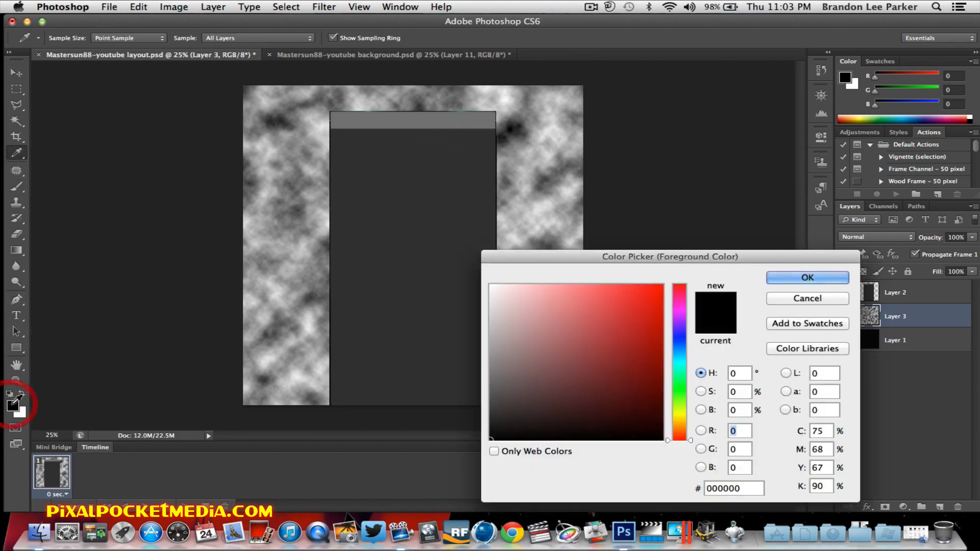
pyautogui.moveTo(682, 394)
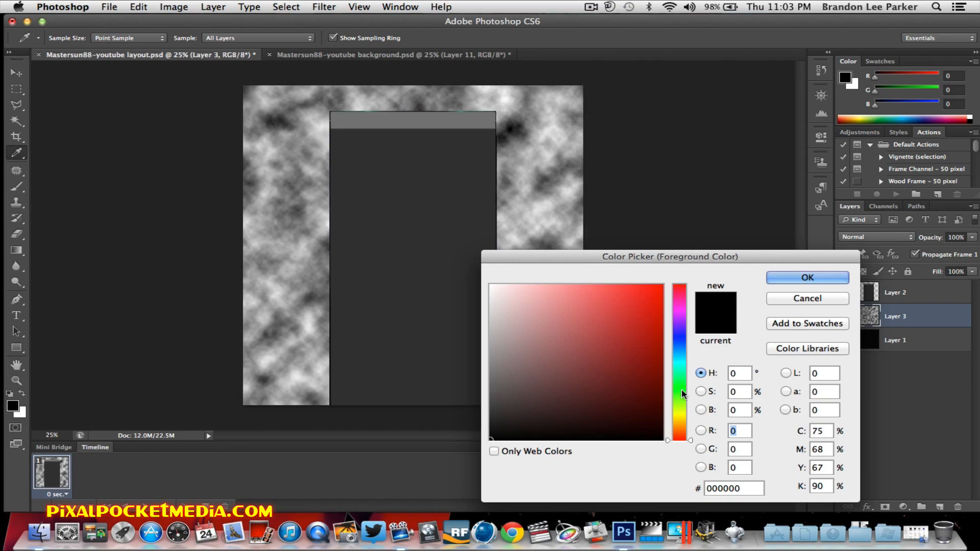
pyautogui.click(676, 284)
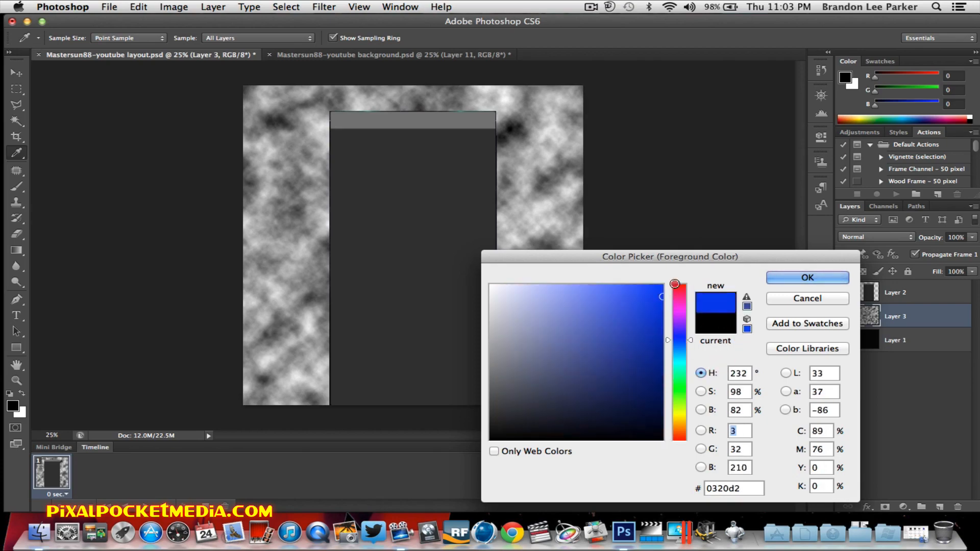
pyautogui.click(807, 278)
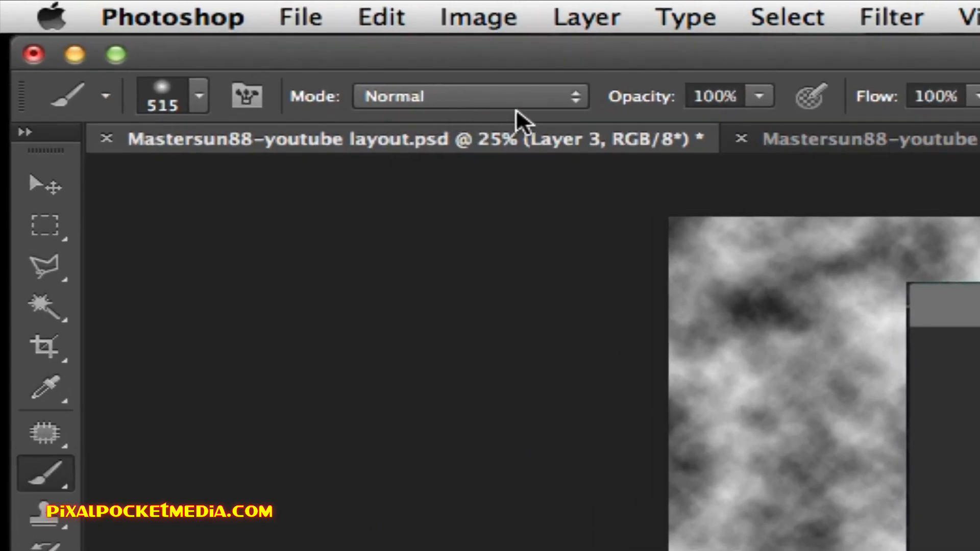
# Paint a brighter blue over the clouds with the brush in Multiply mode
pyautogui.click(471, 96)
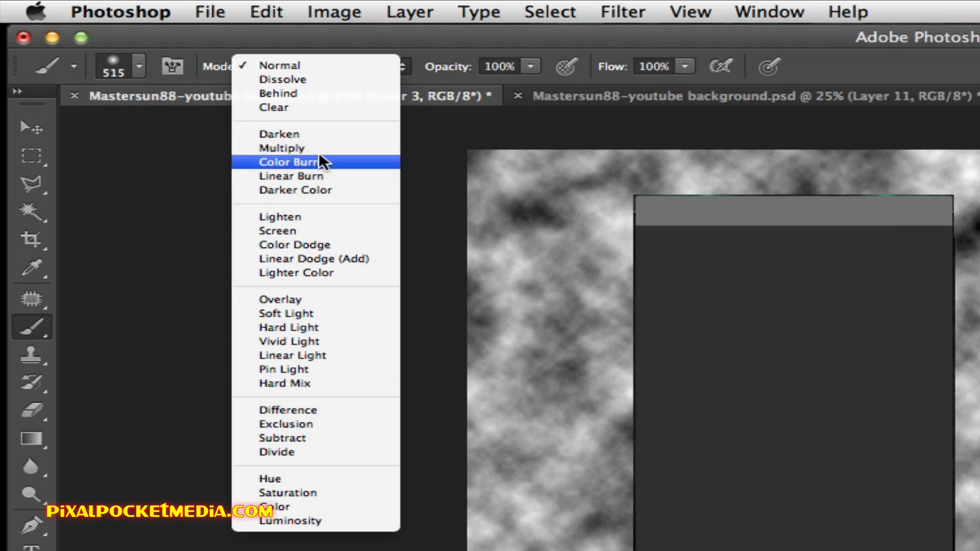
pyautogui.click(282, 148)
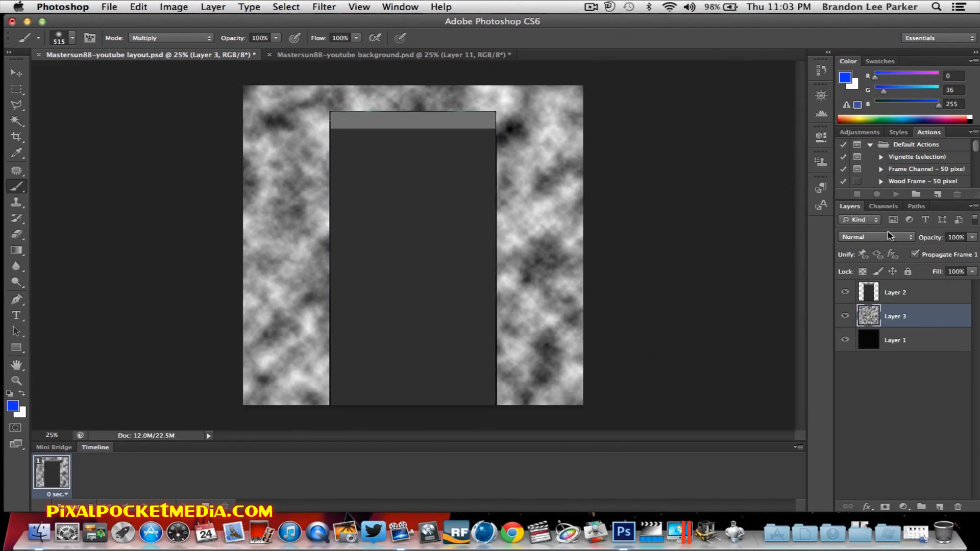
pyautogui.moveTo(298, 233)
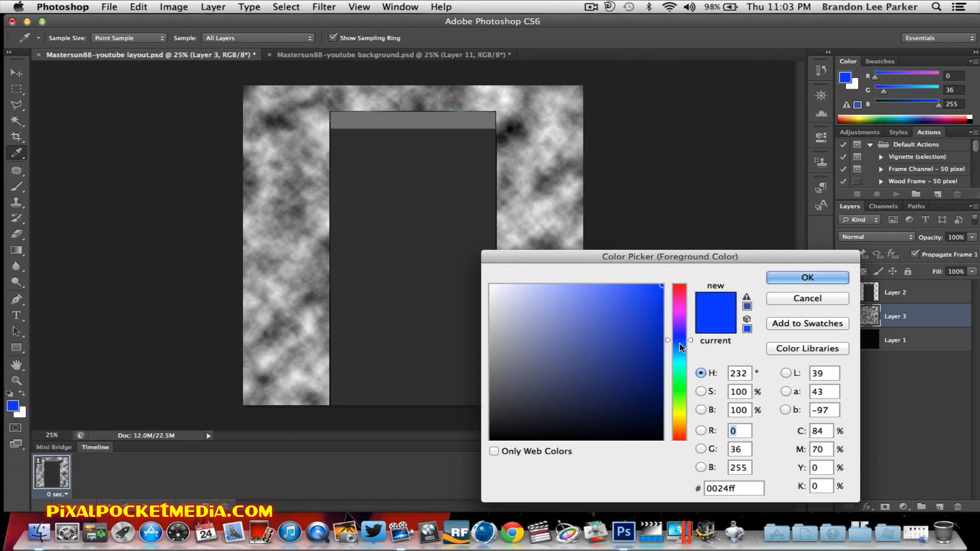
pyautogui.click(807, 278)
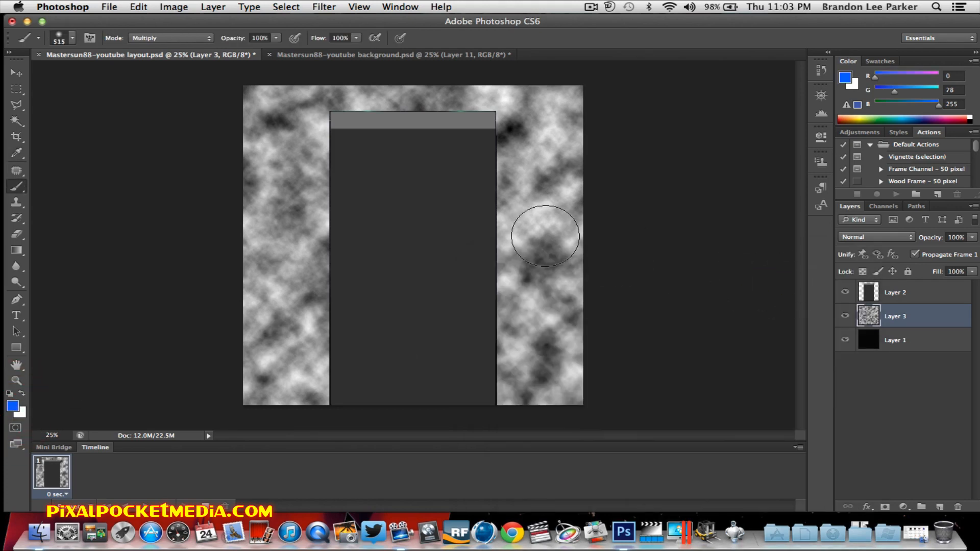
pyautogui.moveTo(305, 150)
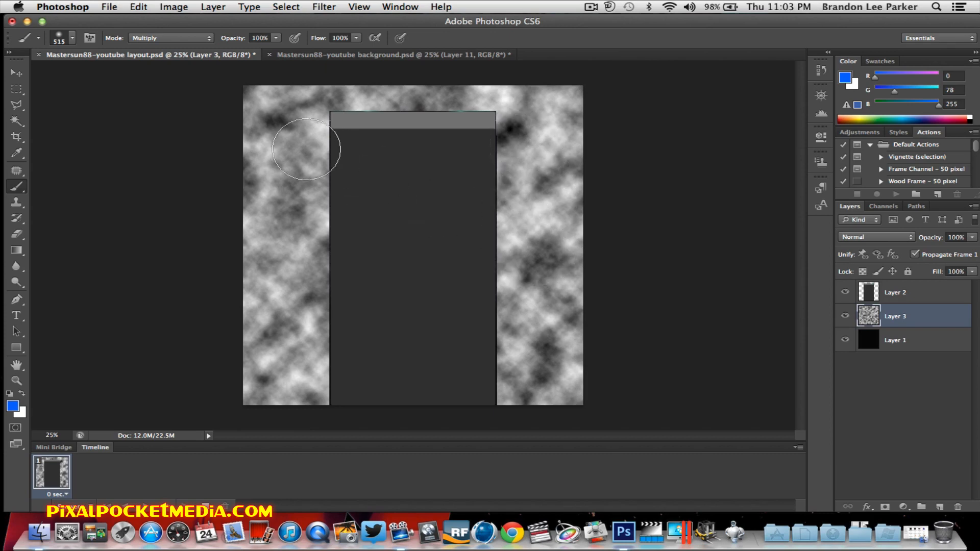
pyautogui.moveTo(305, 149); pyautogui.dragTo(278, 288)
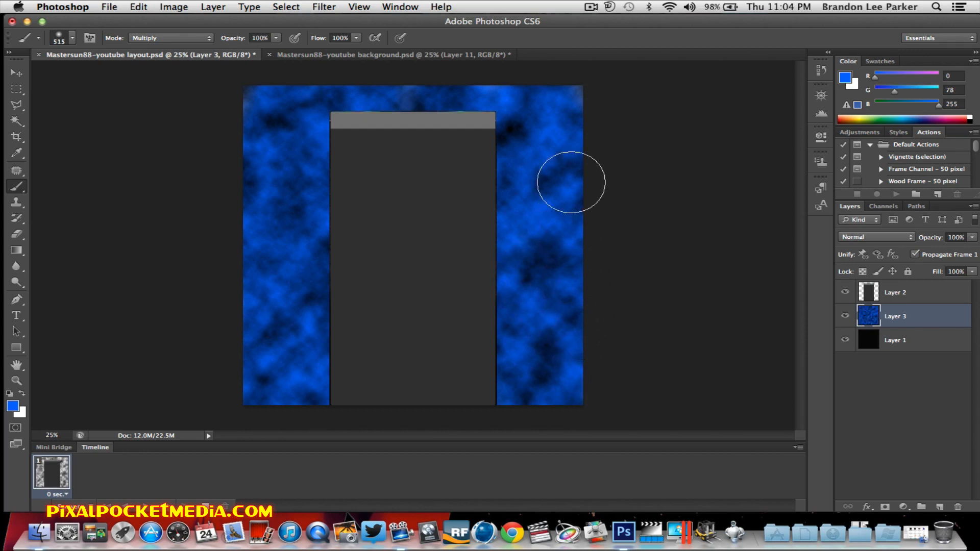
# Step backward to compare the untinted grey, then step forward to restore the blue tint
pyautogui.click(137, 7)
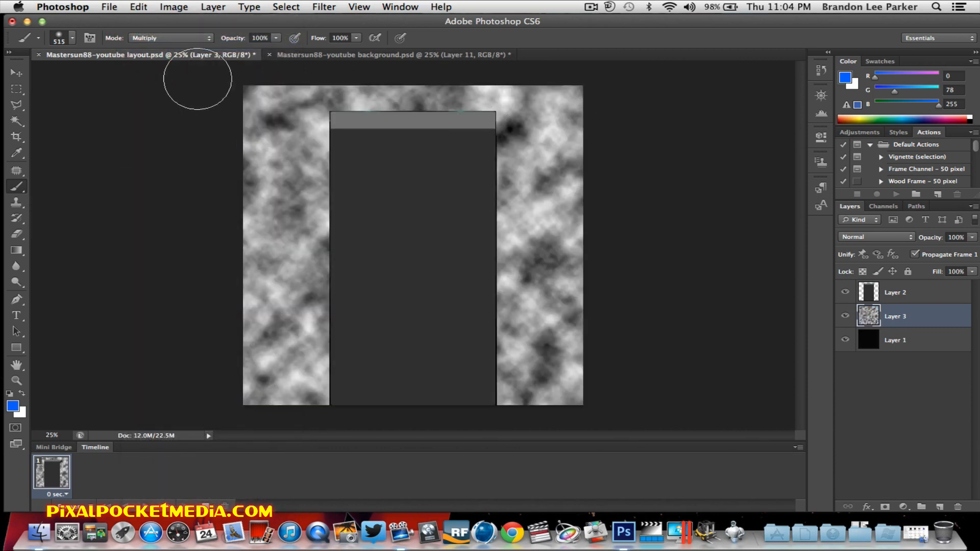
pyautogui.click(138, 6)
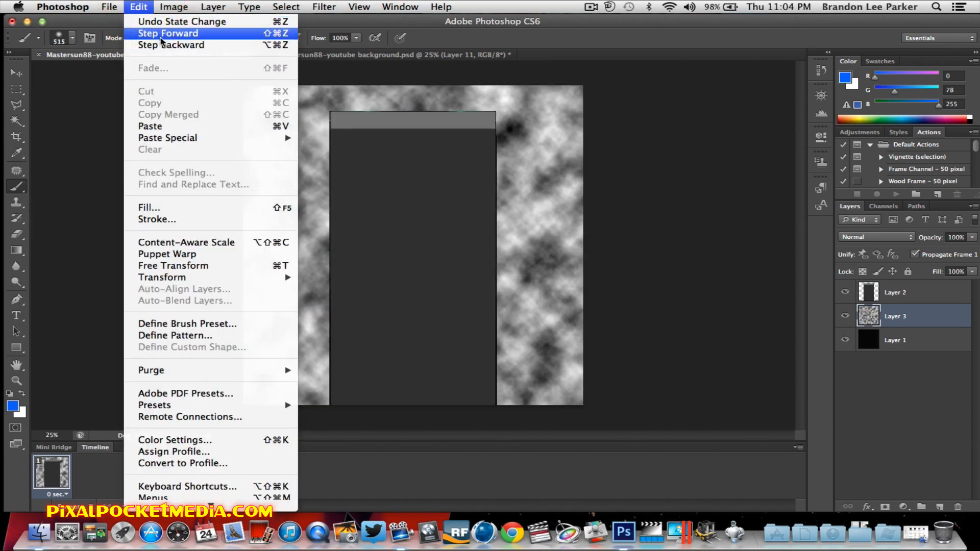
pyautogui.click(60, 38)
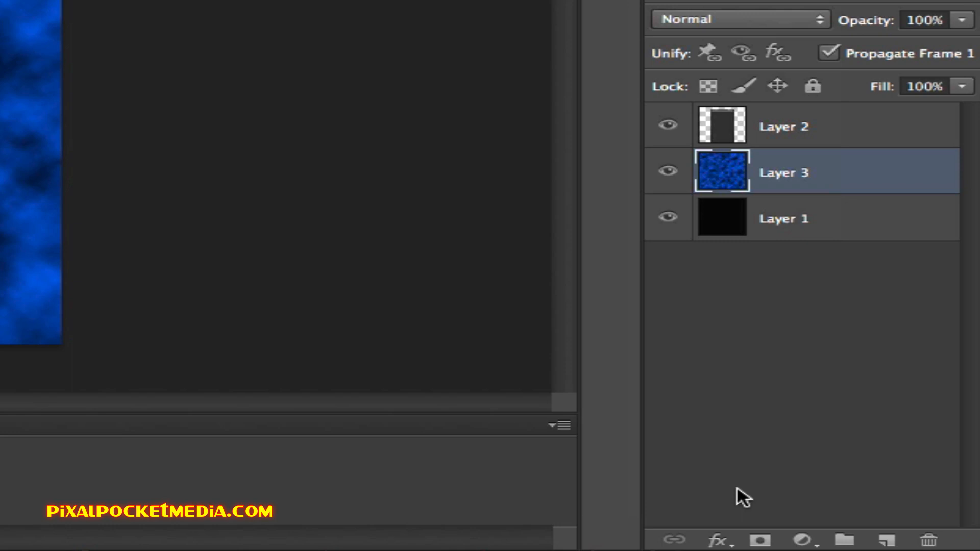
# Add a Gradient Overlay effect to Layer 3 with its blend mode set to Multiply
pyautogui.click(721, 539)
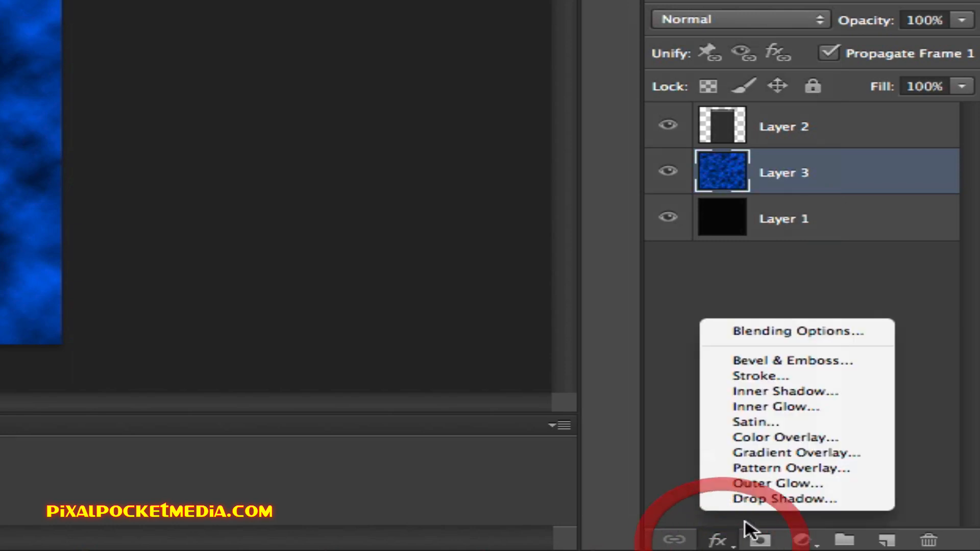
pyautogui.moveTo(807, 454)
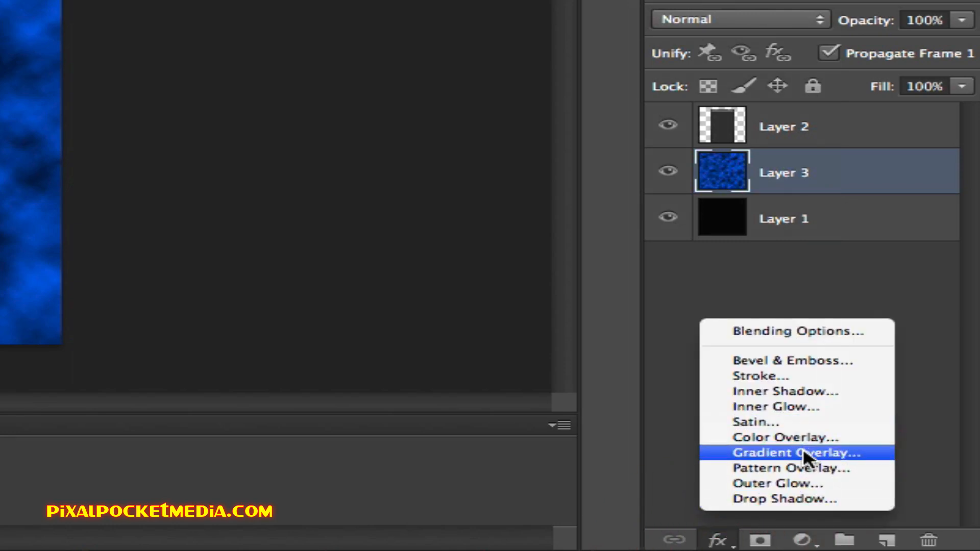
pyautogui.click(794, 453)
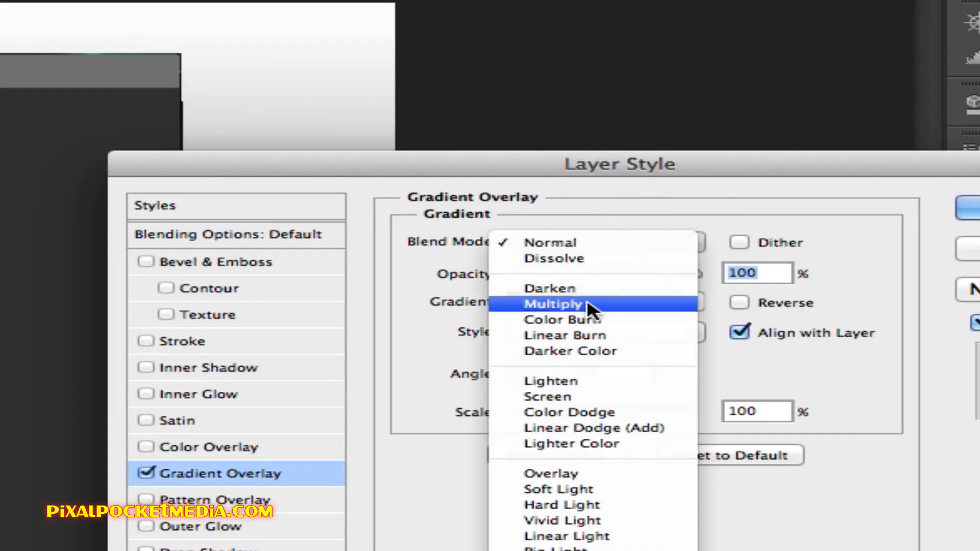
pyautogui.click(551, 304)
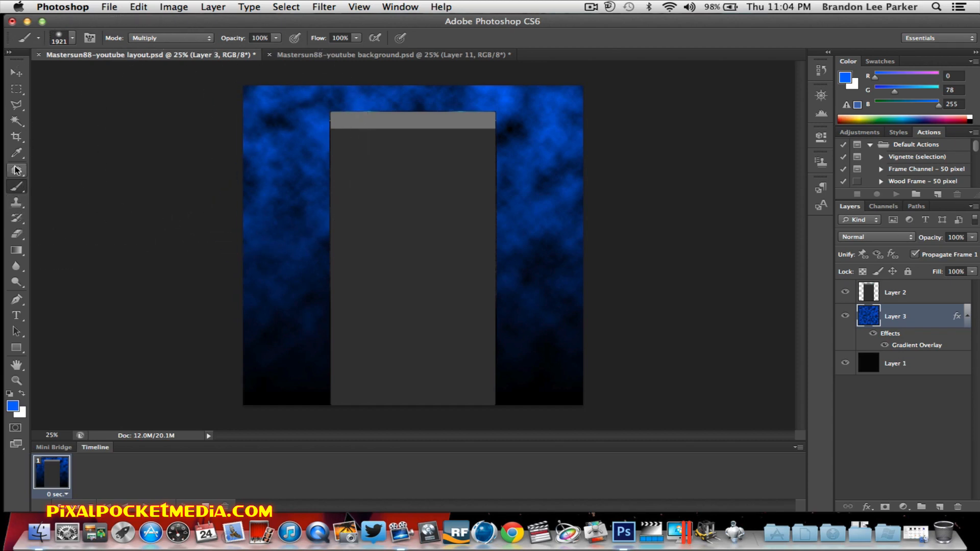
# Select the shattered-shard brush preset at a very large size and bring up the foreground colour
pyautogui.click(56, 25)
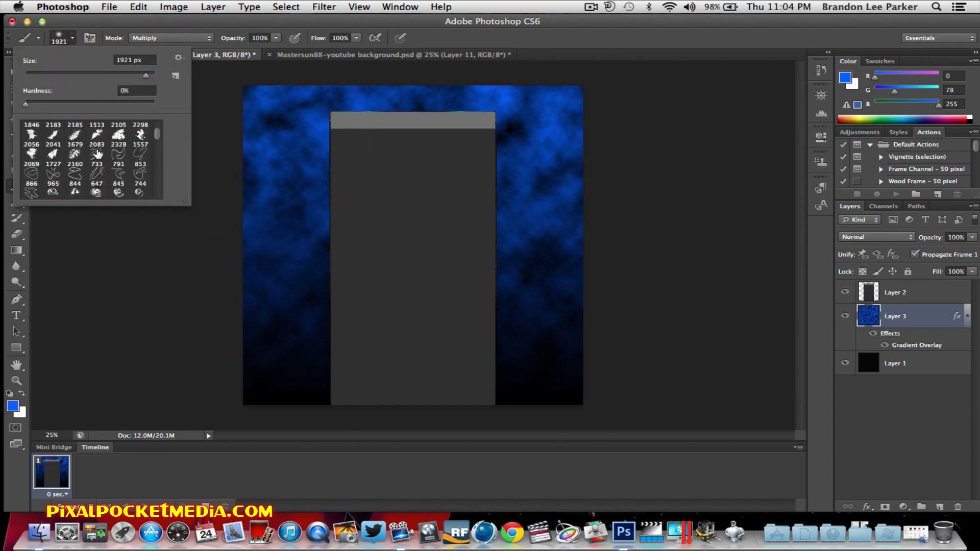
pyautogui.scroll(-3)
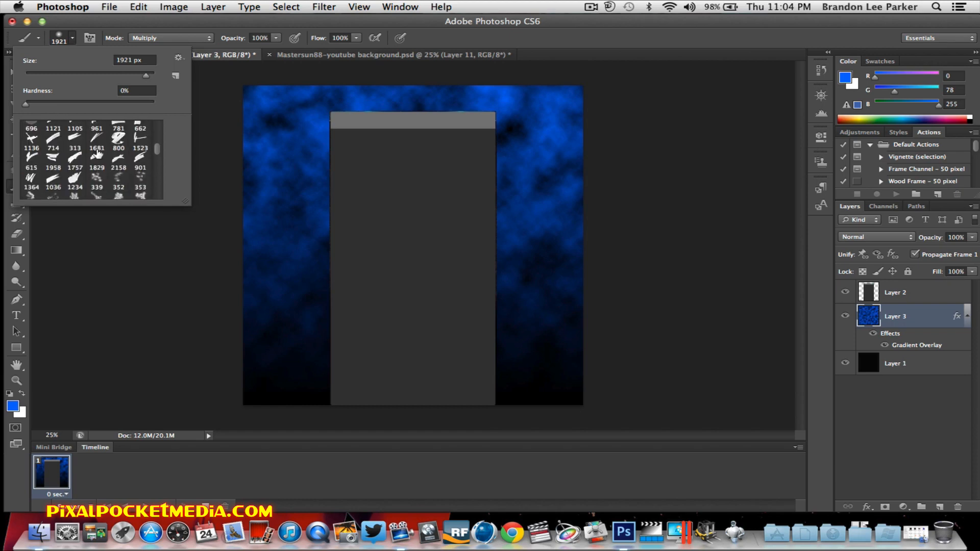
pyautogui.scroll(-3)
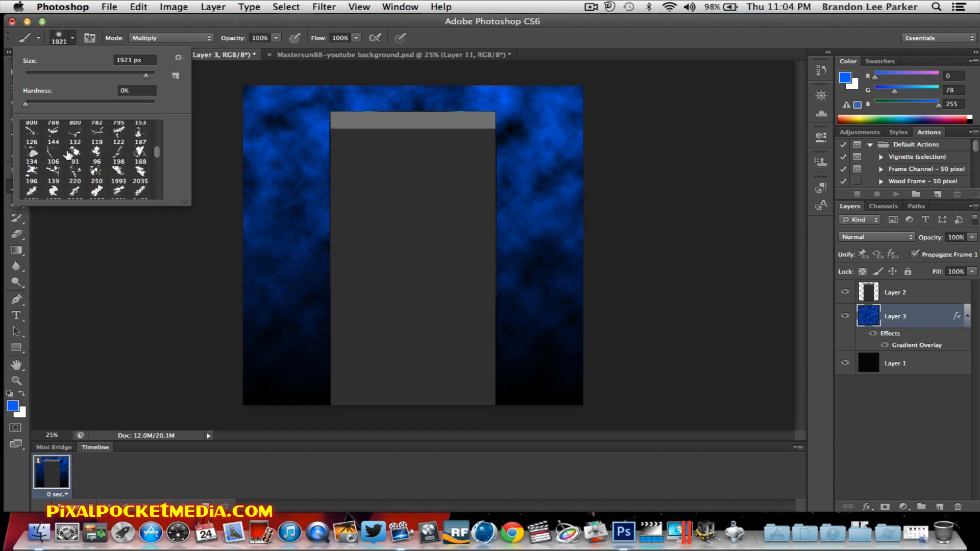
pyautogui.click(68, 165)
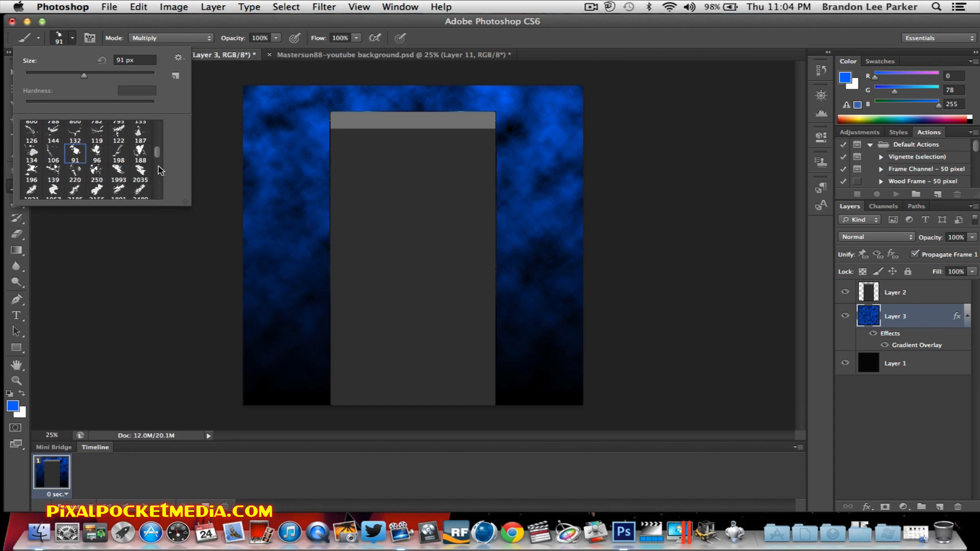
pyautogui.scroll(-3)
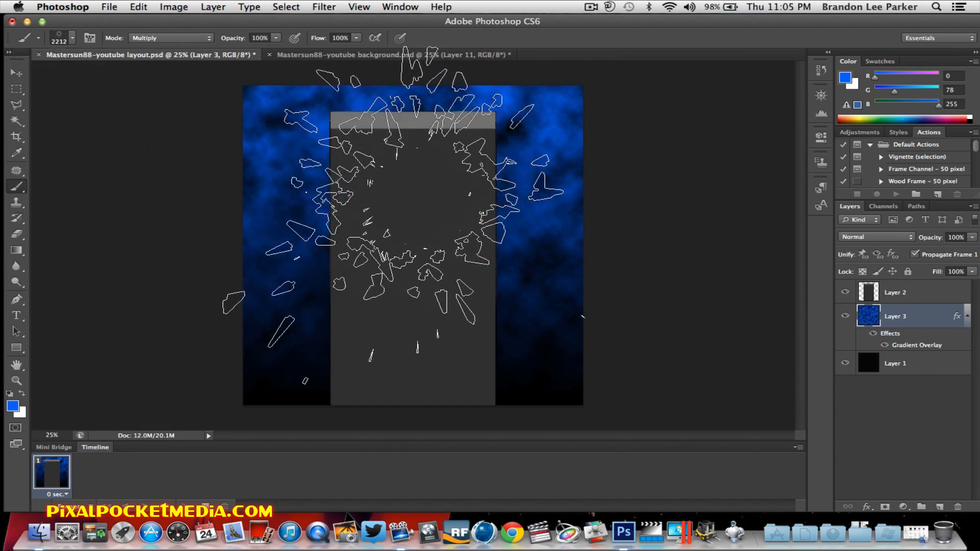
pyautogui.click(135, 7)
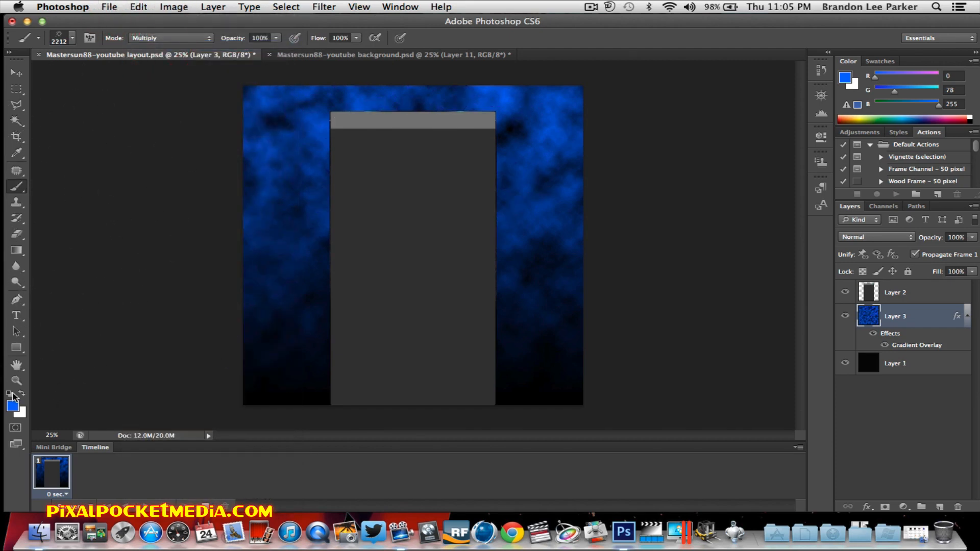
pyautogui.click(169, 37)
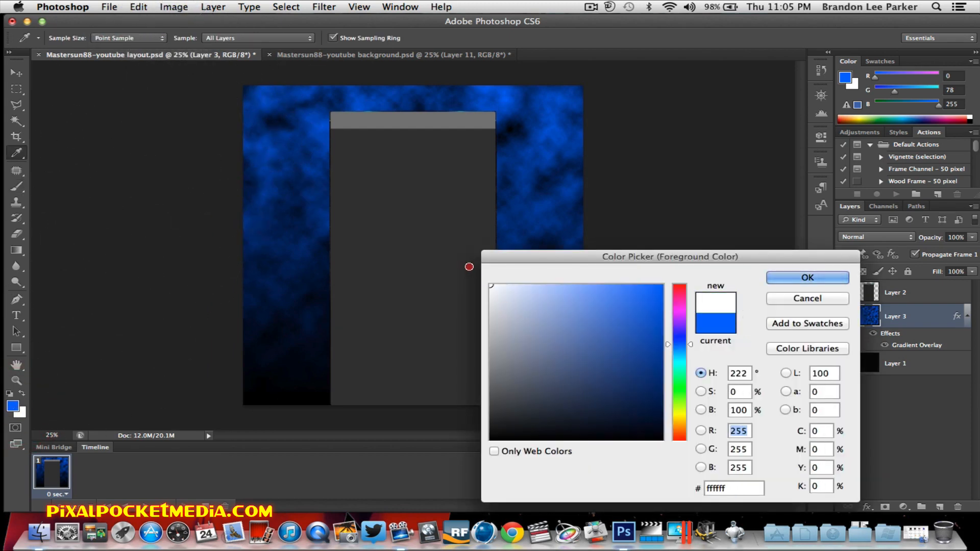
# Stamp white shards over the clouds, undoing one stamp and re-stamping on each side
pyautogui.click(807, 277)
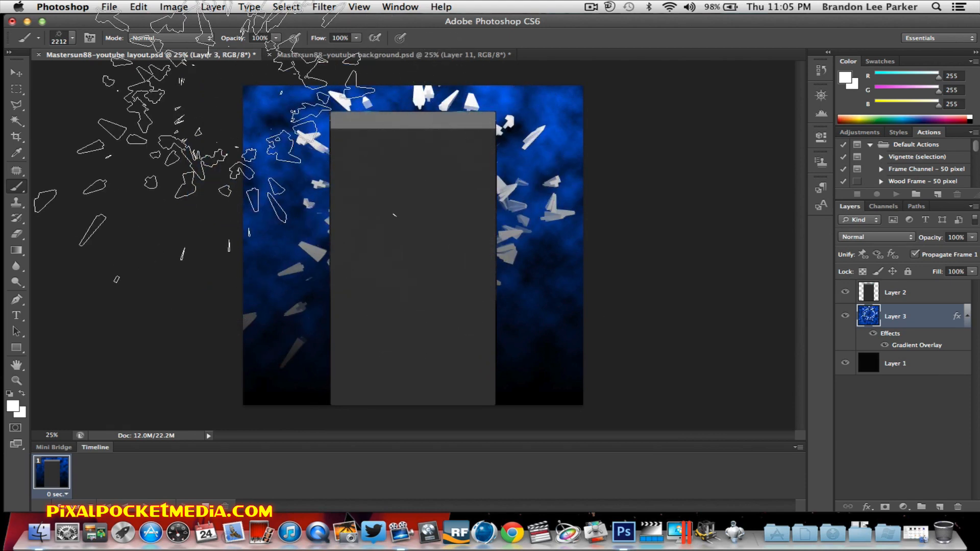
pyautogui.click(137, 6)
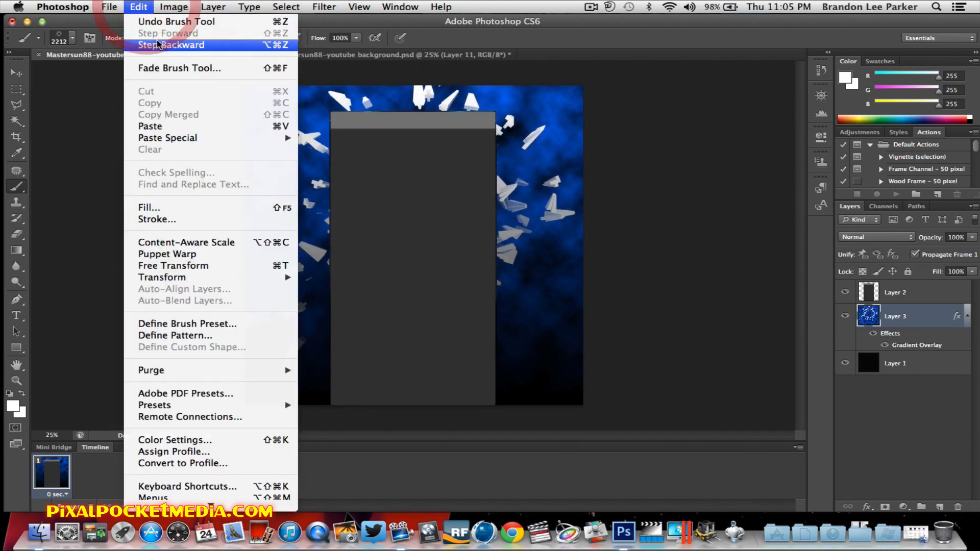
pyautogui.click(171, 44)
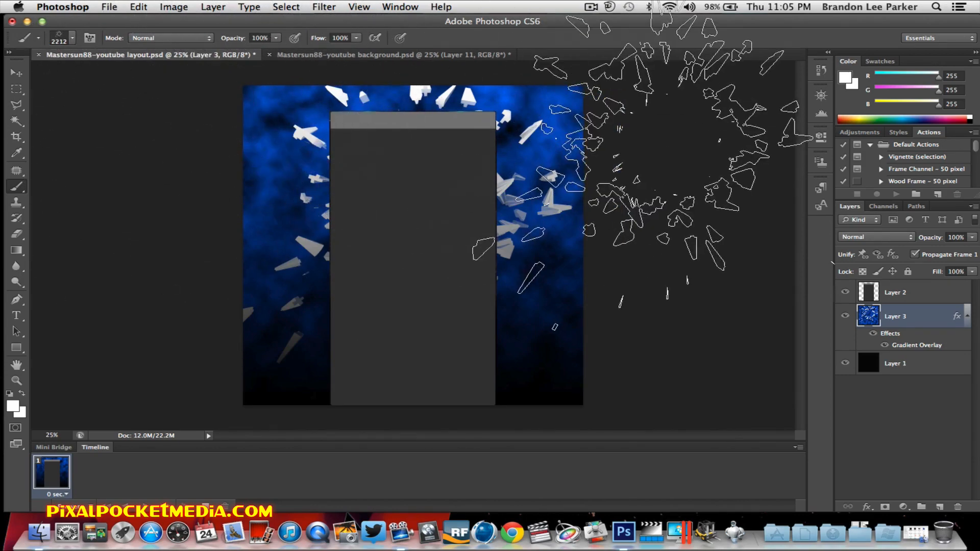
pyautogui.click(132, 7)
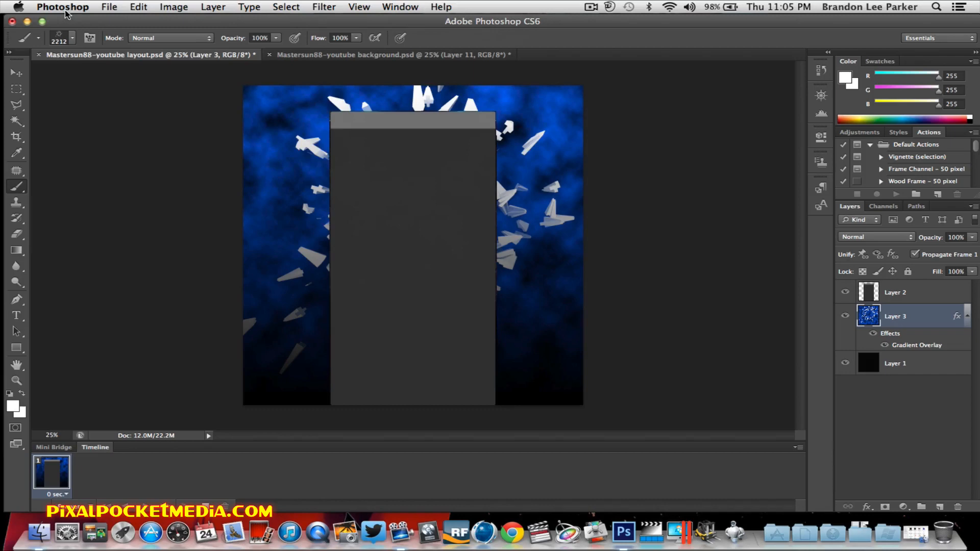
pyautogui.moveTo(71, 37)
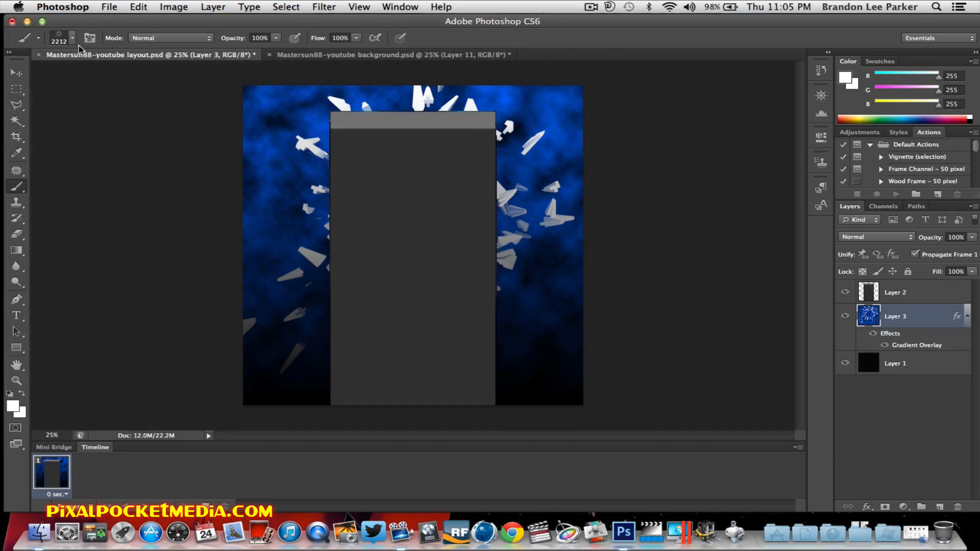
# Switch to a 256 px brush and create a new empty Layer 4 above the shard clouds
pyautogui.click(74, 38)
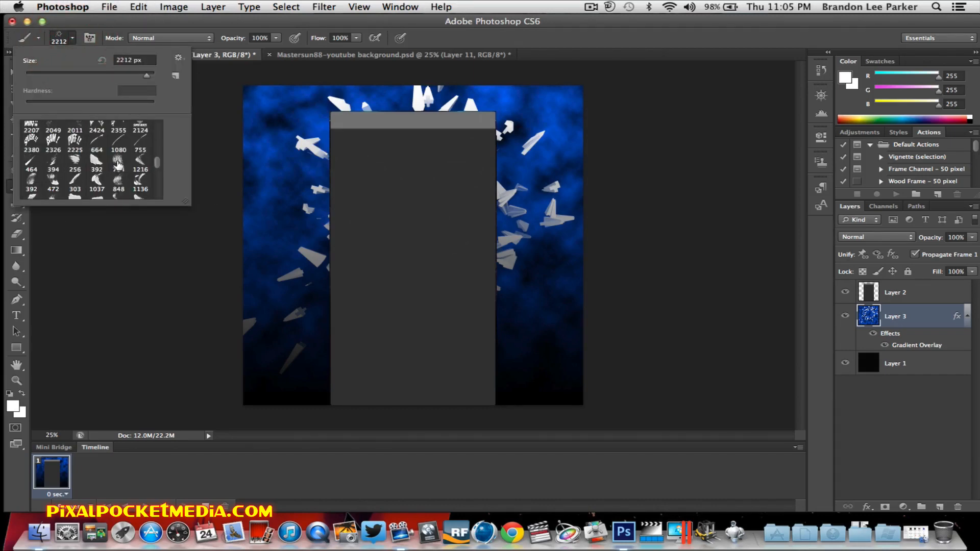
pyautogui.click(68, 164)
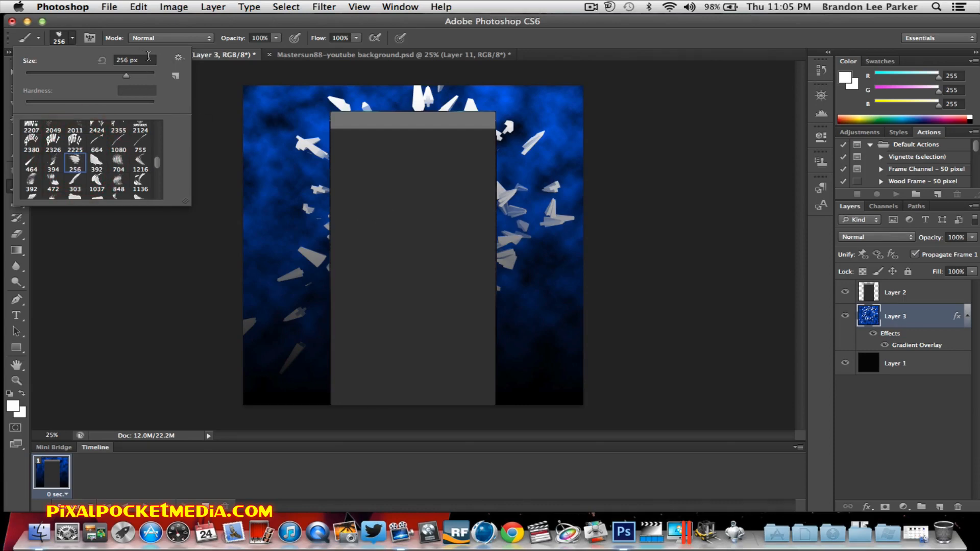
pyautogui.click(213, 6)
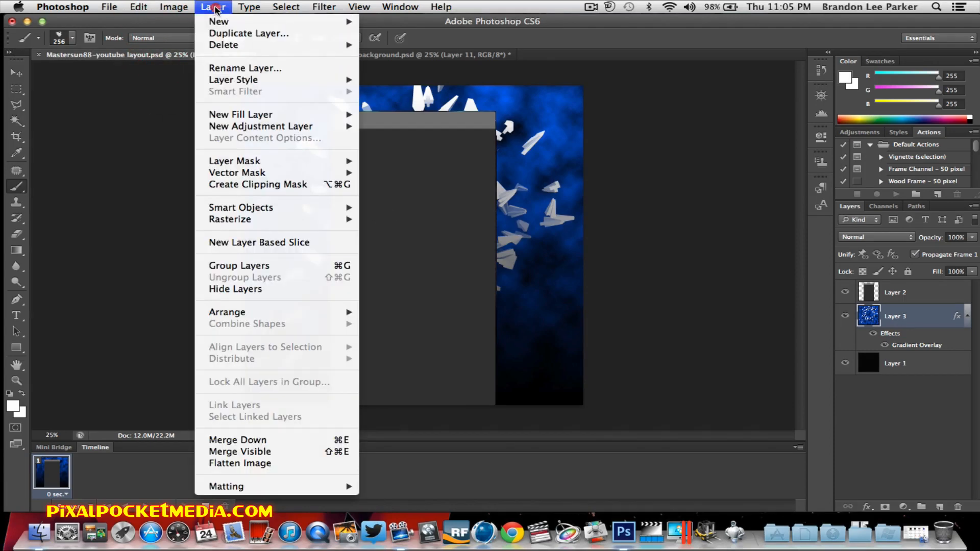
pyautogui.click(216, 21)
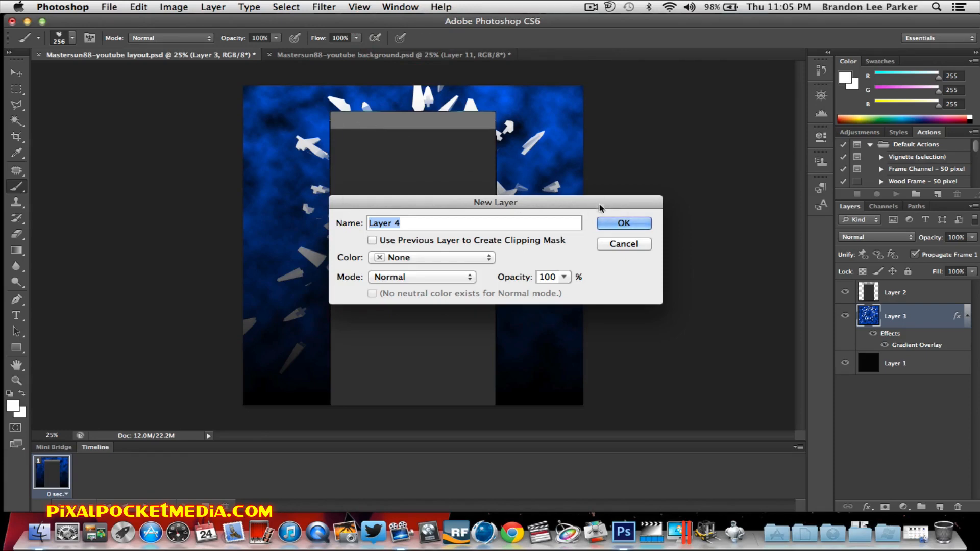
pyautogui.click(624, 223)
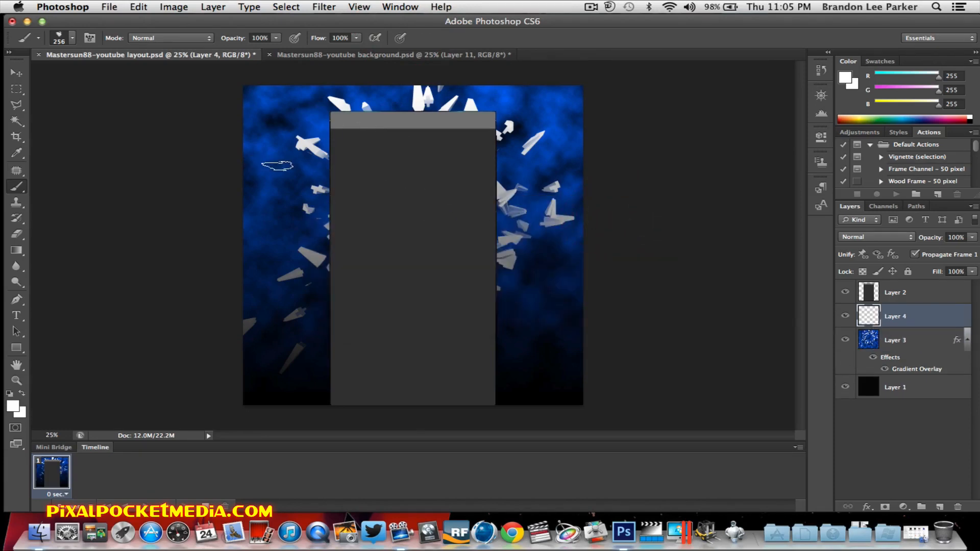
# Pick a different brush shape from the preset picker for Layer 4
pyautogui.click(71, 38)
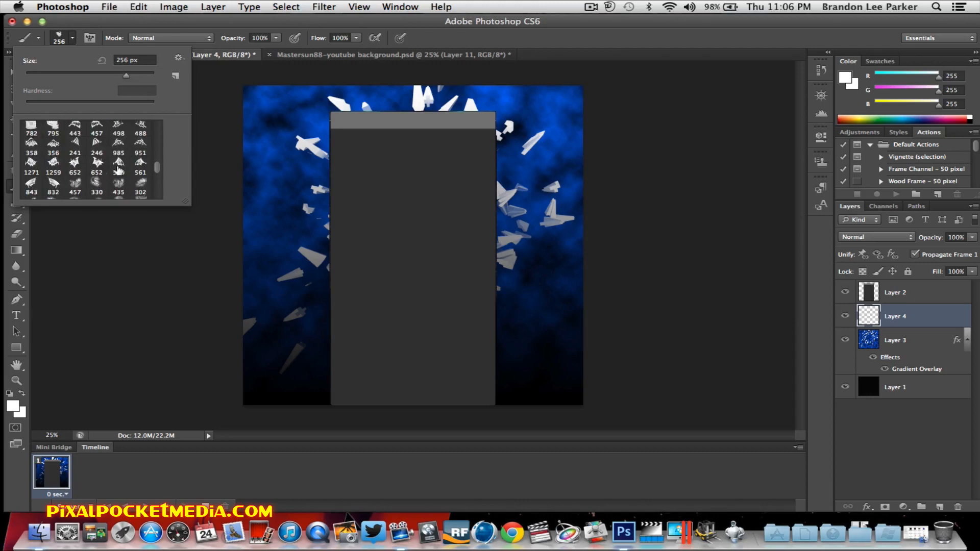
pyautogui.scroll(-3)
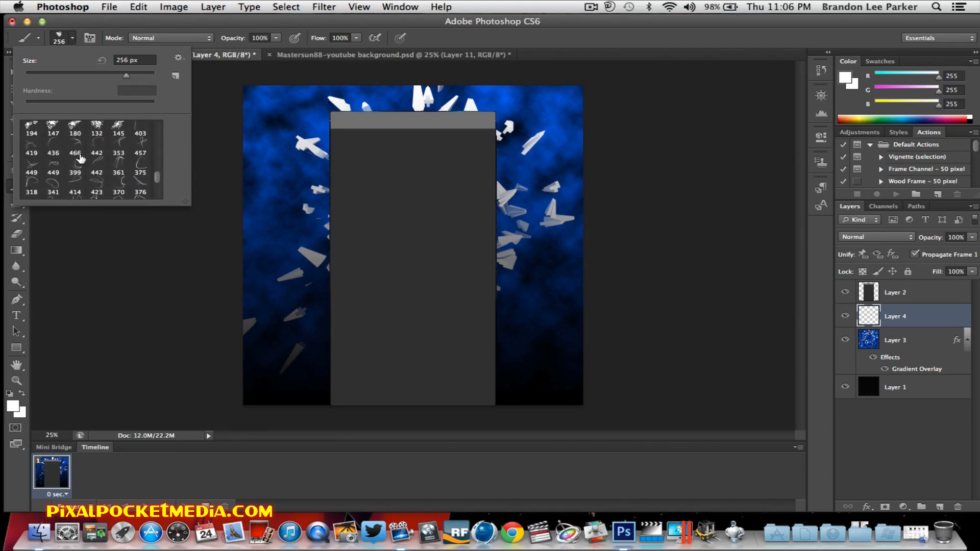
pyautogui.click(74, 172)
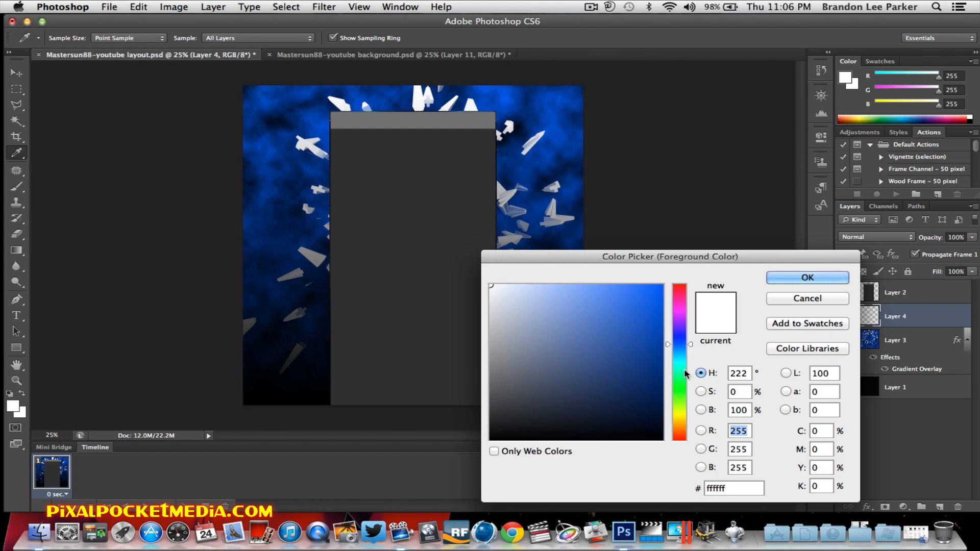
# Try rough brush tips, settle on the 996 px streaky brush, and start picking dark red #7d0909
pyautogui.click(806, 278)
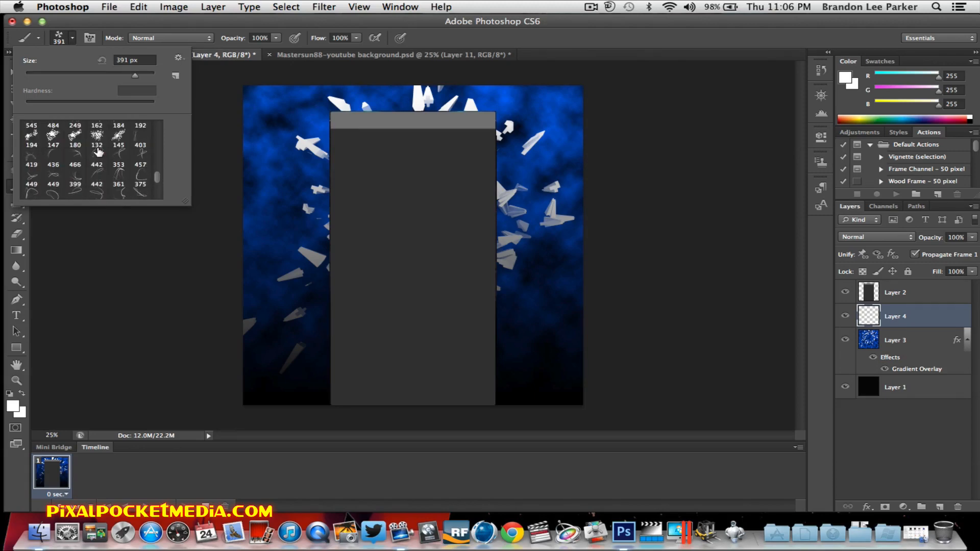
pyautogui.scroll(-3)
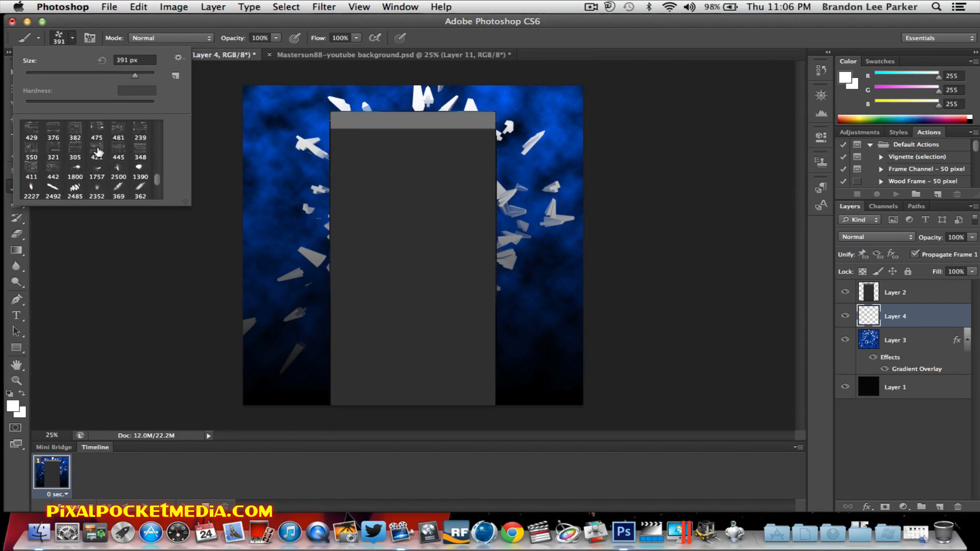
pyautogui.click(96, 186)
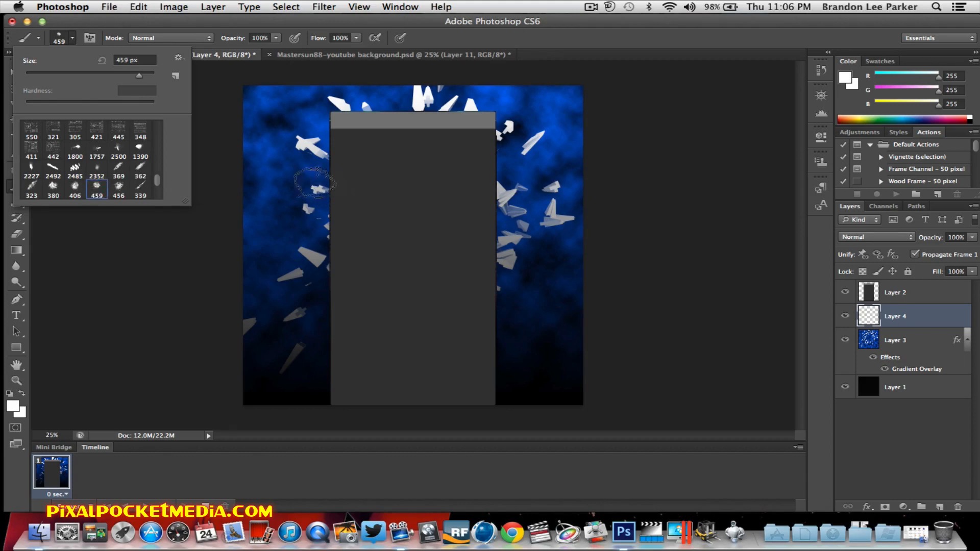
pyautogui.scroll(-3)
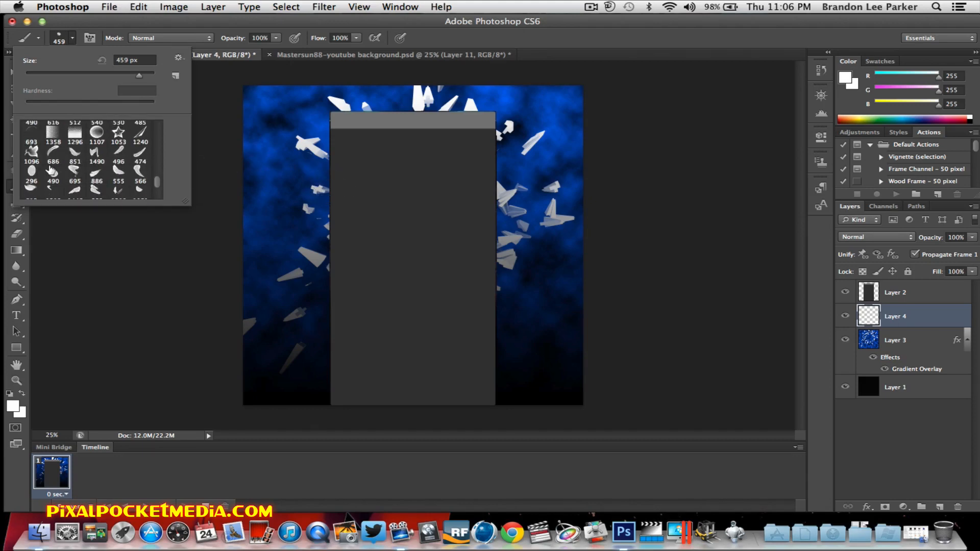
pyautogui.click(32, 190)
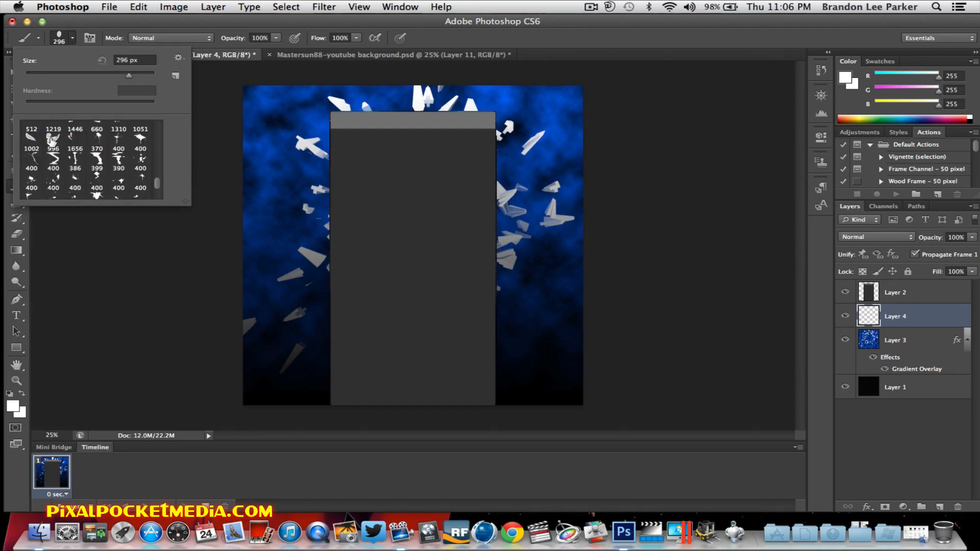
pyautogui.click(50, 145)
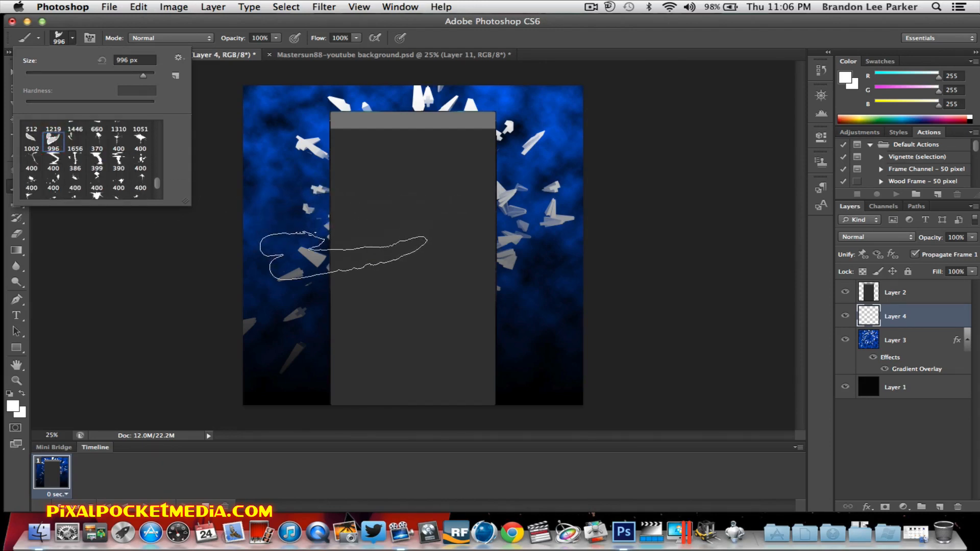
pyautogui.click(142, 6)
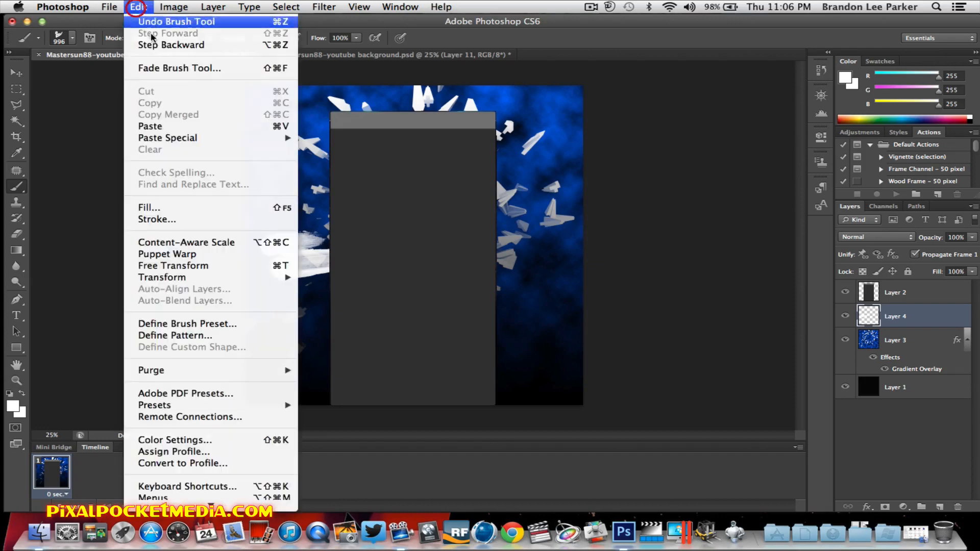
pyautogui.click(14, 408)
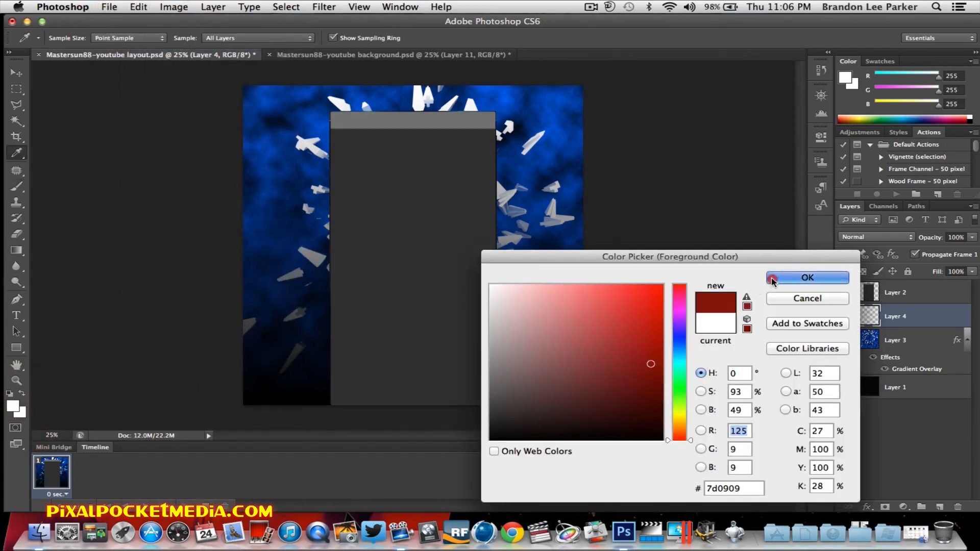
# Paint dark red streaks on Layer 4 and step back to keep only the upper-right one
pyautogui.click(807, 278)
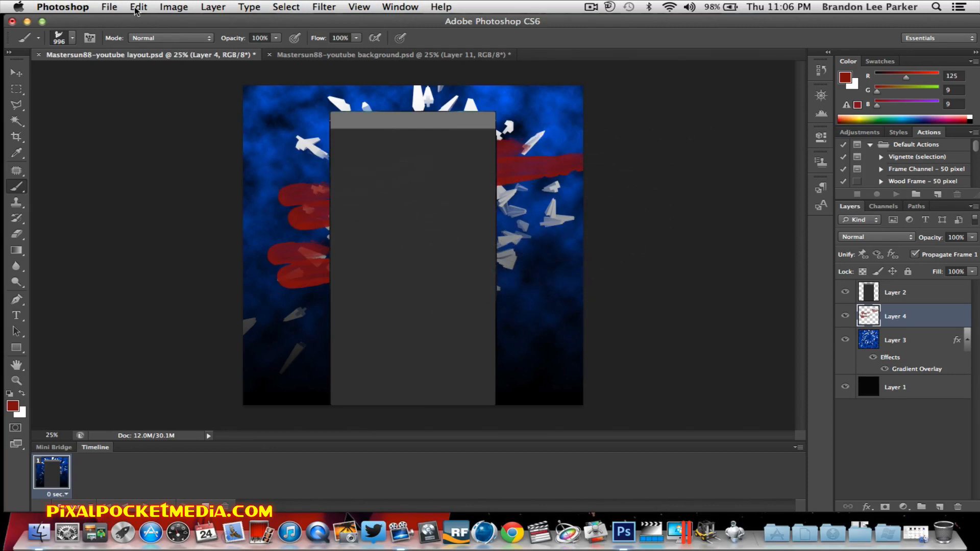
pyautogui.click(137, 6)
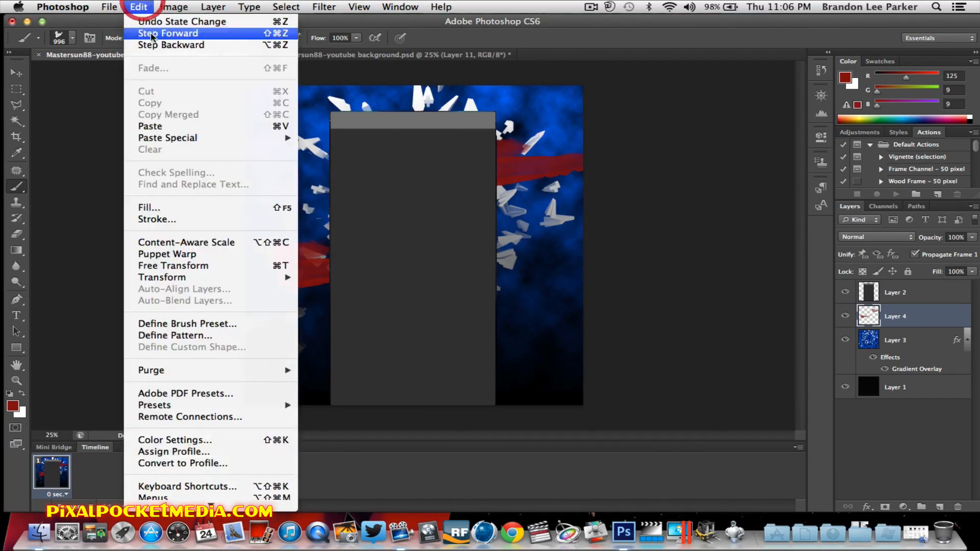
pyautogui.click(168, 33)
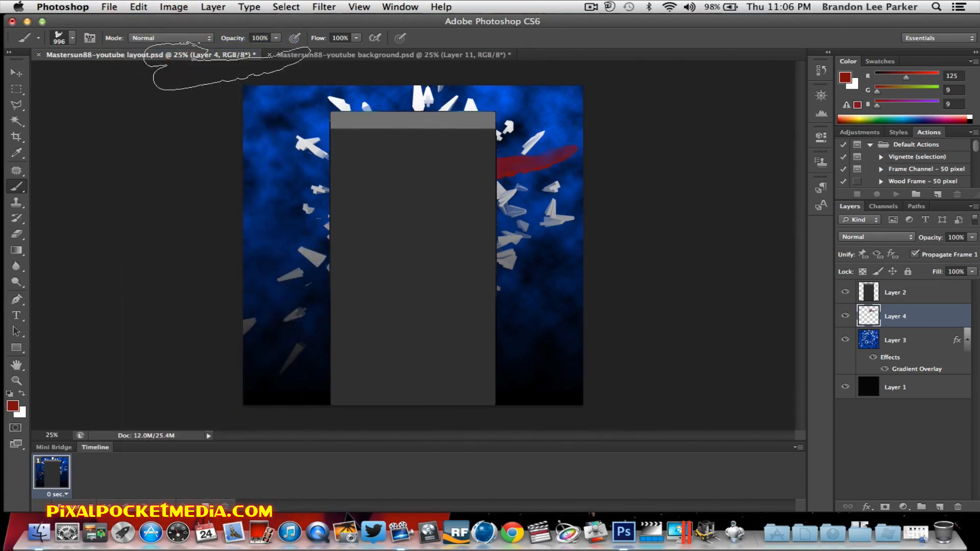
pyautogui.click(73, 37)
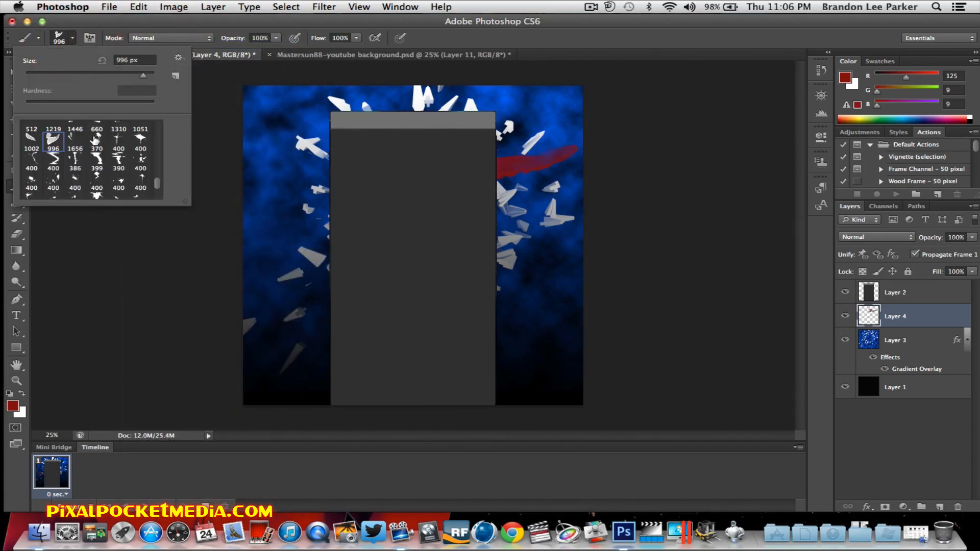
# Choose a grunge brush tip and paint a second dark red streak lower on the right
pyautogui.click(96, 142)
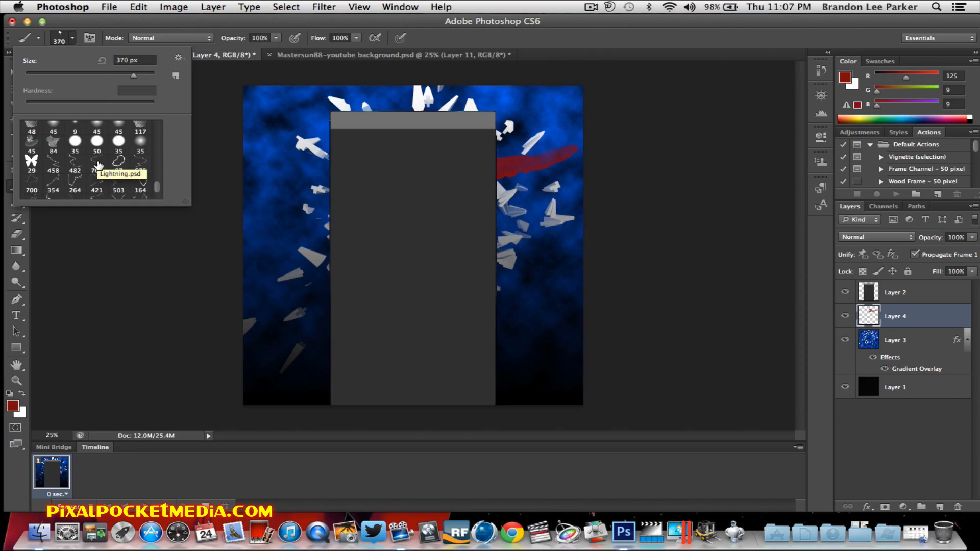
pyautogui.scroll(-3)
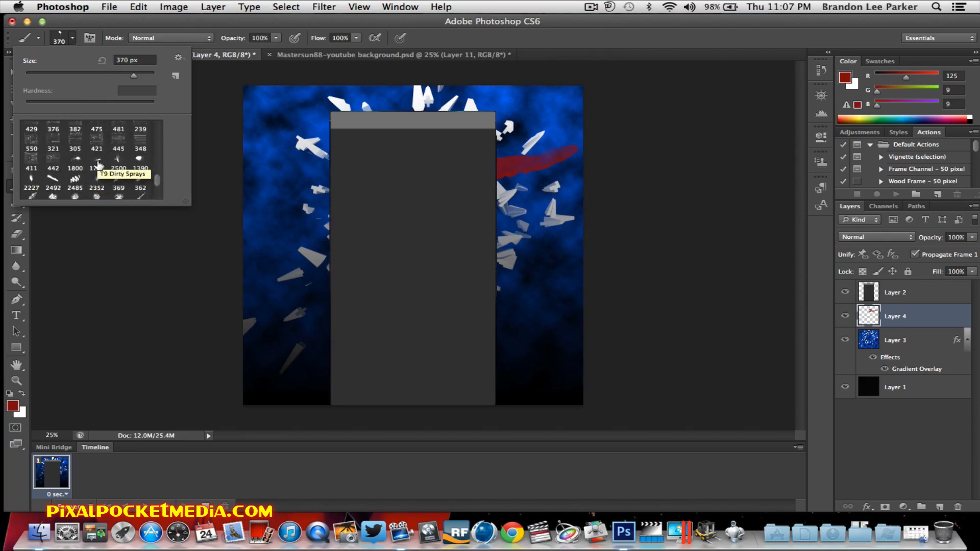
pyautogui.scroll(-3)
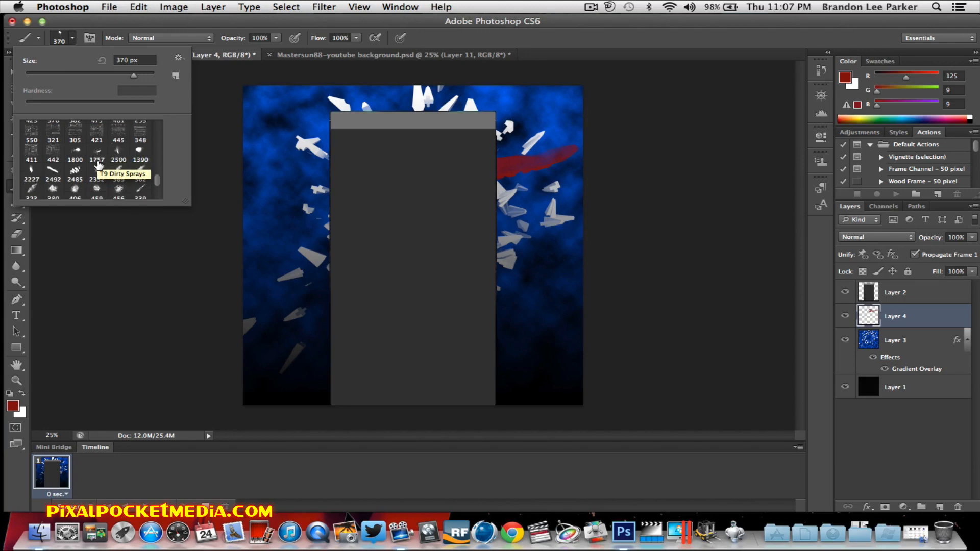
pyautogui.scroll(-3)
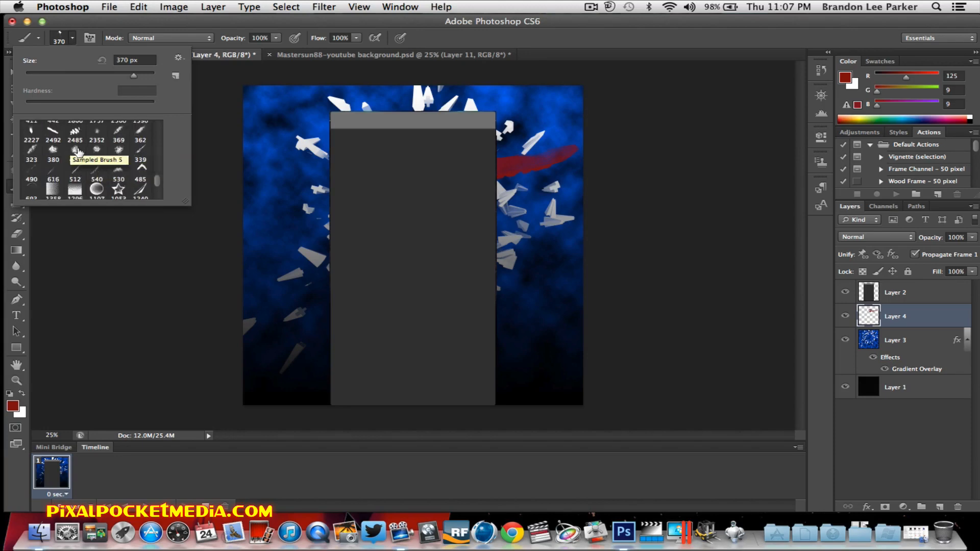
pyautogui.click(28, 158)
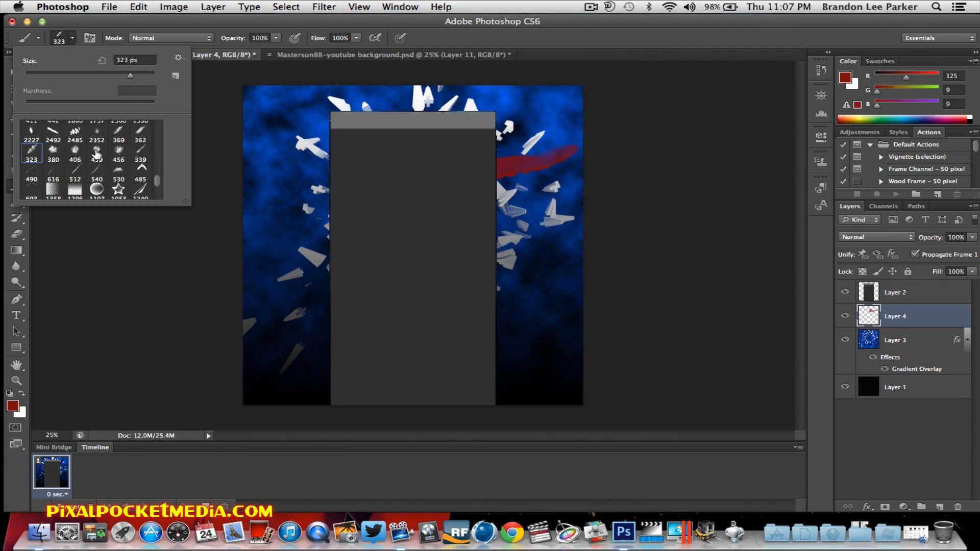
pyautogui.moveTo(94, 153)
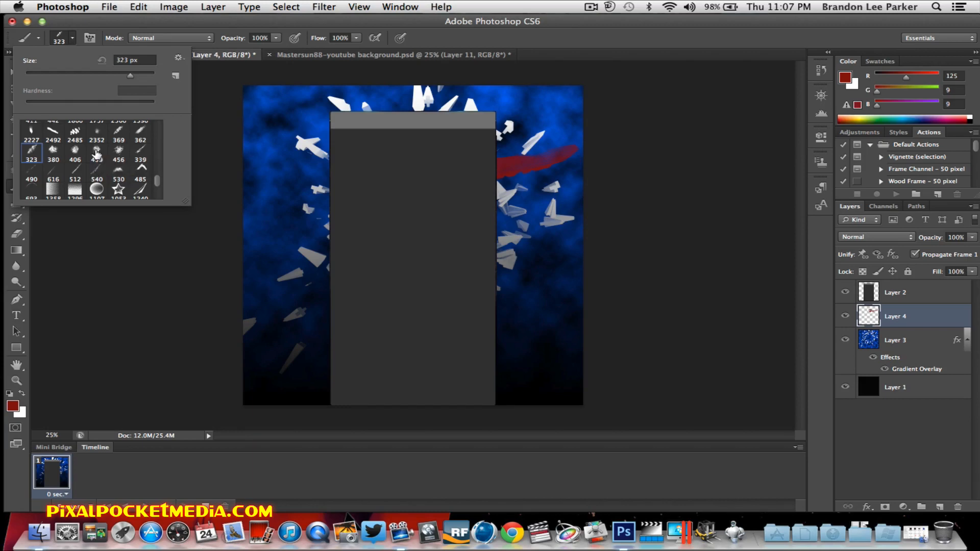
pyautogui.scroll(-3)
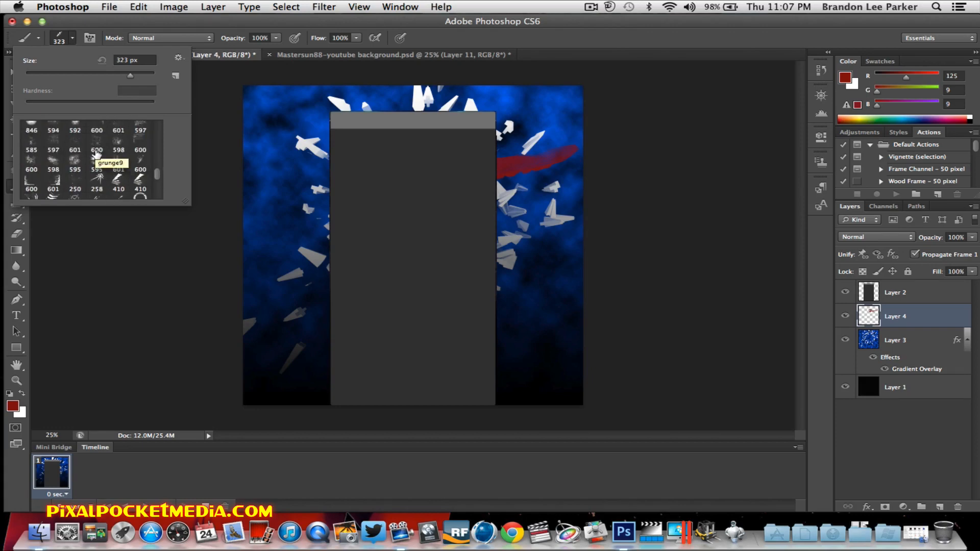
pyautogui.click(100, 172)
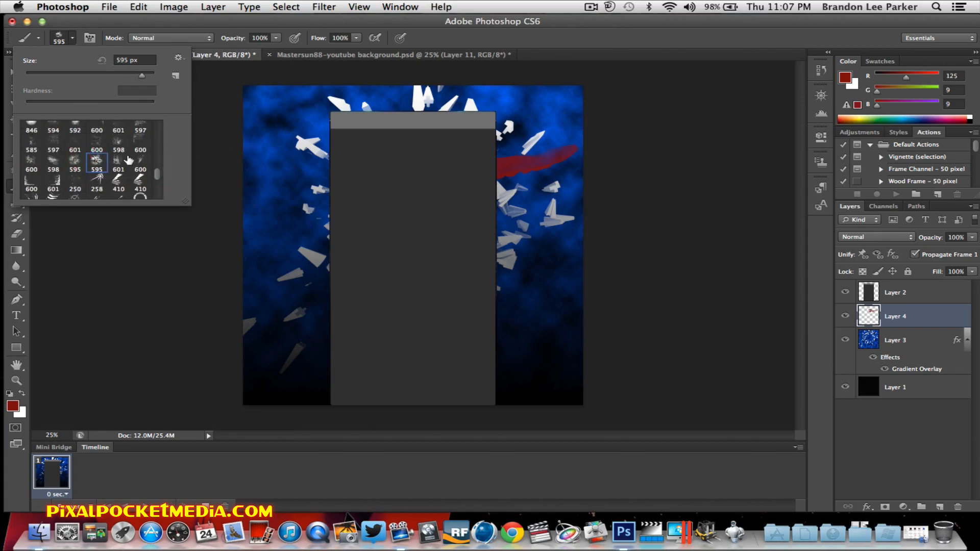
pyautogui.scroll(-3)
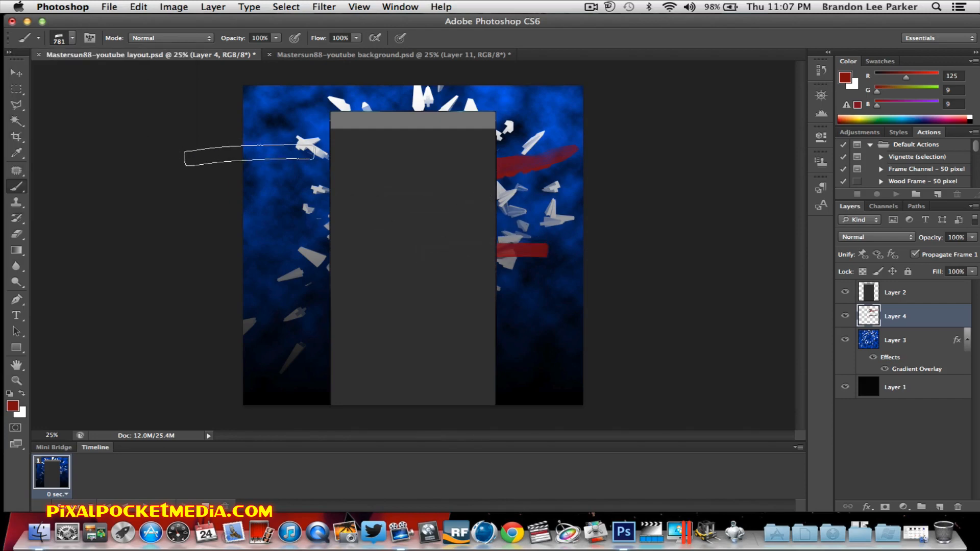
# Try several brush tips and paint translucent red strokes beside the grey column
pyautogui.click(138, 6)
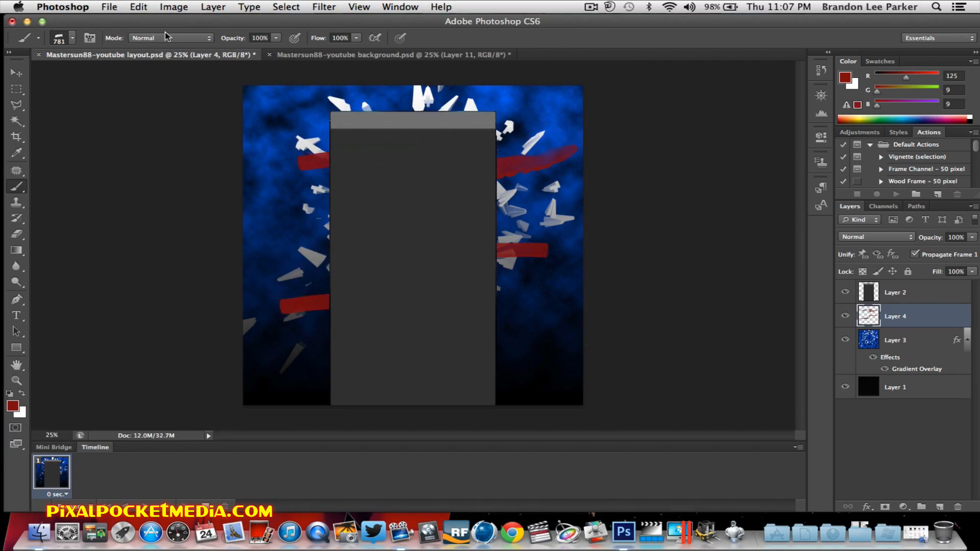
pyautogui.click(75, 38)
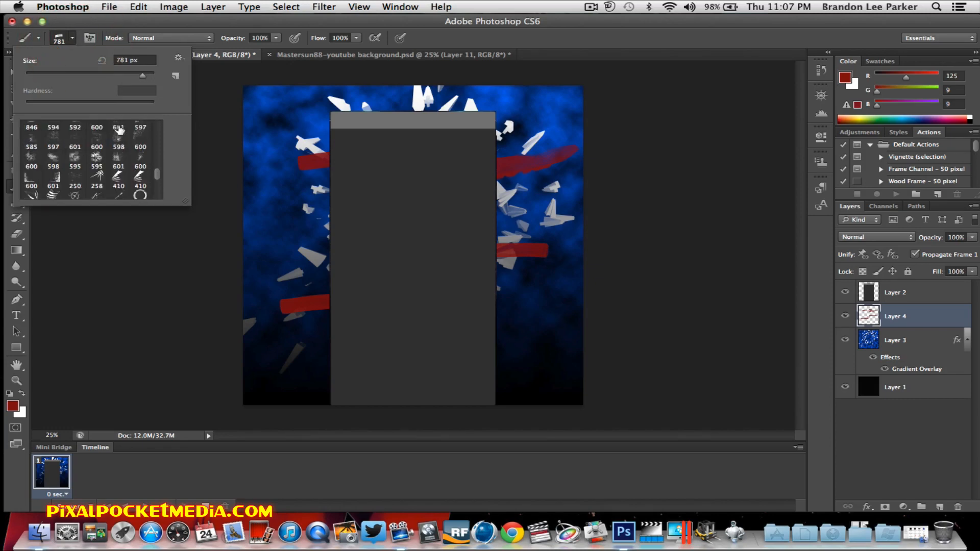
pyautogui.scroll(-3)
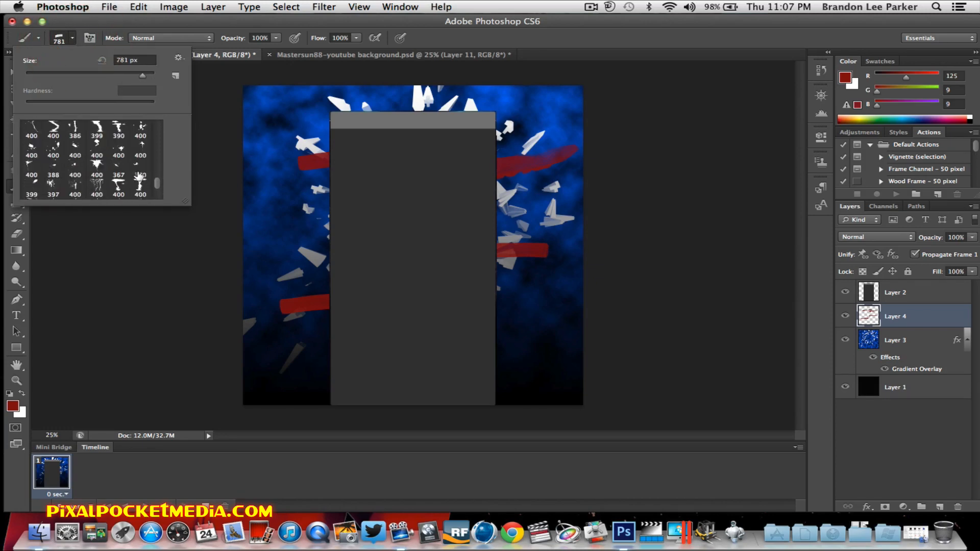
pyautogui.click(49, 153)
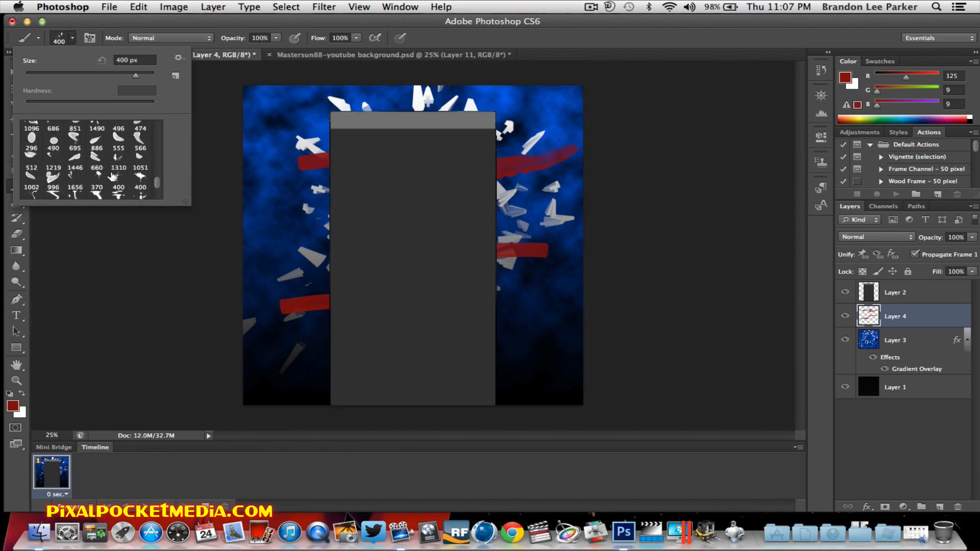
pyautogui.moveTo(118, 176)
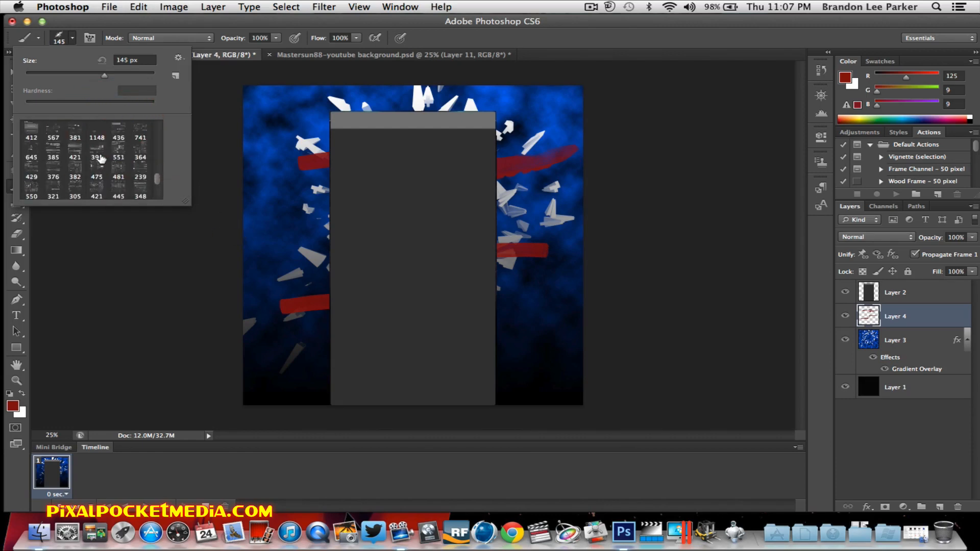
pyautogui.click(96, 151)
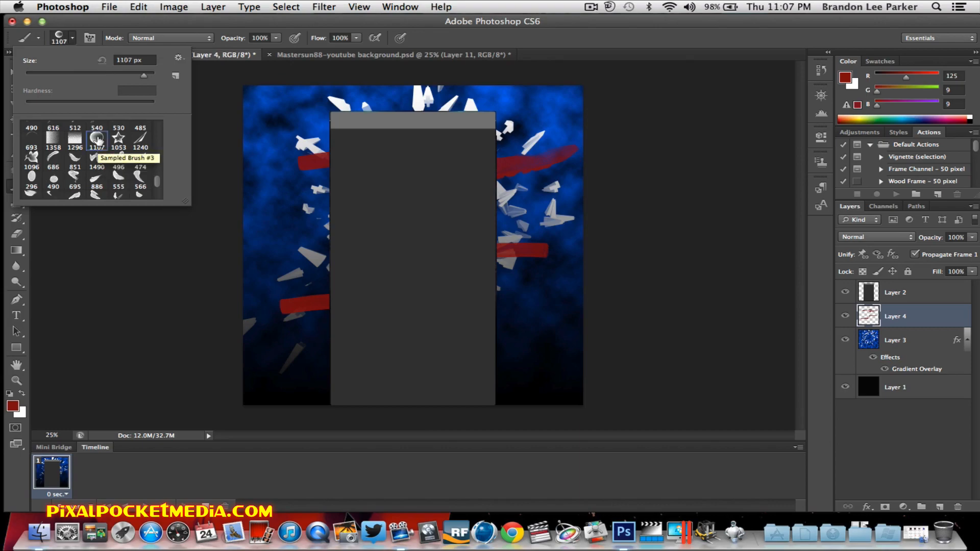
pyautogui.click(388, 222)
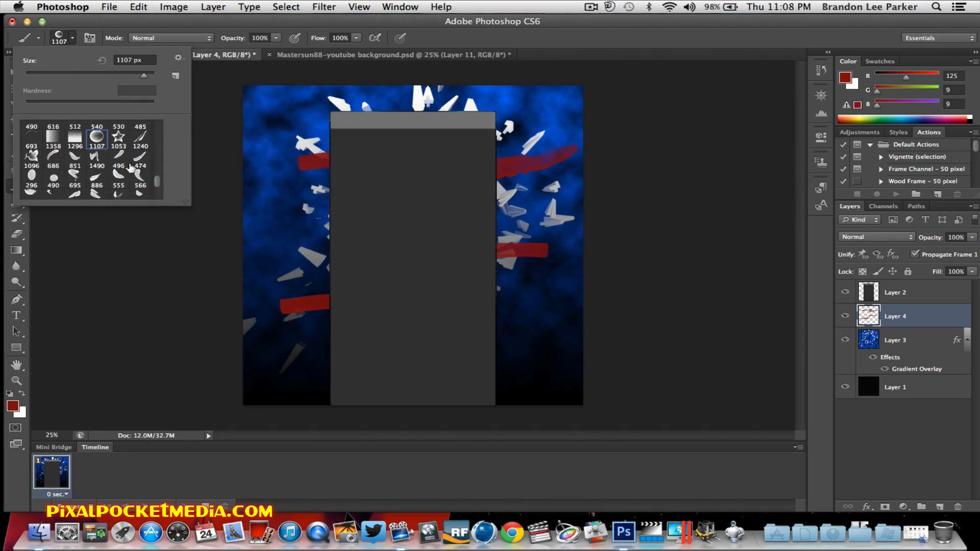
pyautogui.click(96, 178)
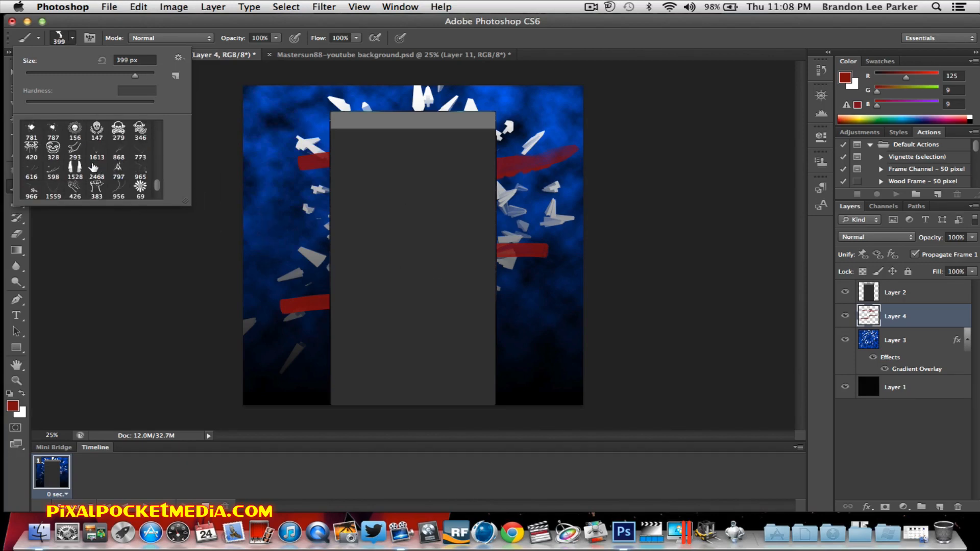
pyautogui.click(74, 175)
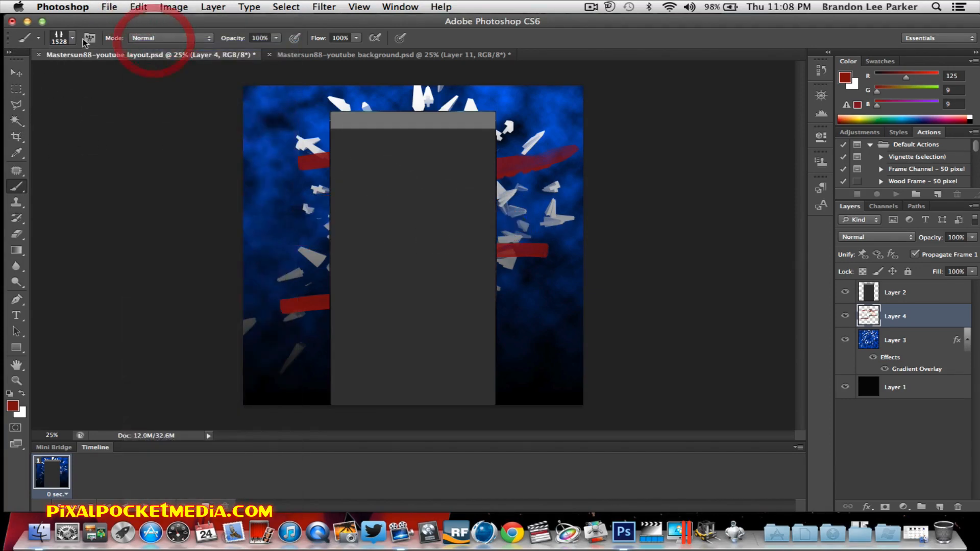
pyautogui.click(76, 36)
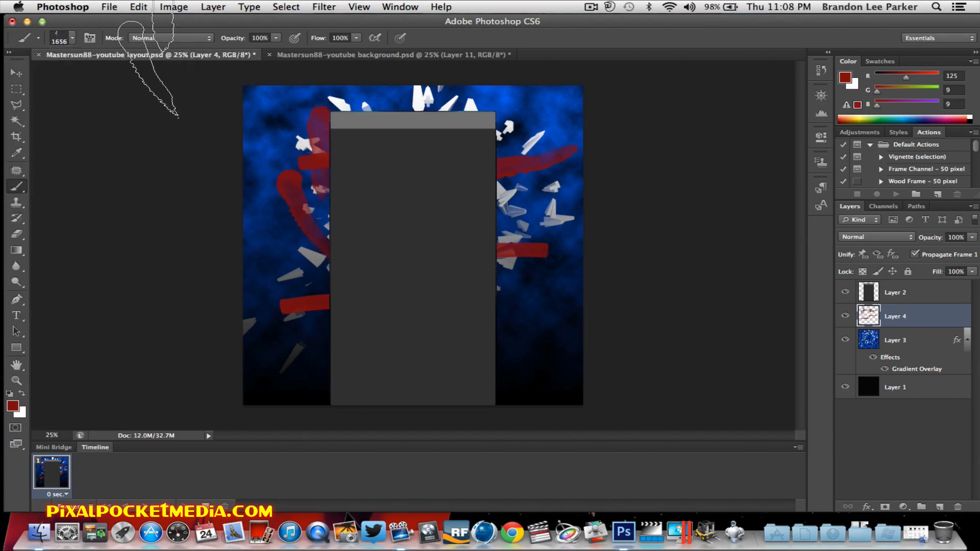
# Step back the last stroke, leaving curved vertical red streaks on both sides
pyautogui.click(138, 6)
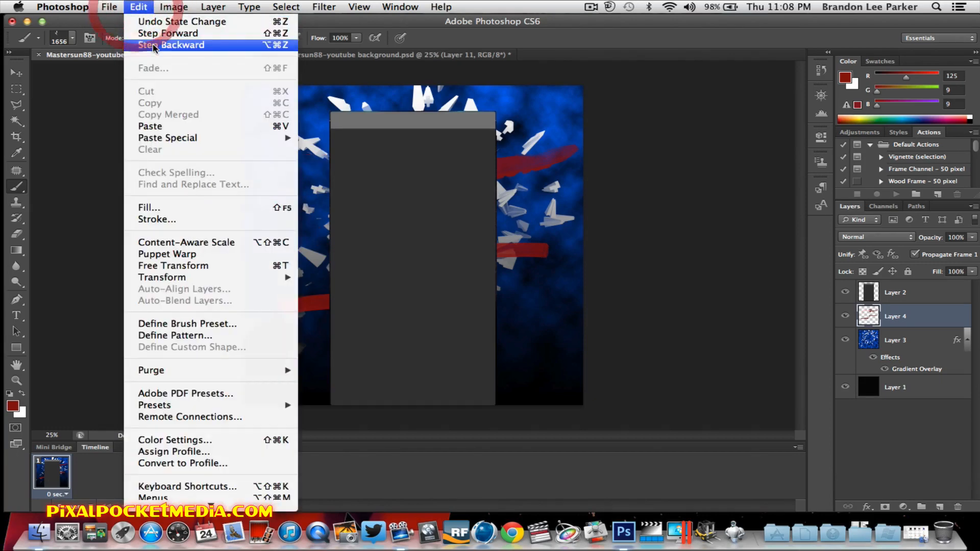
pyautogui.click(153, 45)
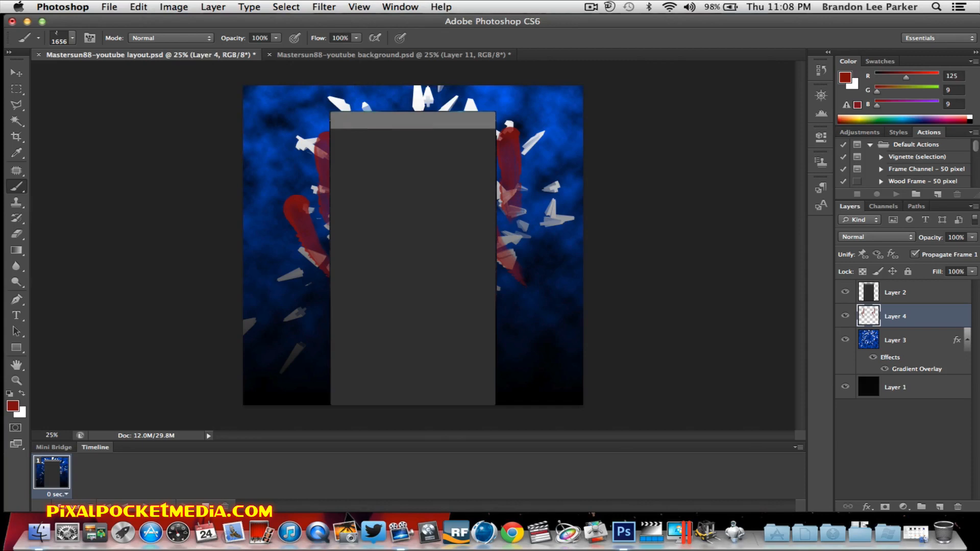
pyautogui.click(16, 88)
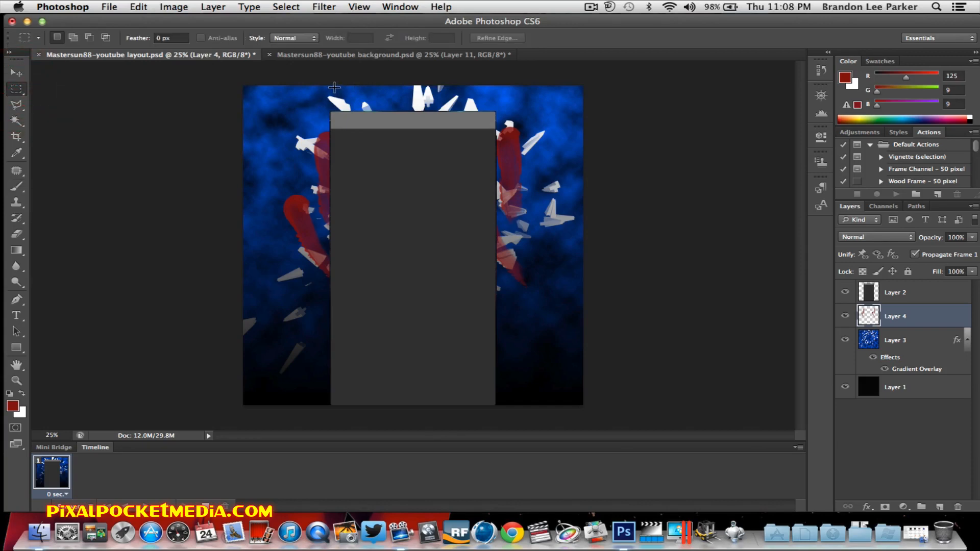
# Drag a rectangular selection on the layout and reach for the file commands
pyautogui.moveTo(333, 88); pyautogui.dragTo(427, 111)
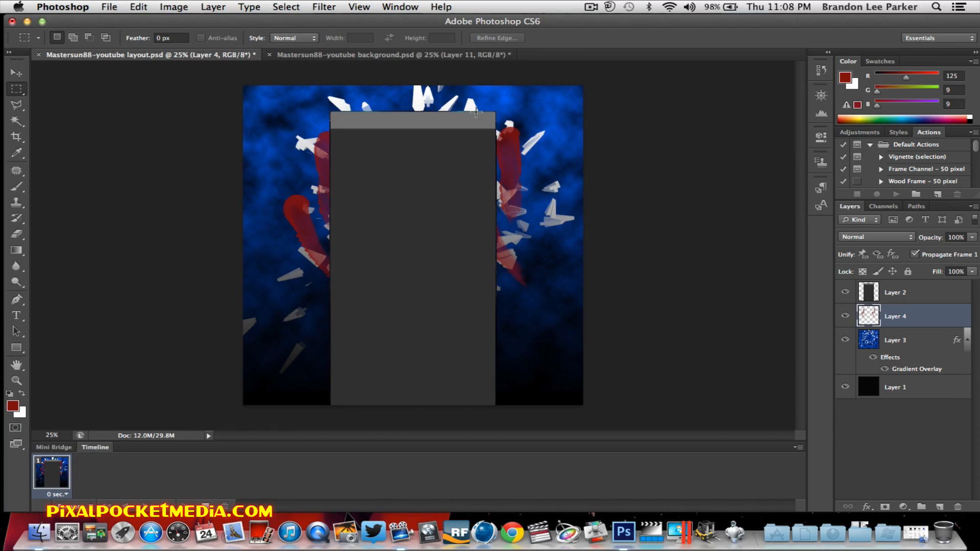
pyautogui.moveTo(128, 104)
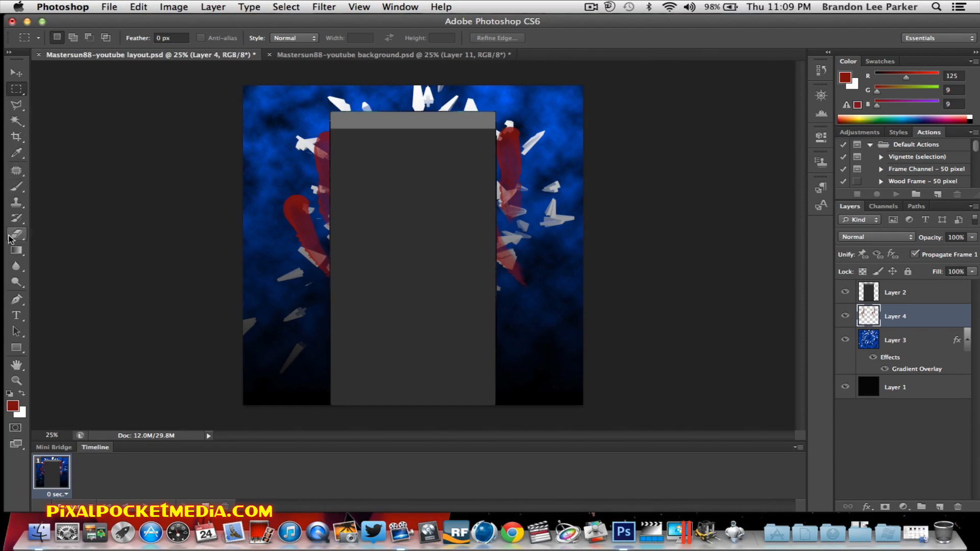
pyautogui.moveTo(119, 73)
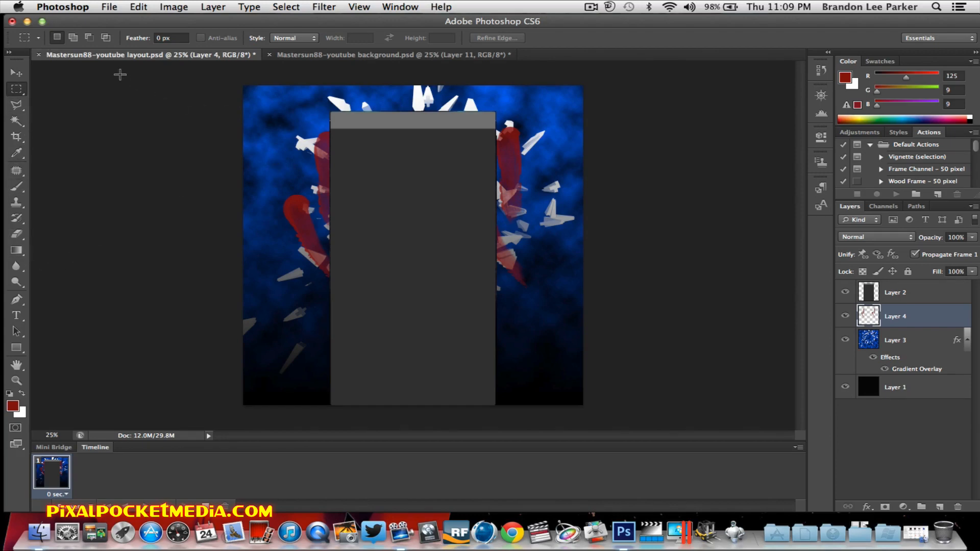
pyautogui.moveTo(660, 317)
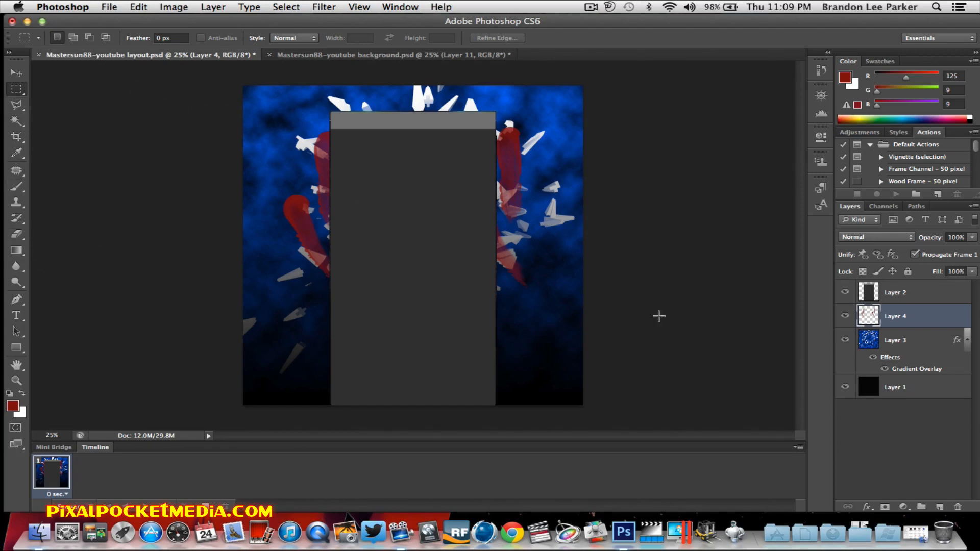
pyautogui.click(108, 8)
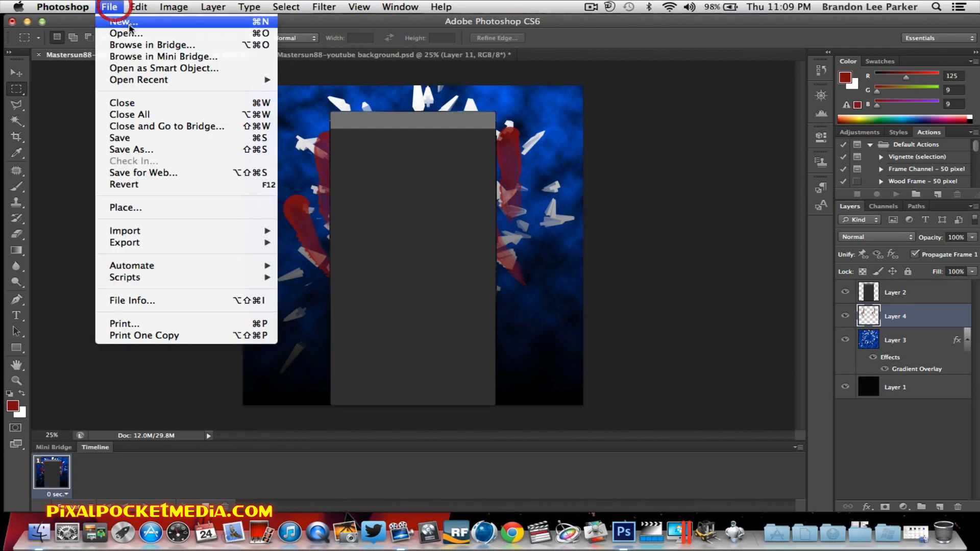
# Open custom Twitter Logo-Metal.png from the website Logos folder
pyautogui.click(127, 33)
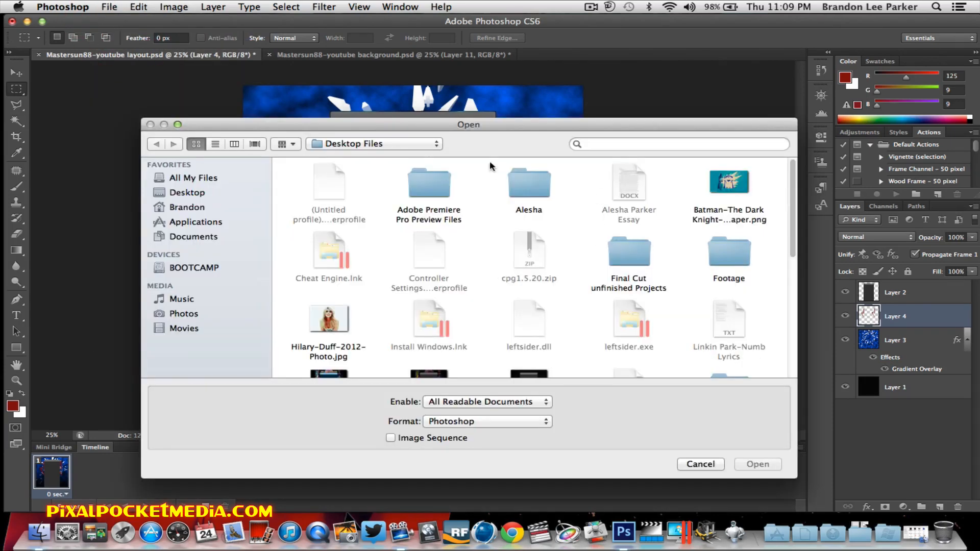
pyautogui.click(374, 143)
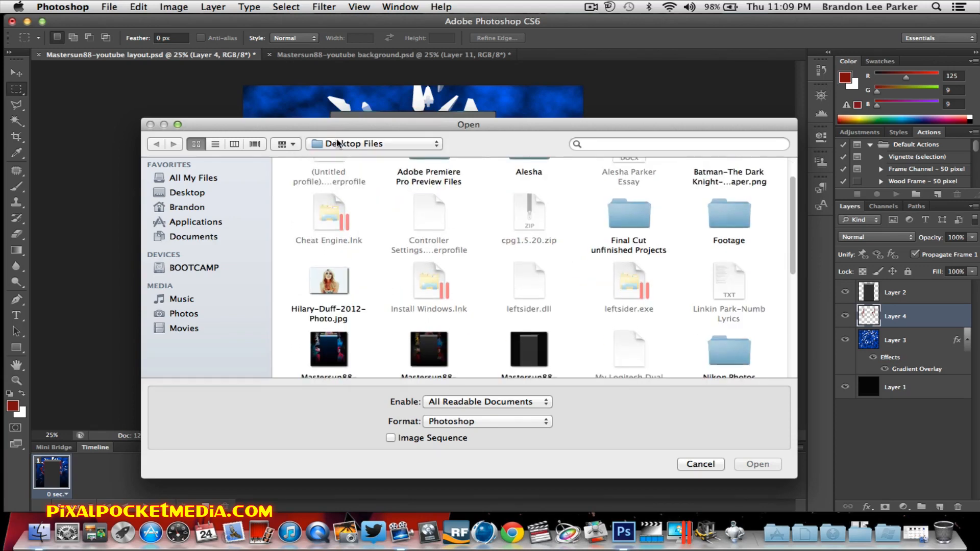
pyautogui.click(370, 143)
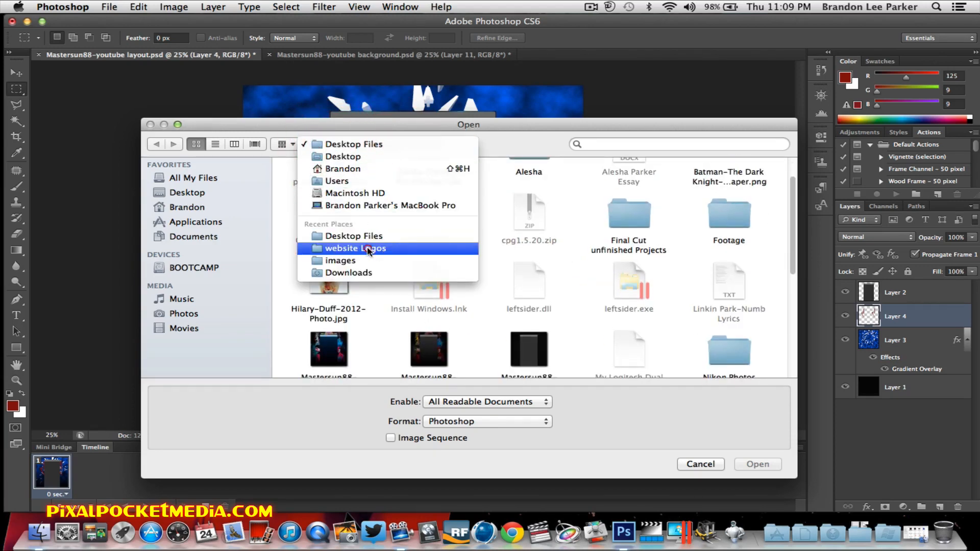
pyautogui.click(355, 248)
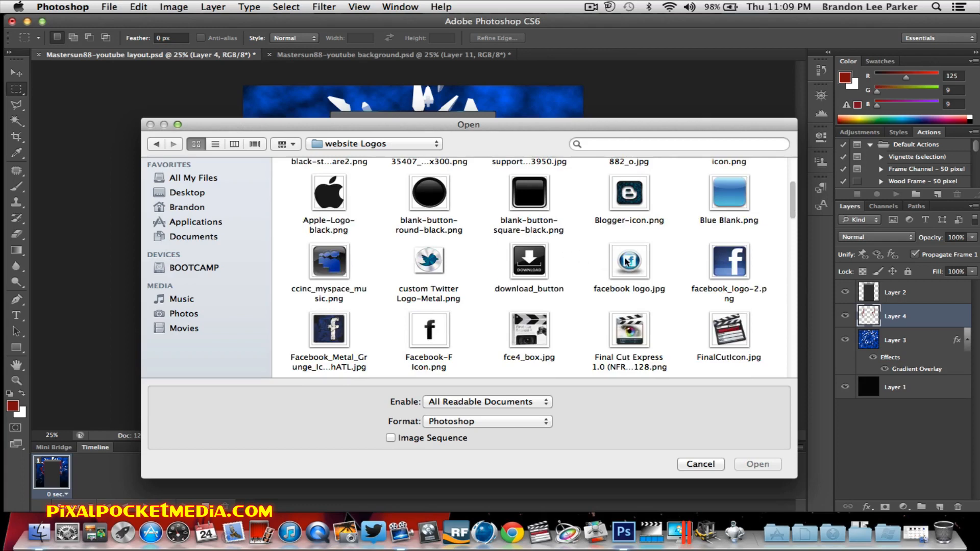
pyautogui.click(429, 261)
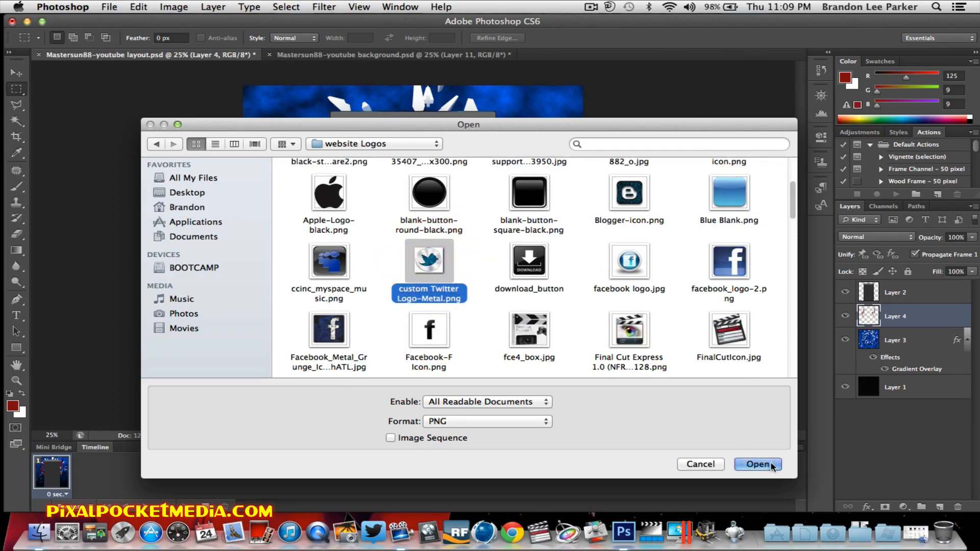
pyautogui.click(757, 465)
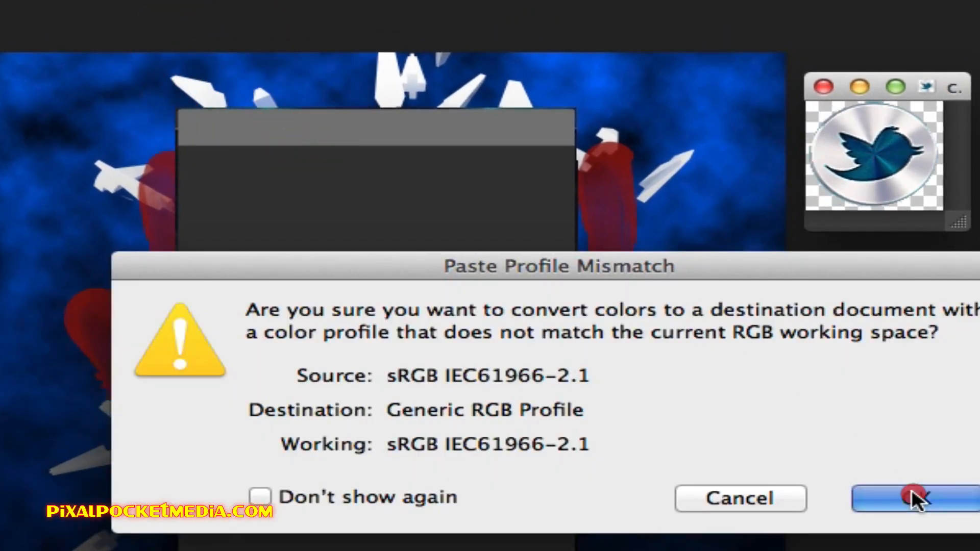
# Paste the metal Twitter logo into the layout as Layer 5, accepting the profile mismatch
pyautogui.click(906, 504)
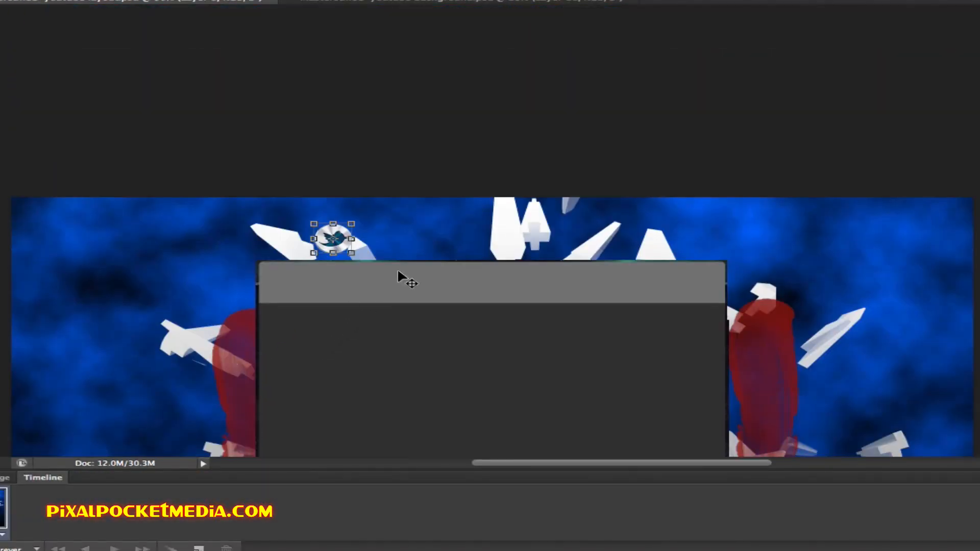
pyautogui.click(124, 7)
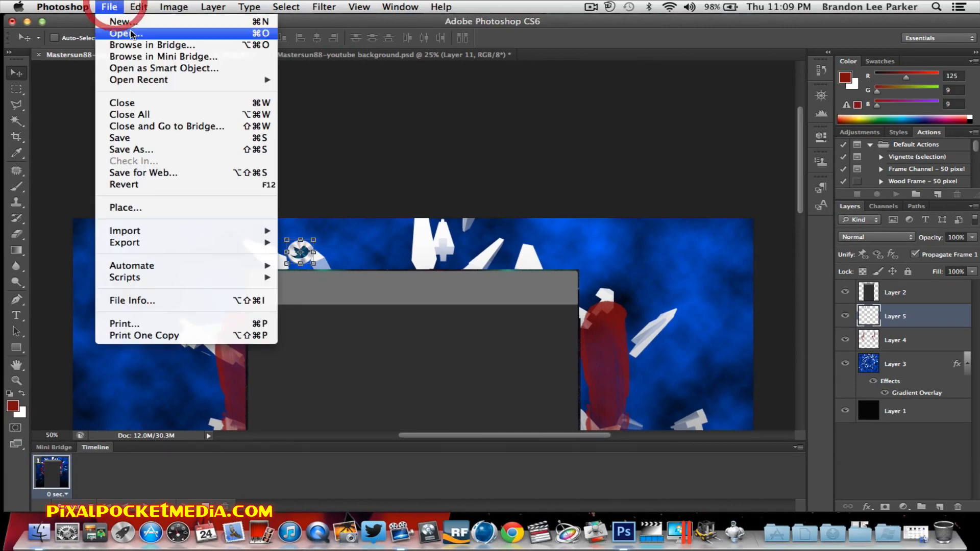
# Open the metal grunge Facebook logo image and paste it into the layout as Layer 6
pyautogui.click(125, 32)
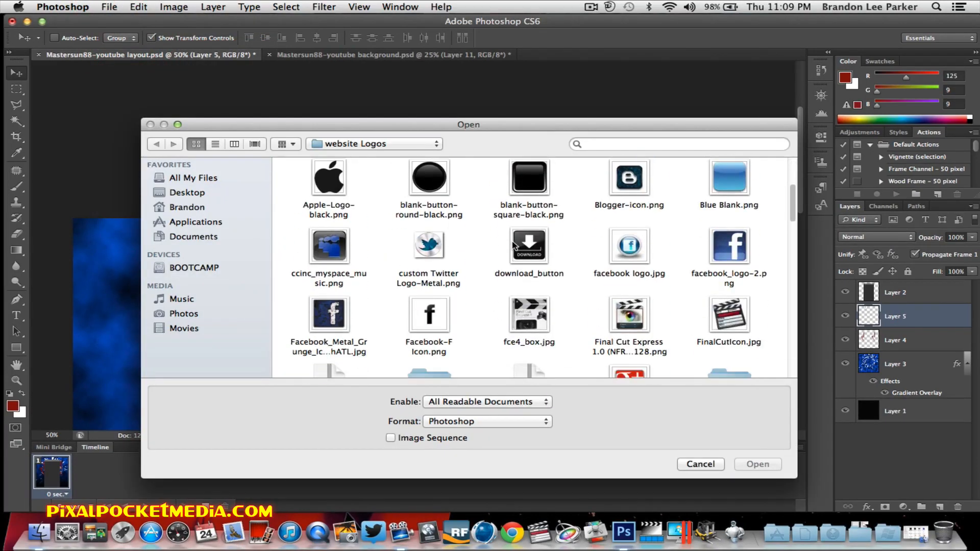
pyautogui.scroll(-3)
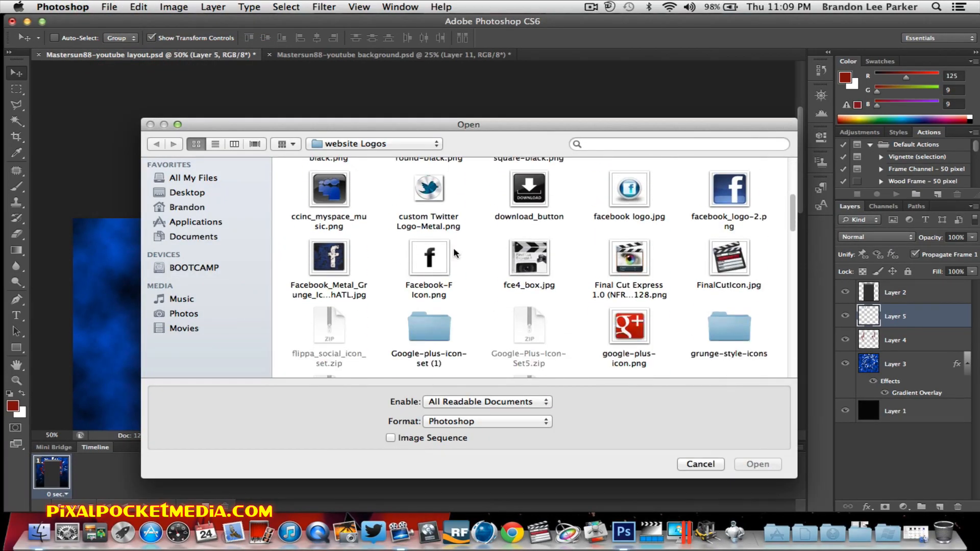
pyautogui.click(428, 257)
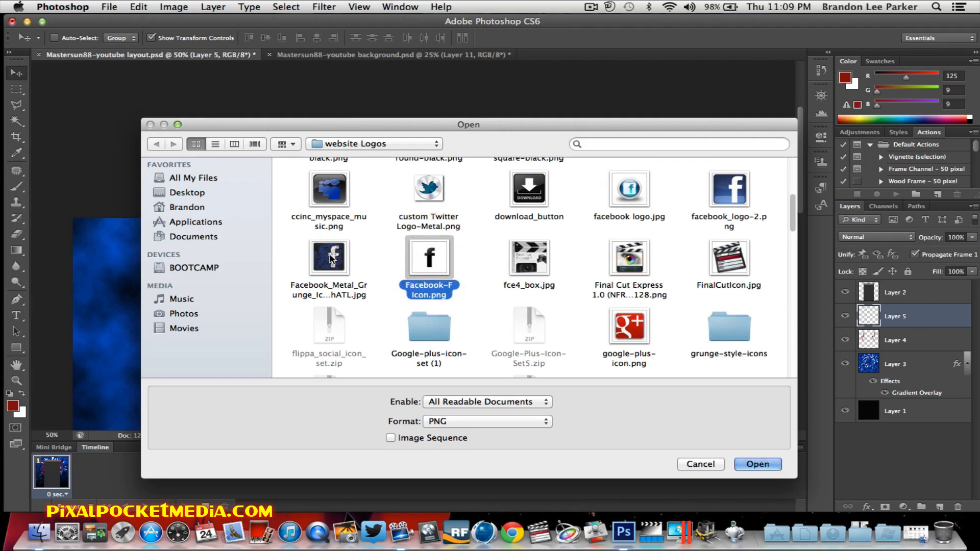
pyautogui.click(328, 258)
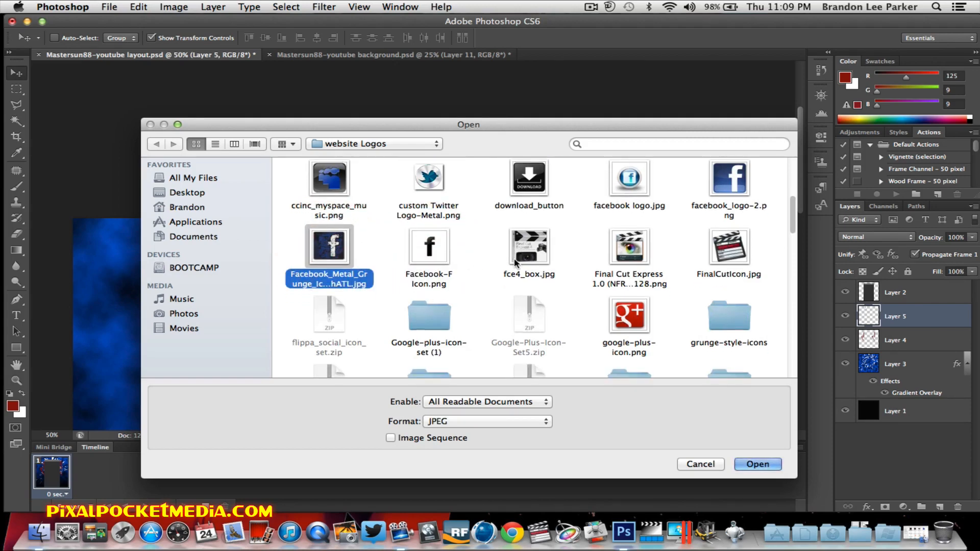
pyautogui.scroll(-3)
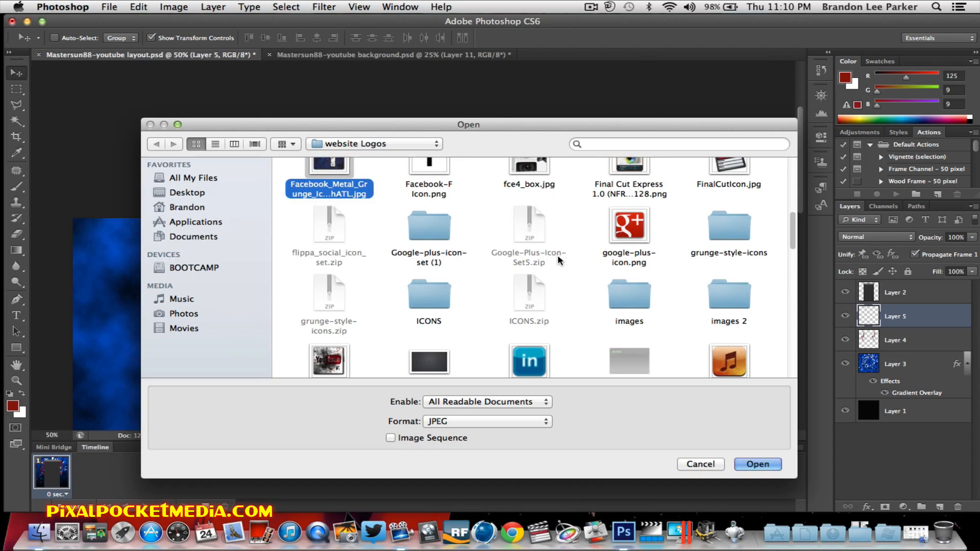
pyautogui.scroll(-3)
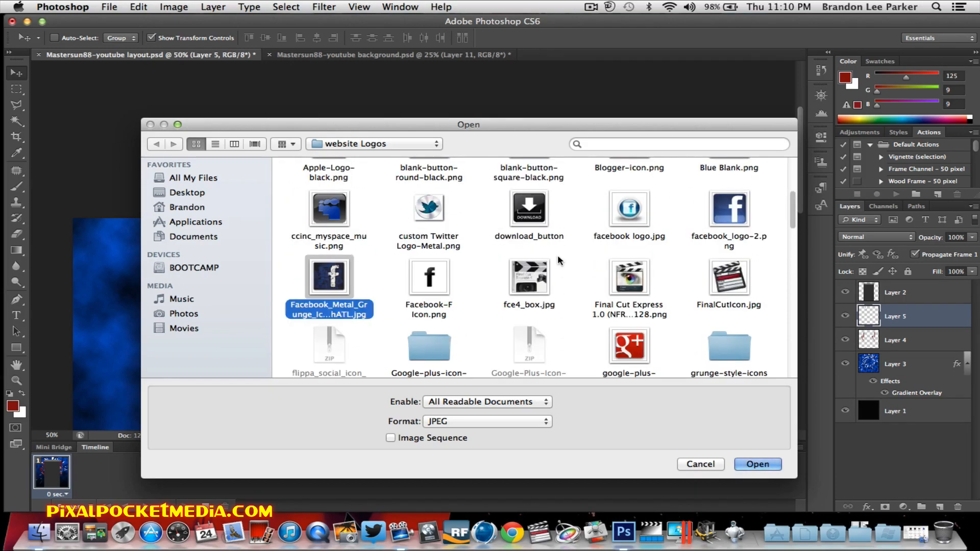
pyautogui.scroll(-3)
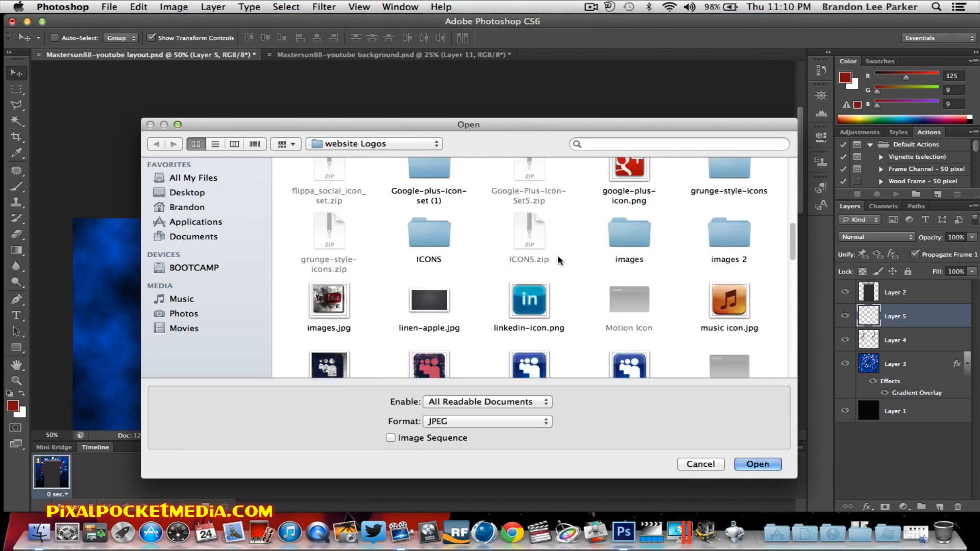
pyautogui.scroll(-3)
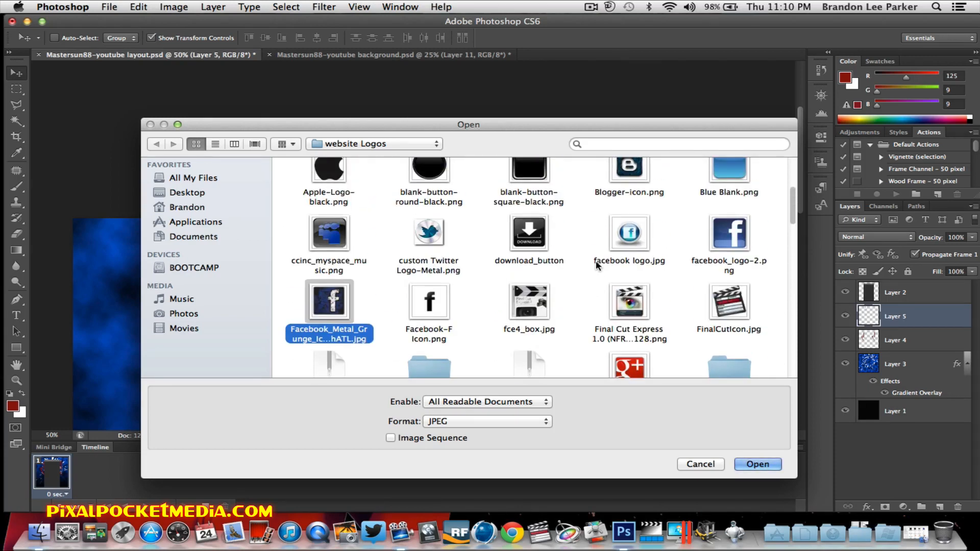
pyautogui.scroll(-3)
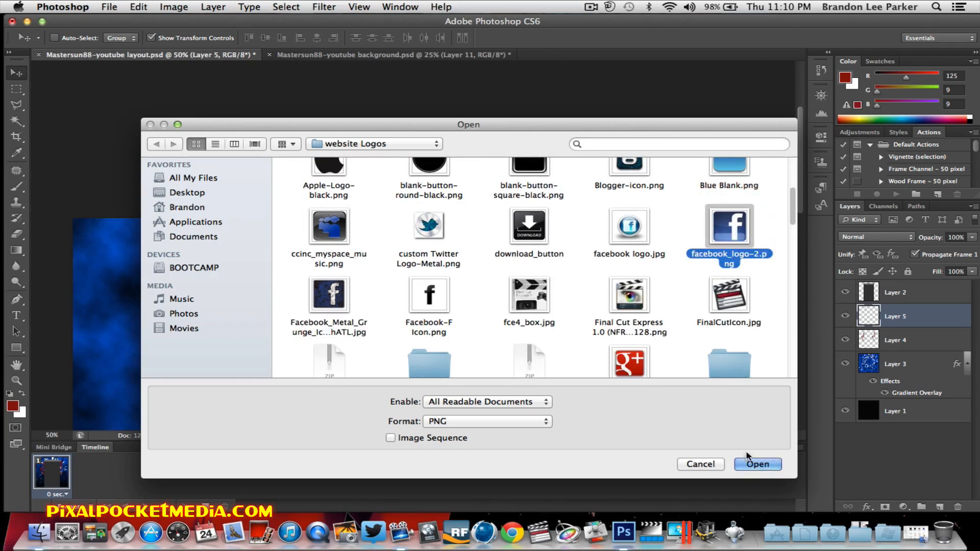
pyautogui.click(757, 464)
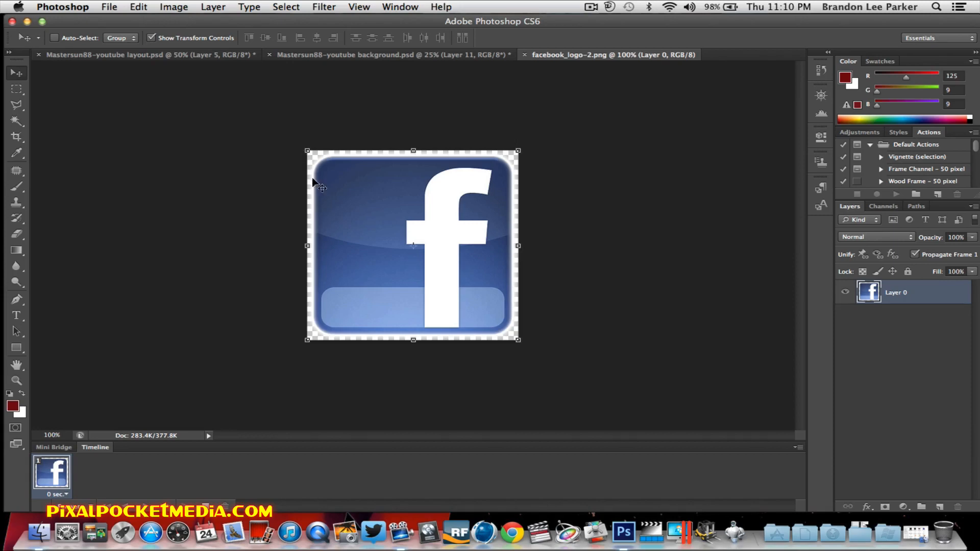
pyautogui.moveTo(423, 200)
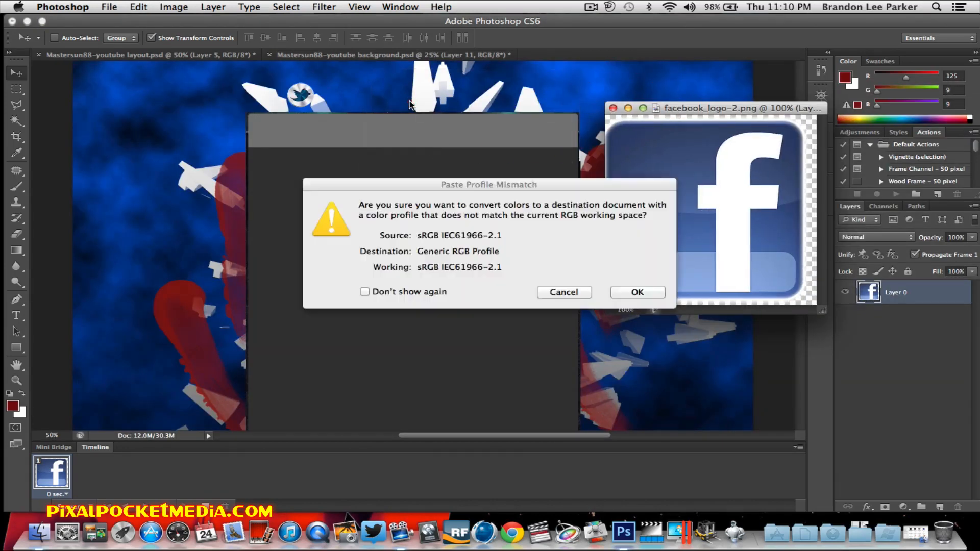
pyautogui.click(636, 292)
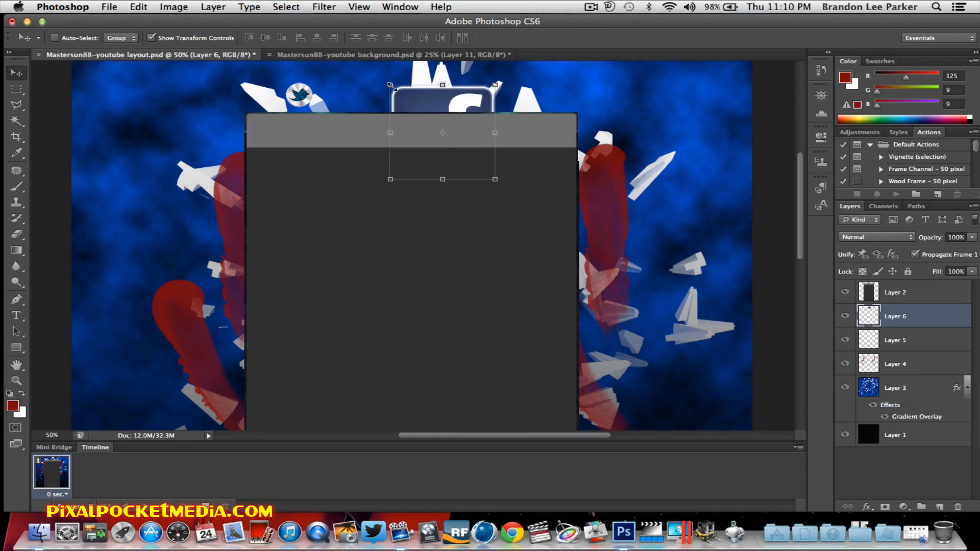
# Scale the Facebook logo down to a small square and move it beside the Twitter bird
pyautogui.moveTo(494, 179); pyautogui.dragTo(497, 169)
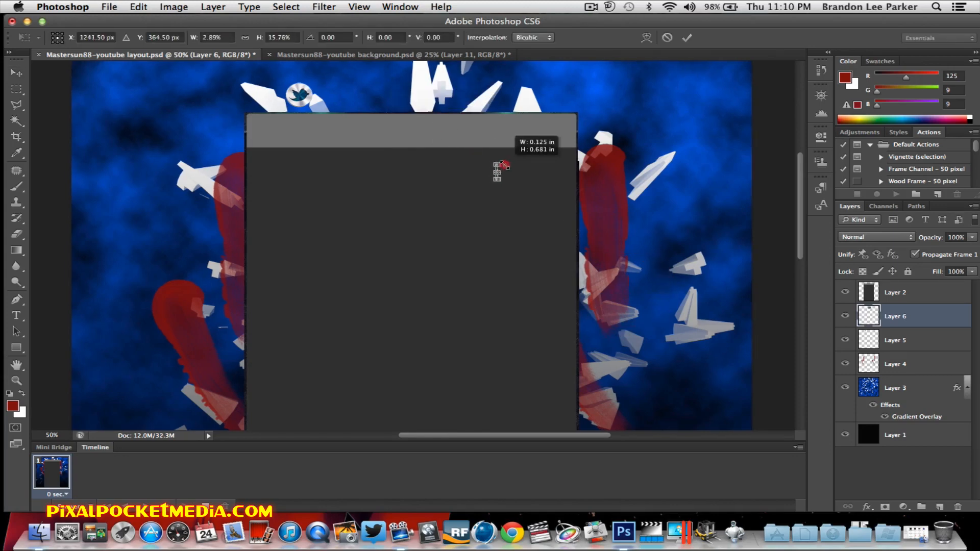
pyautogui.moveTo(500, 168); pyautogui.dragTo(509, 168)
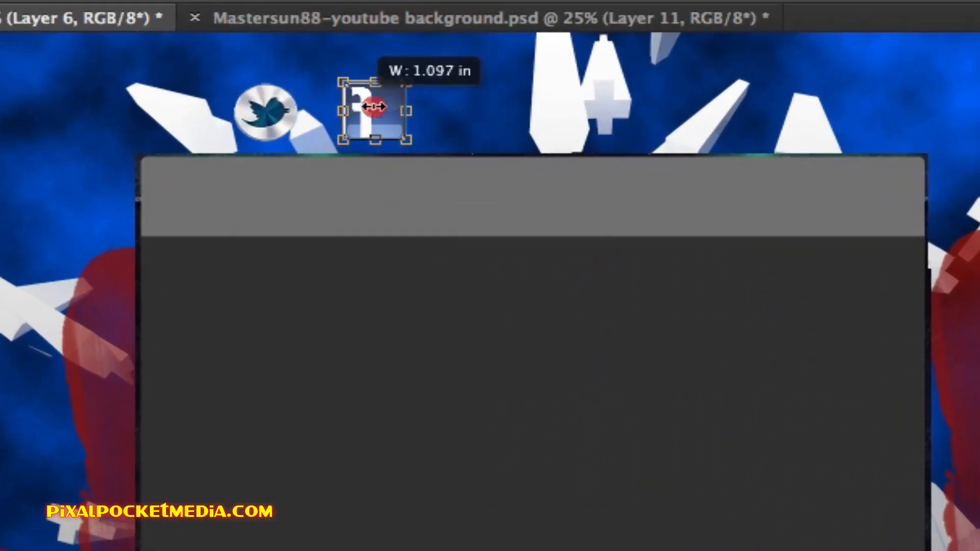
pyautogui.moveTo(375, 106); pyautogui.dragTo(484, 103)
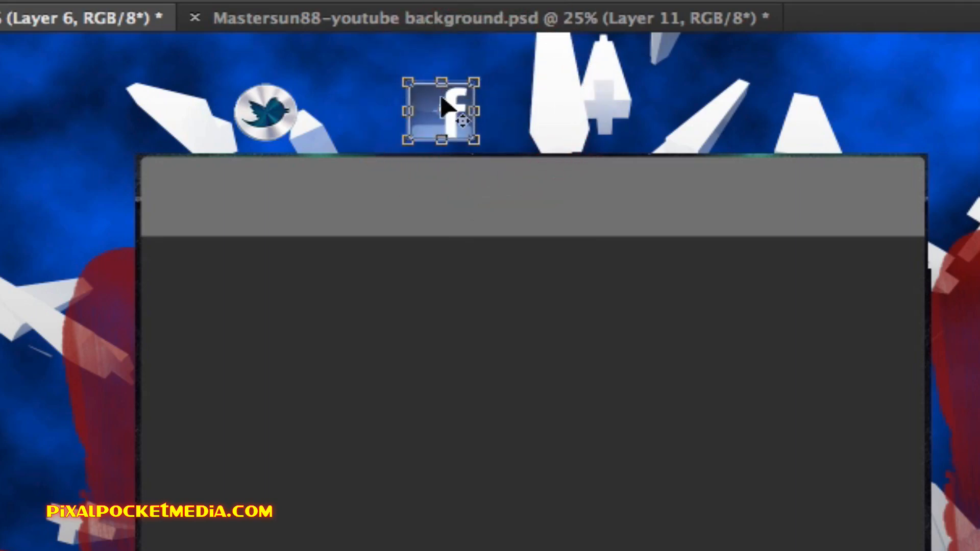
pyautogui.moveTo(442, 109); pyautogui.dragTo(362, 109)
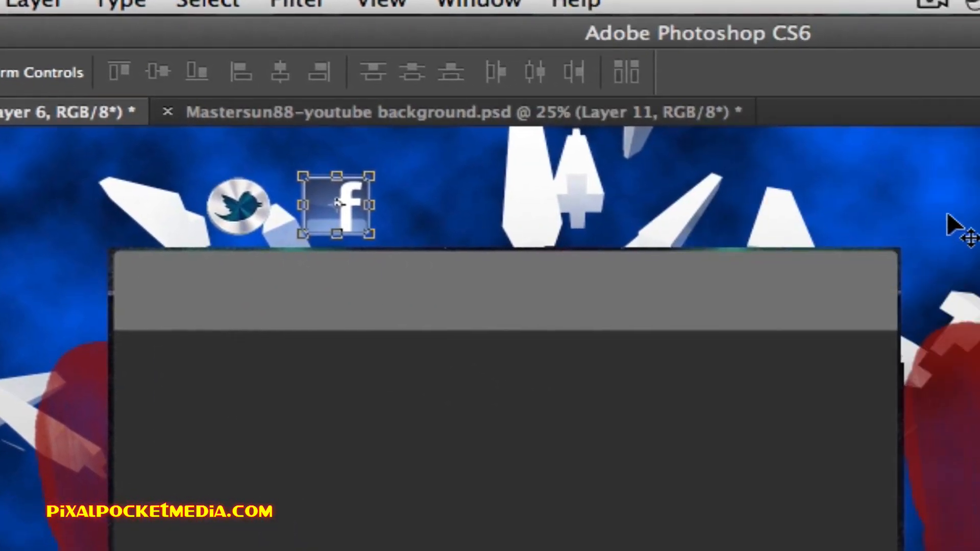
pyautogui.moveTo(182, 265)
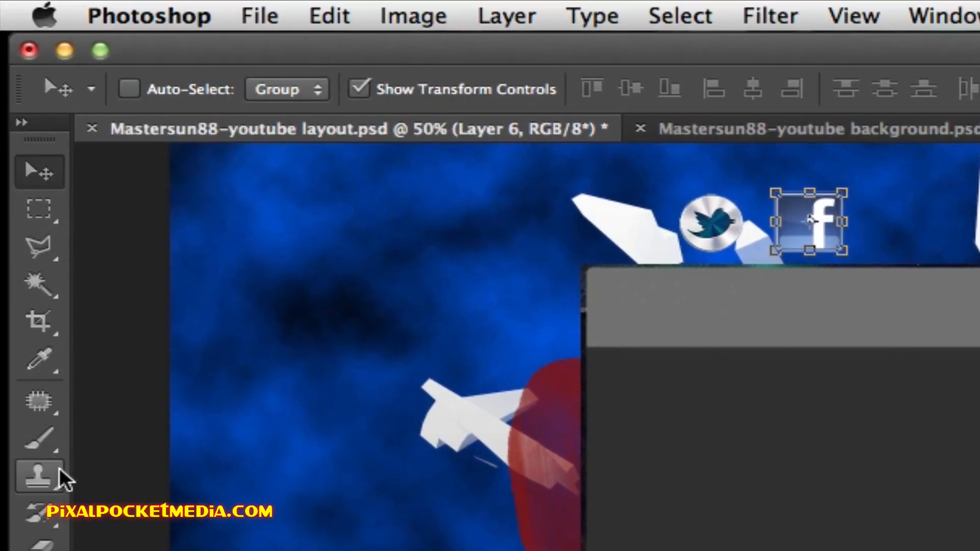
pyautogui.moveTo(49, 280)
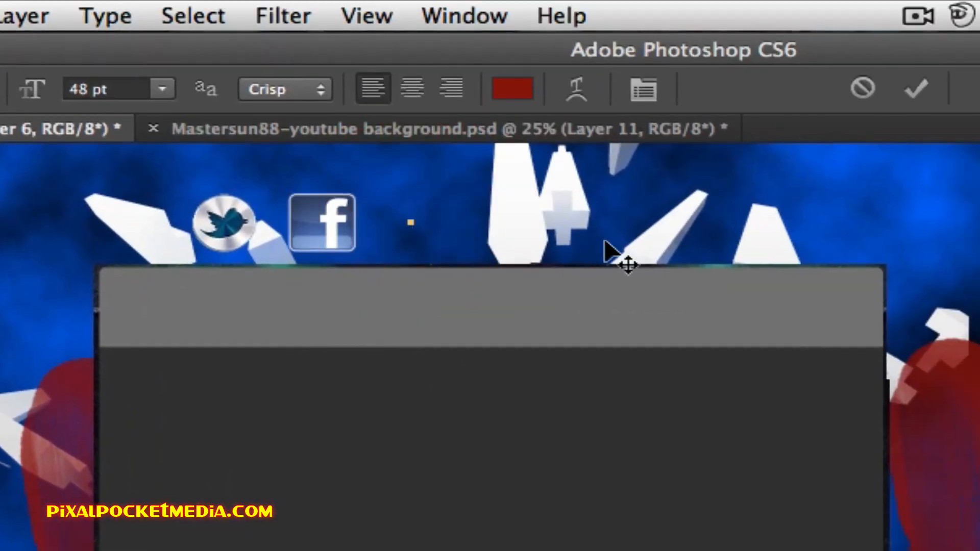
# Type 'Mastersun' as red text right of the Facebook logo and choose its typeface
pyautogui.write('Mas')
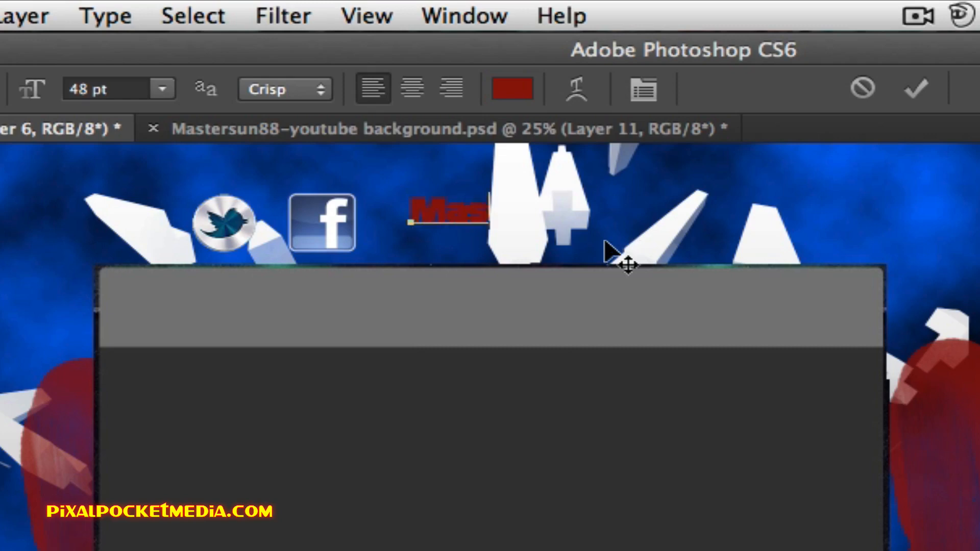
pyautogui.write('ter')
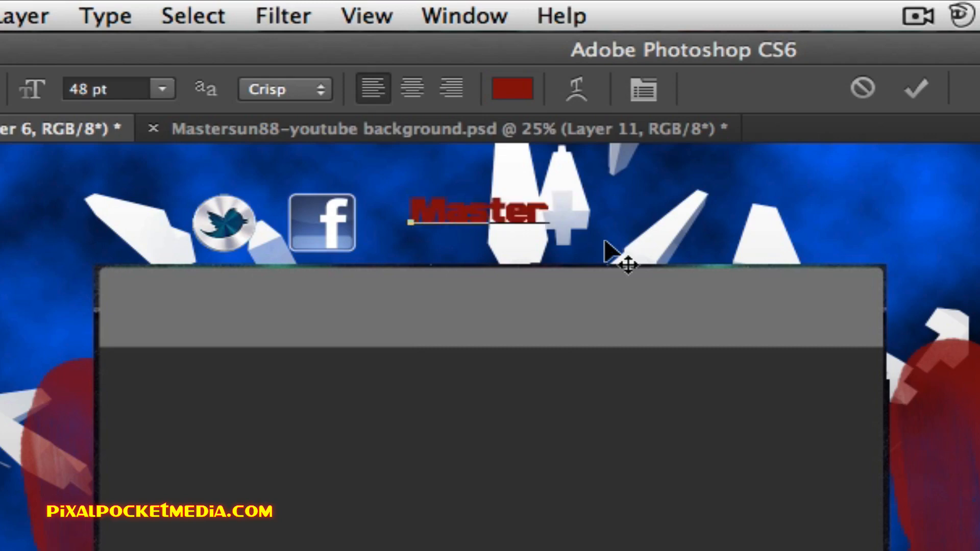
pyautogui.write('sun')
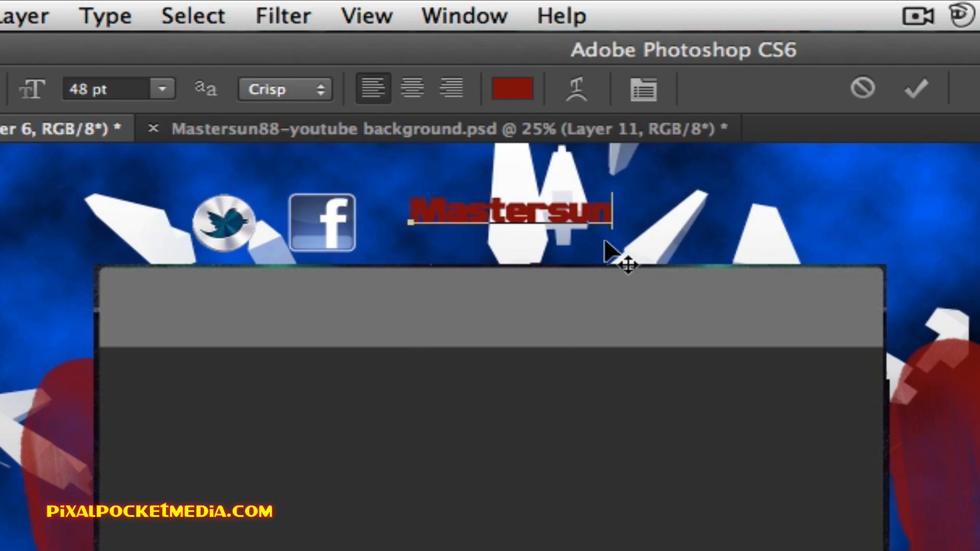
pyautogui.write('88')
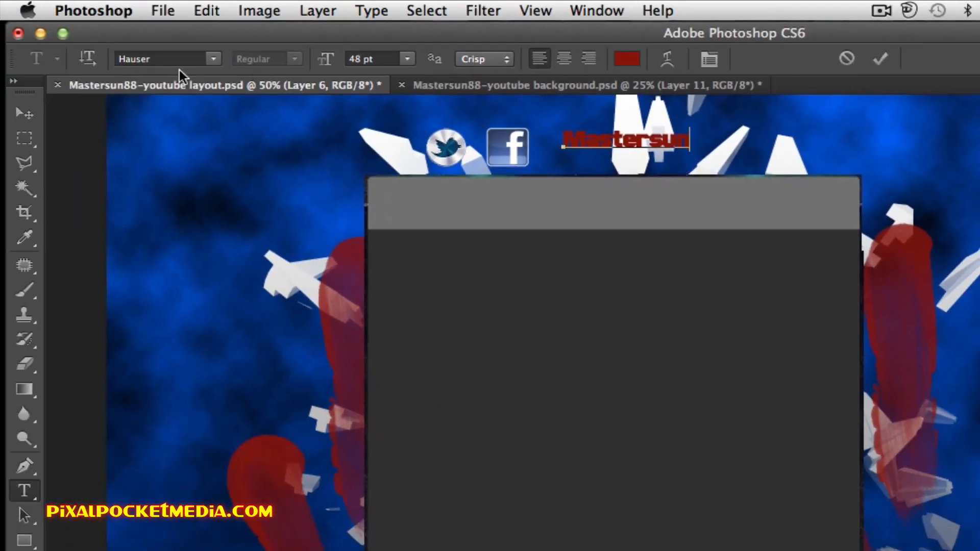
pyautogui.click(22, 113)
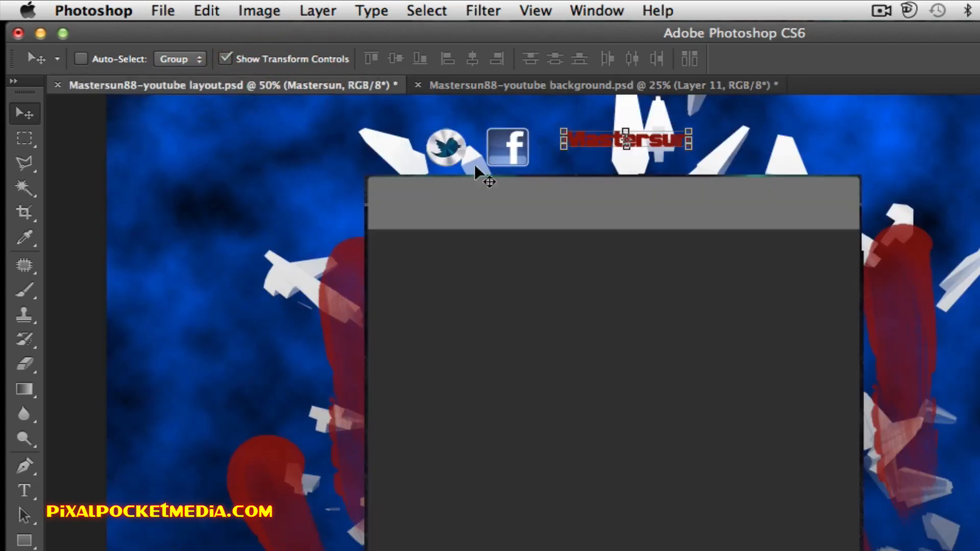
pyautogui.moveTo(775, 152)
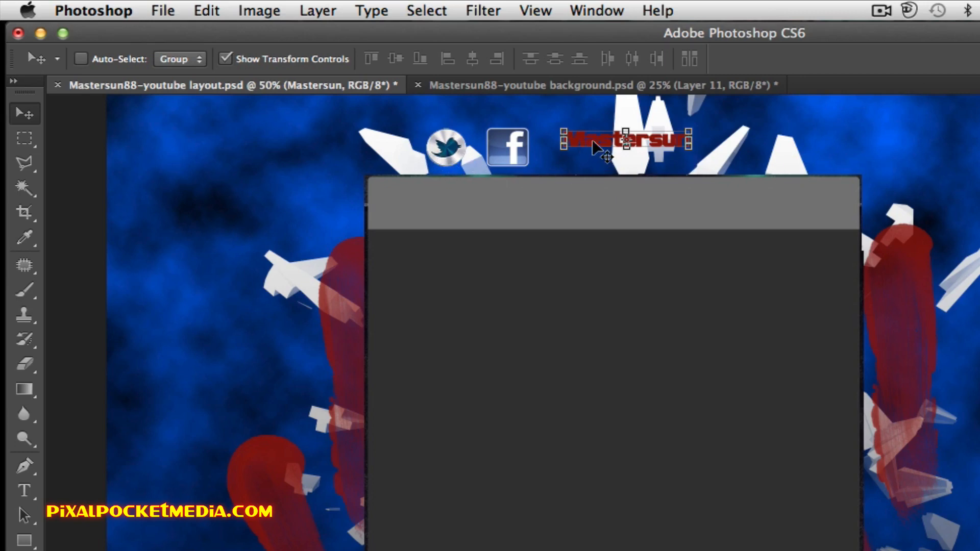
# Free-transform the Mastersun text larger and flatter to span the area right of the icons
pyautogui.moveTo(683, 138); pyautogui.dragTo(728, 163)
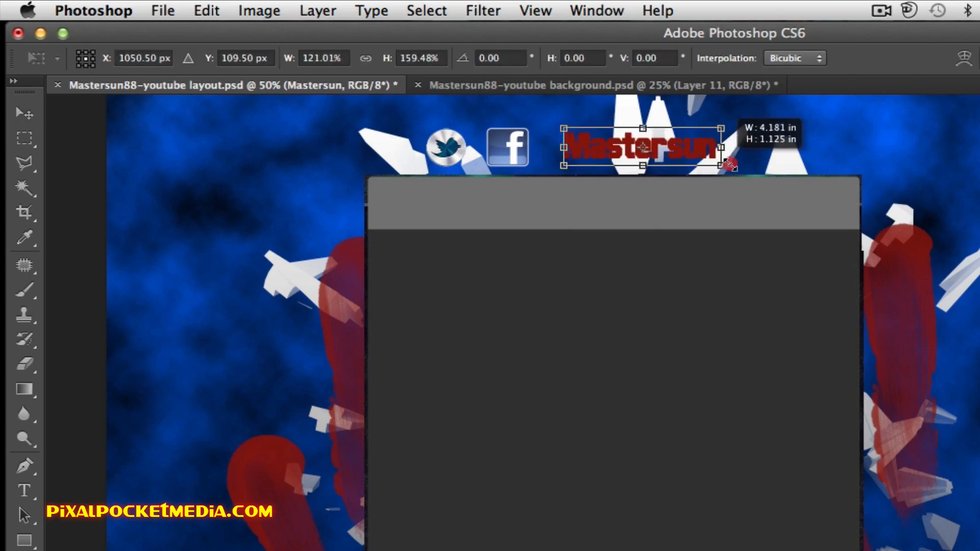
pyautogui.moveTo(724, 163); pyautogui.dragTo(803, 152)
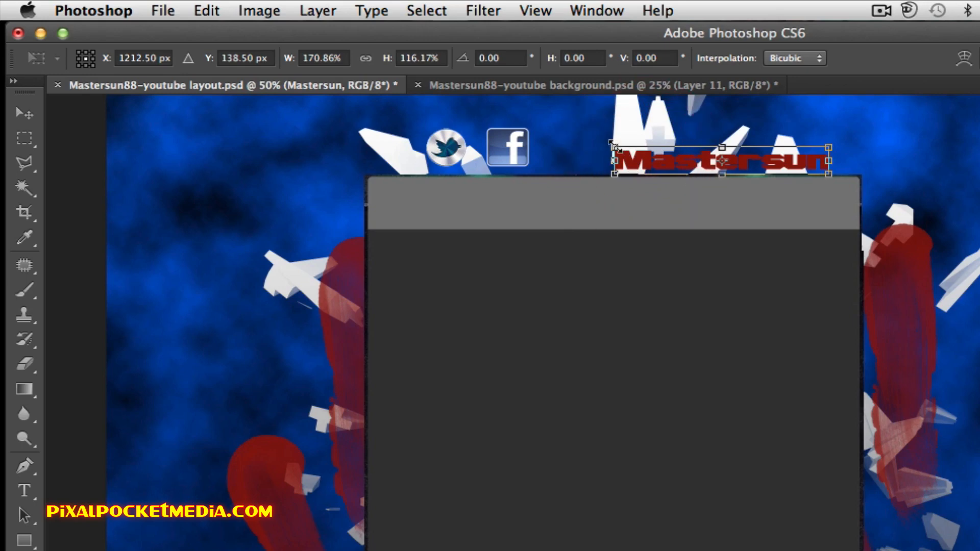
pyautogui.moveTo(616, 148); pyautogui.dragTo(627, 155)
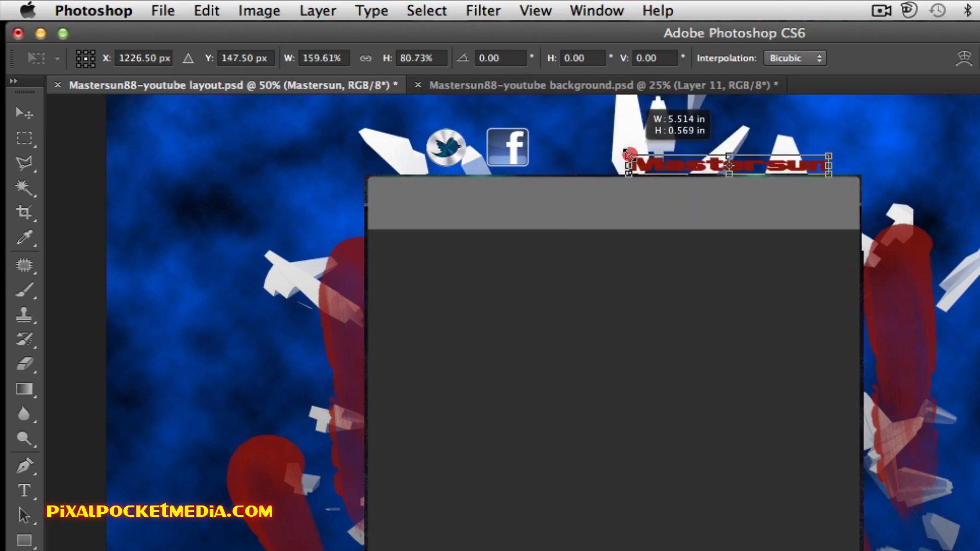
pyautogui.moveTo(725, 165); pyautogui.dragTo(681, 148)
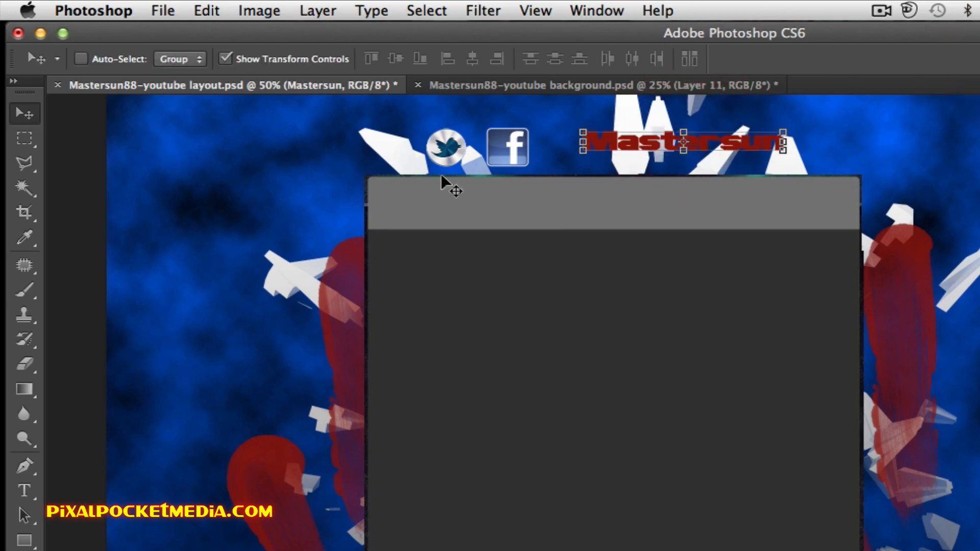
pyautogui.moveTo(445, 168)
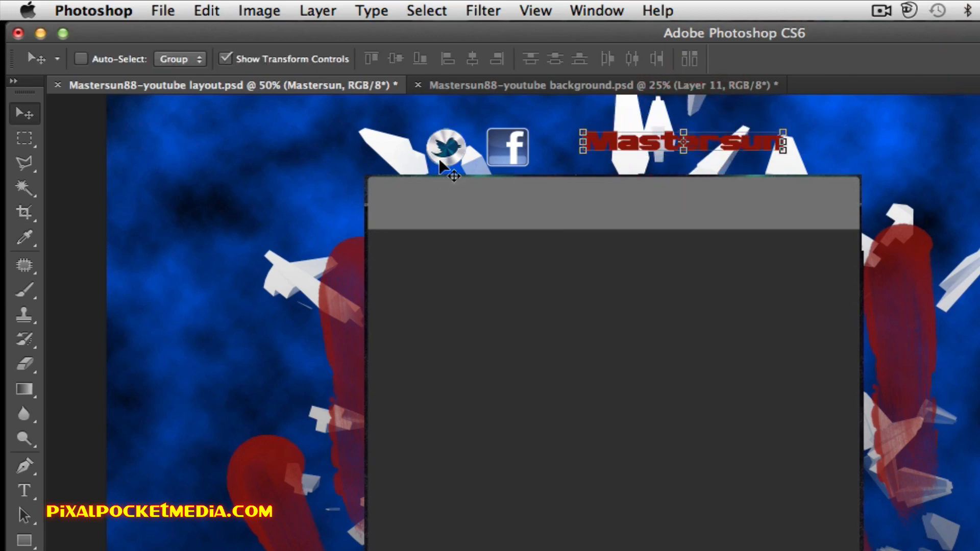
pyautogui.moveTo(500, 173)
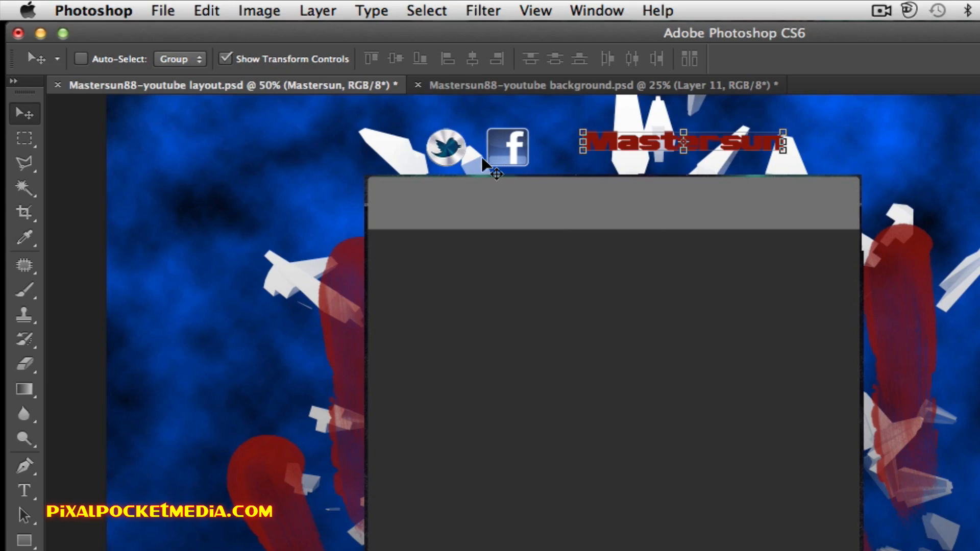
pyautogui.moveTo(553, 162)
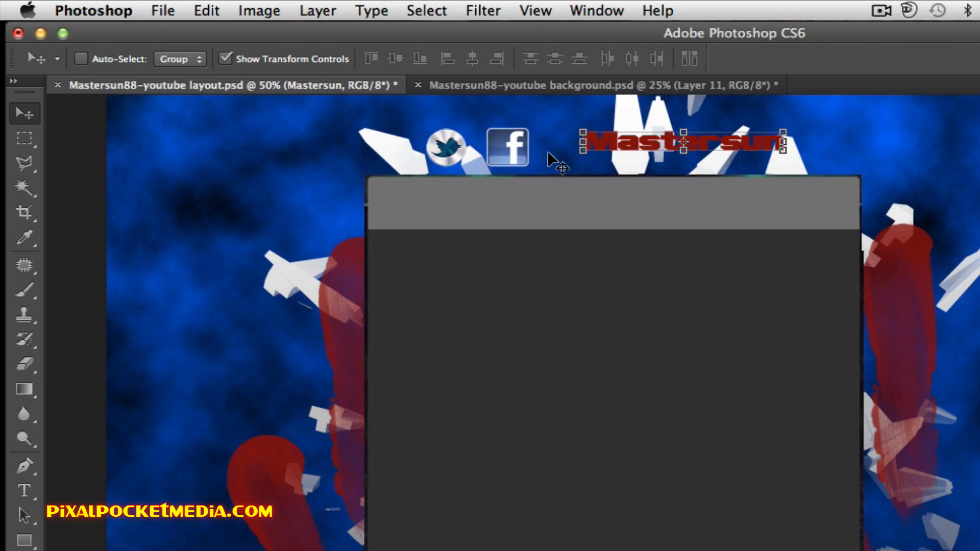
pyautogui.moveTo(485, 158)
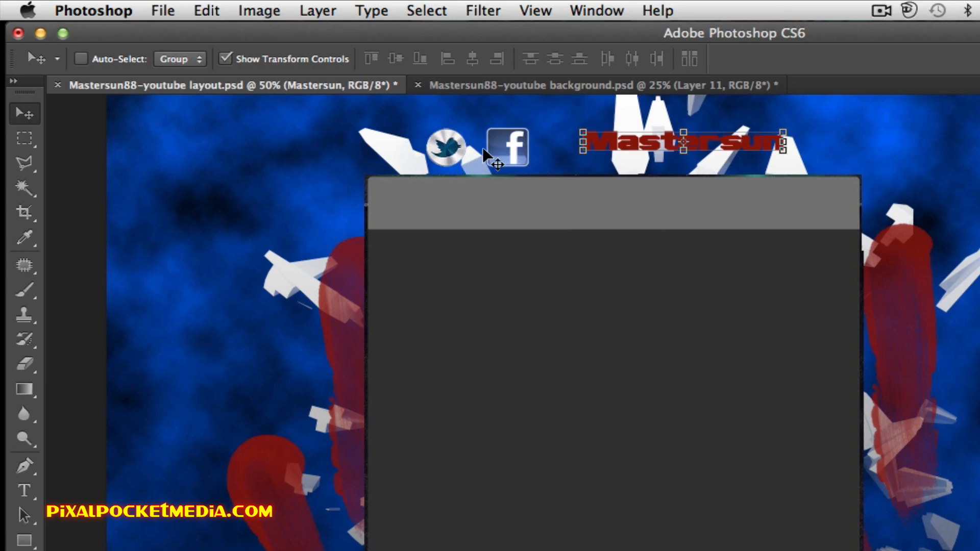
pyautogui.moveTo(548, 166)
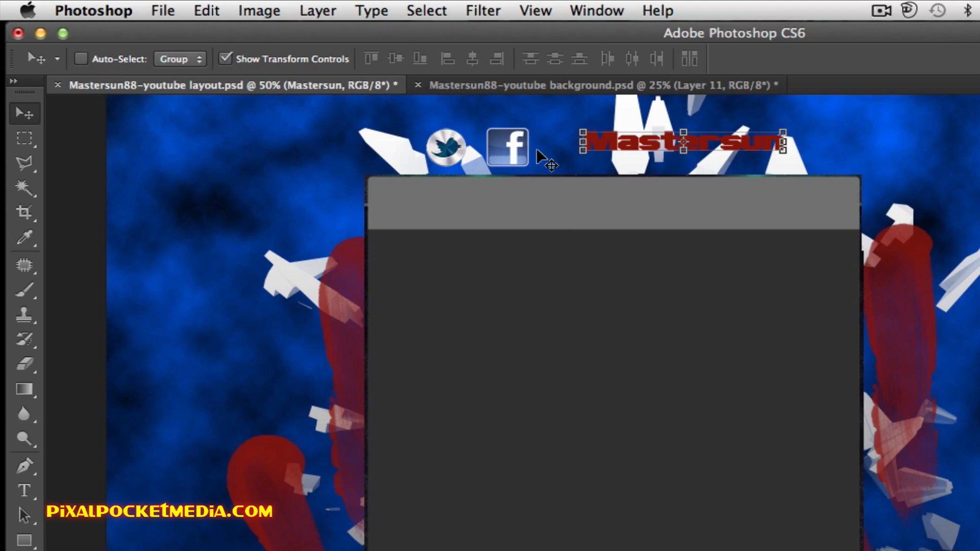
pyautogui.moveTo(543, 164)
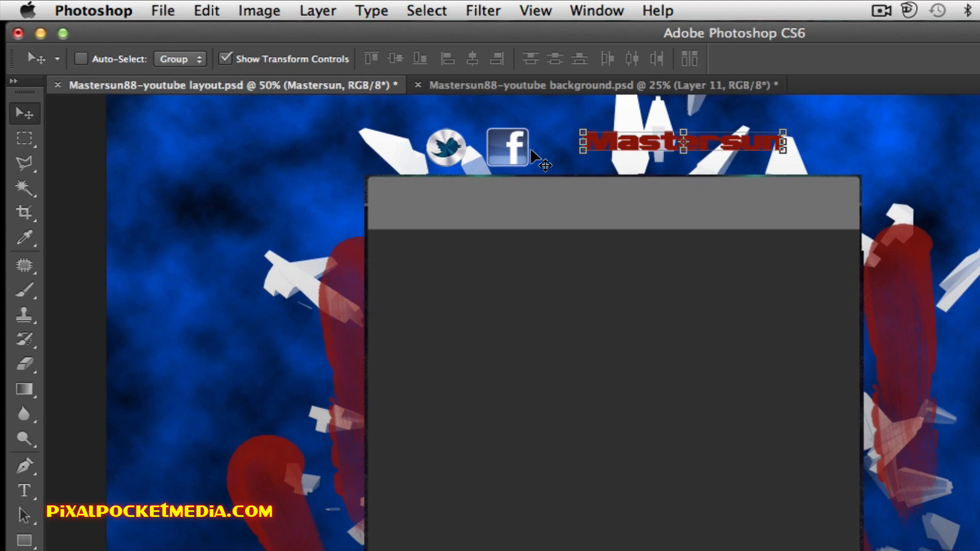
pyautogui.moveTo(550, 159)
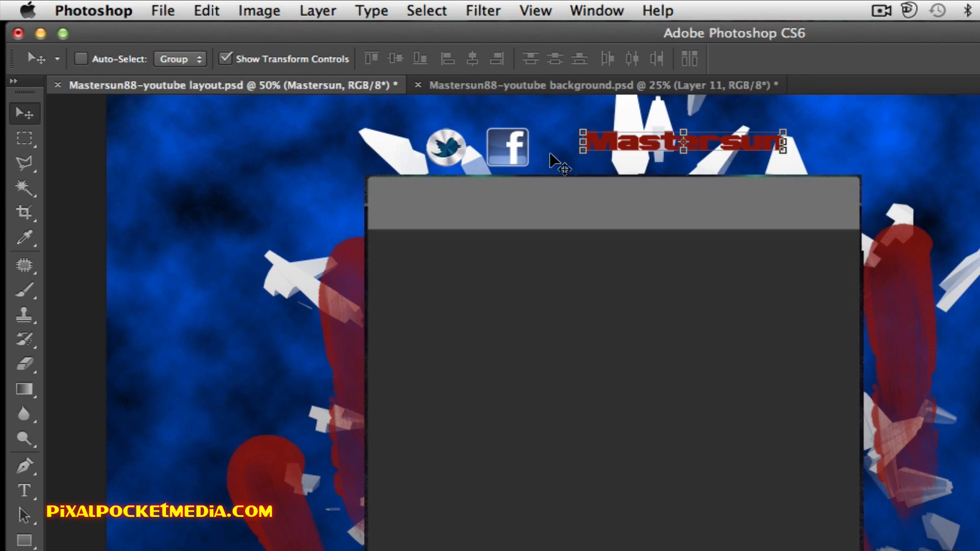
pyautogui.moveTo(515, 155)
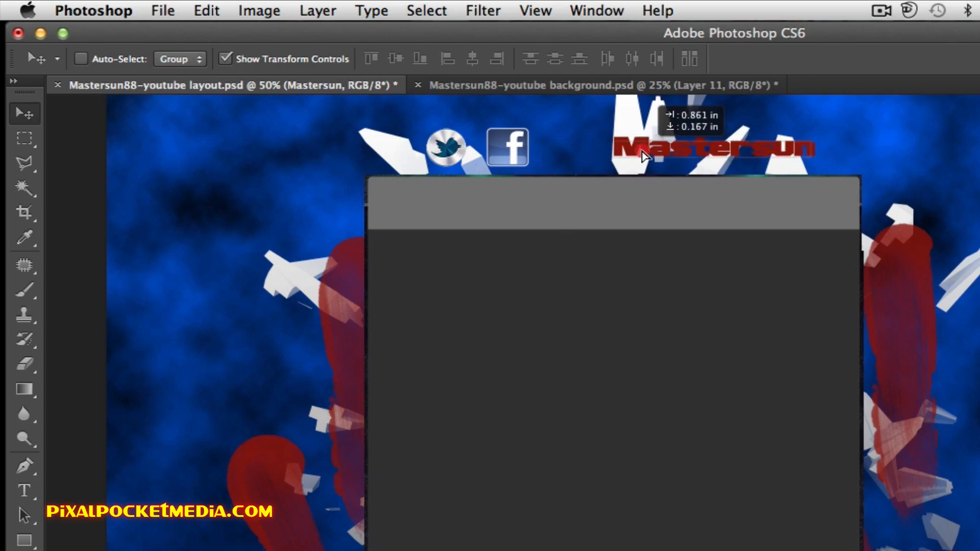
pyautogui.moveTo(644, 156); pyautogui.dragTo(669, 164)
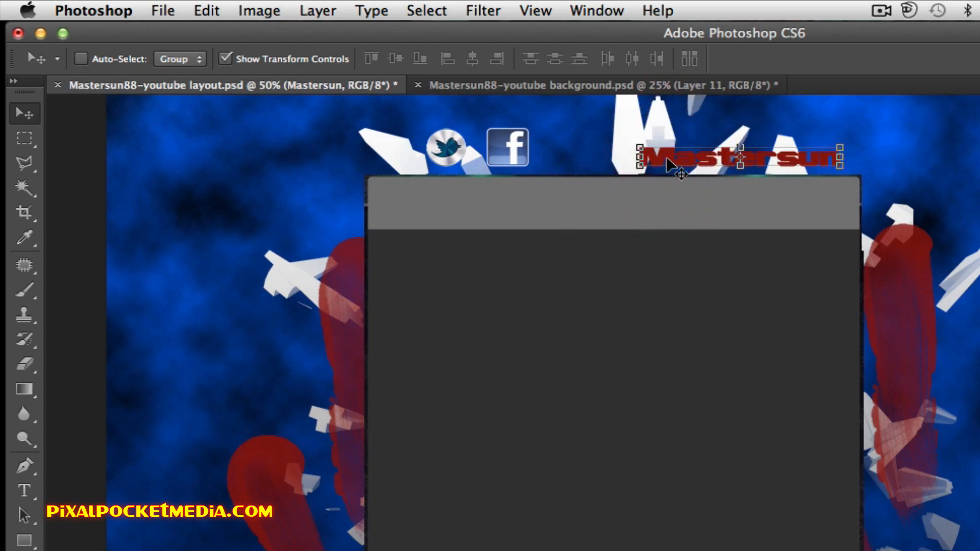
pyautogui.moveTo(644, 168)
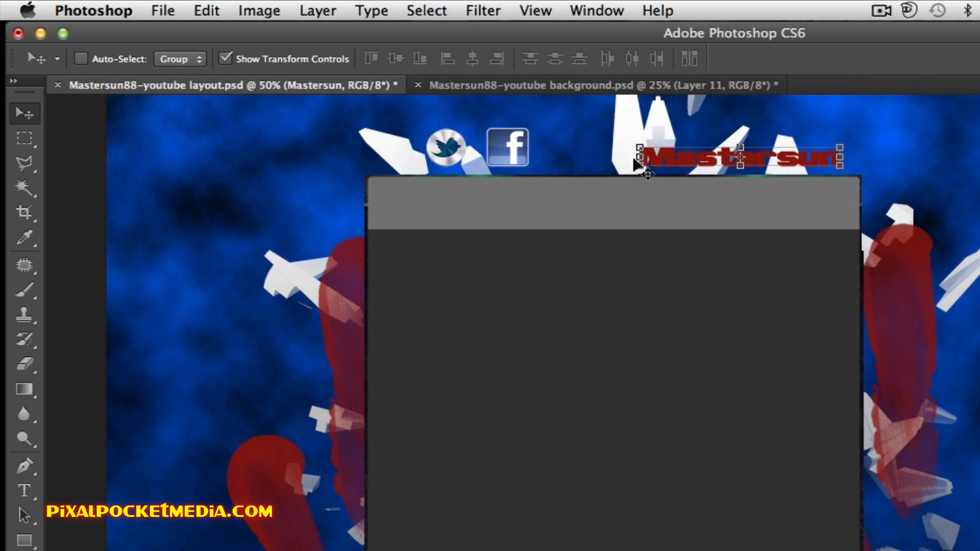
pyautogui.moveTo(519, 162)
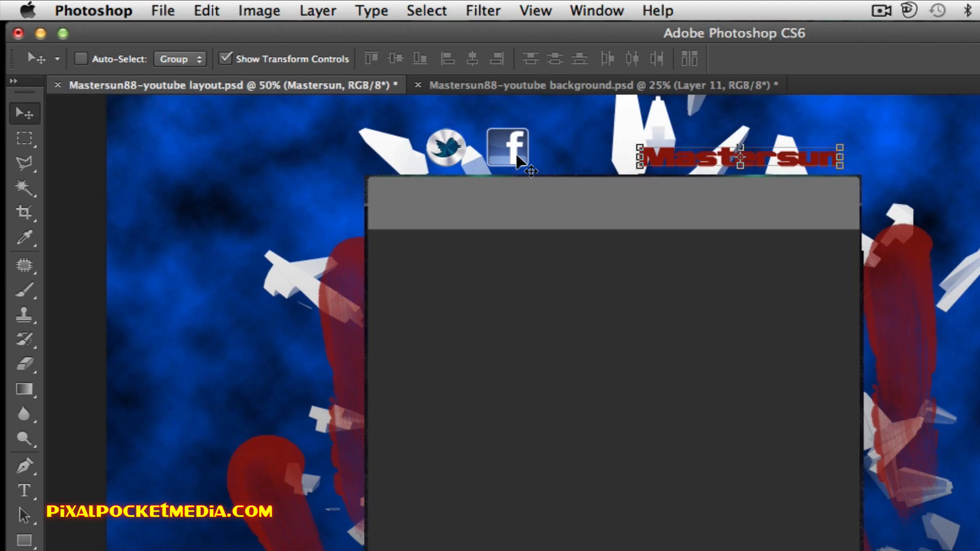
pyautogui.moveTo(443, 148)
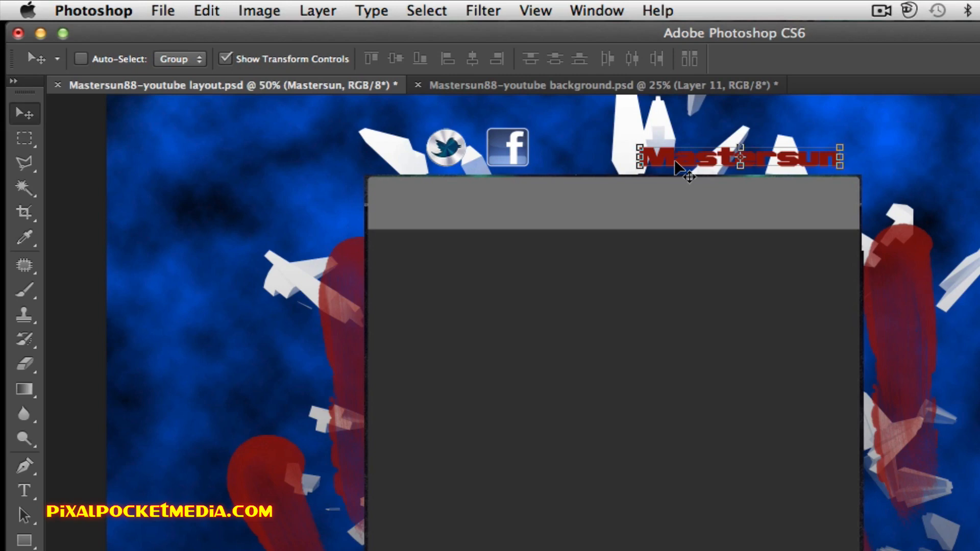
pyautogui.moveTo(705, 172)
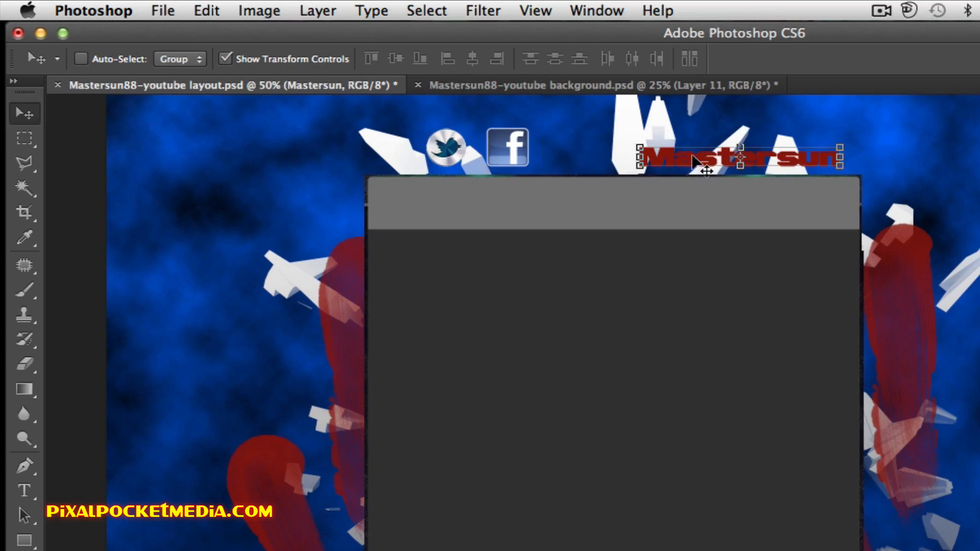
pyautogui.moveTo(476, 145)
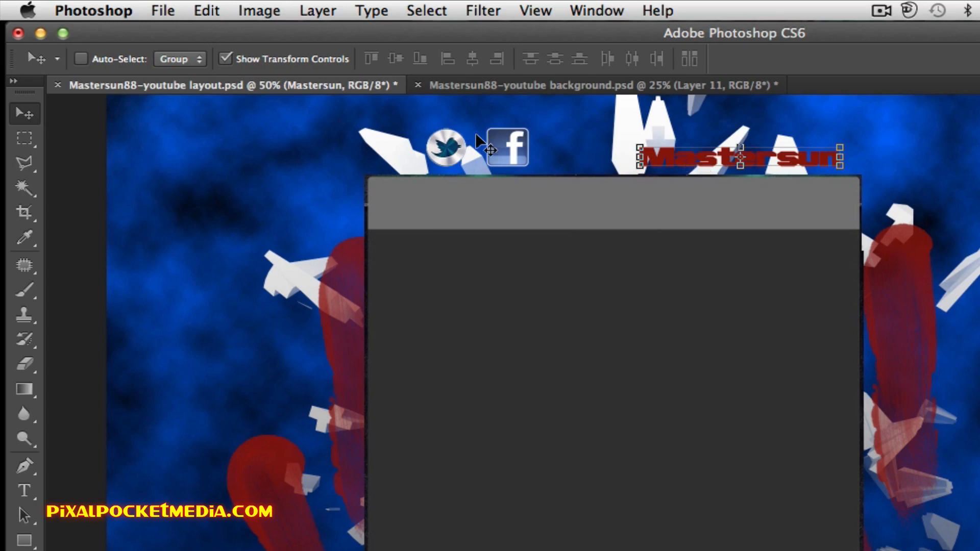
# Merge all visible layers into a single Mastersun layer with Shift+Cmd+E
pyautogui.click(22, 138)
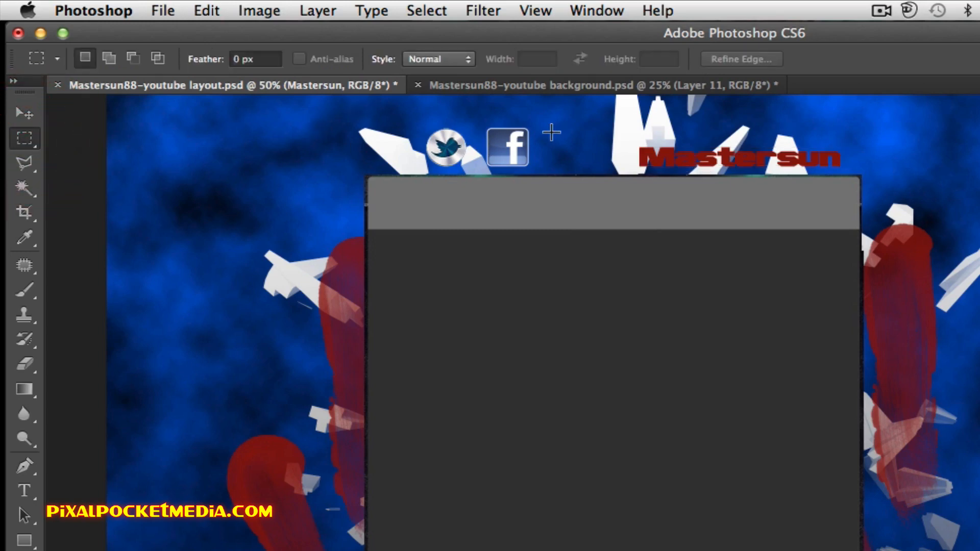
pyautogui.moveTo(274, 42)
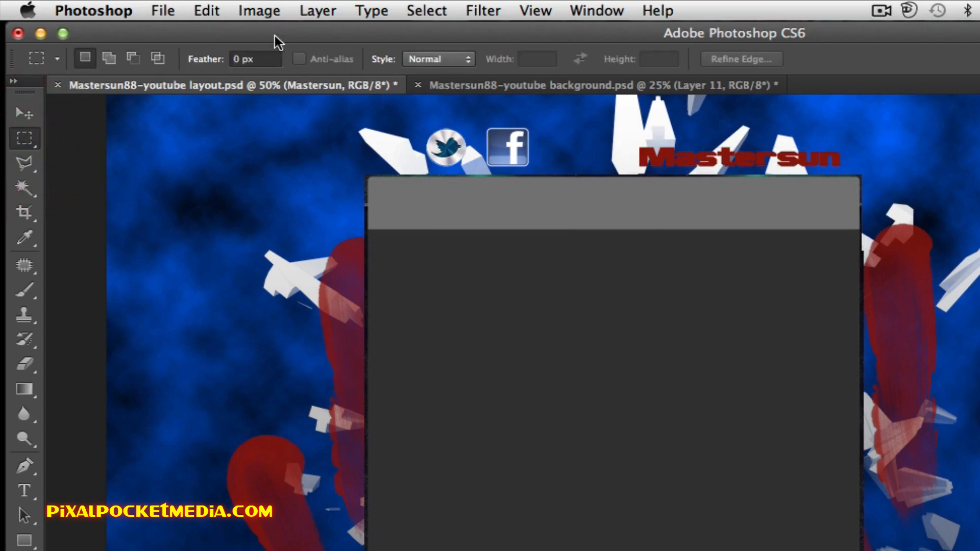
pyautogui.moveTo(453, 81)
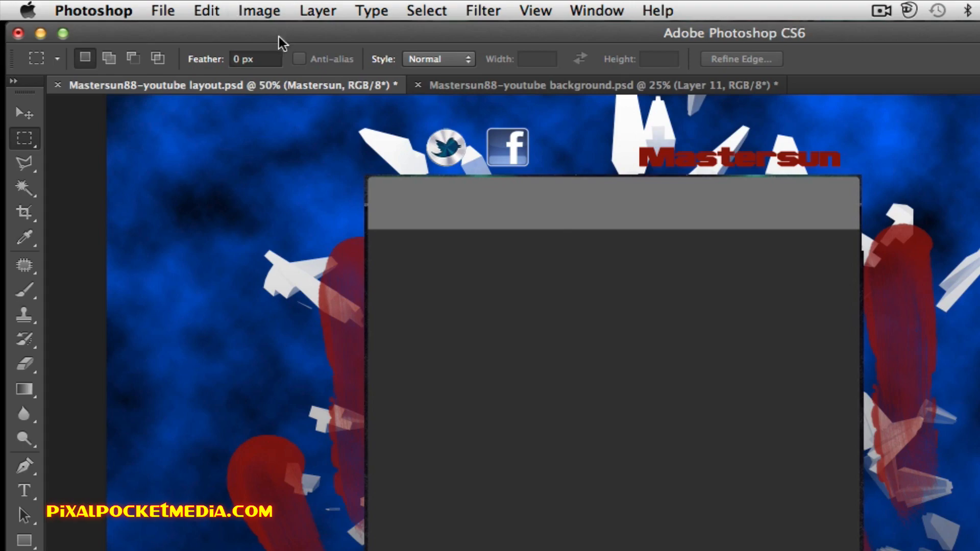
pyautogui.click(206, 10)
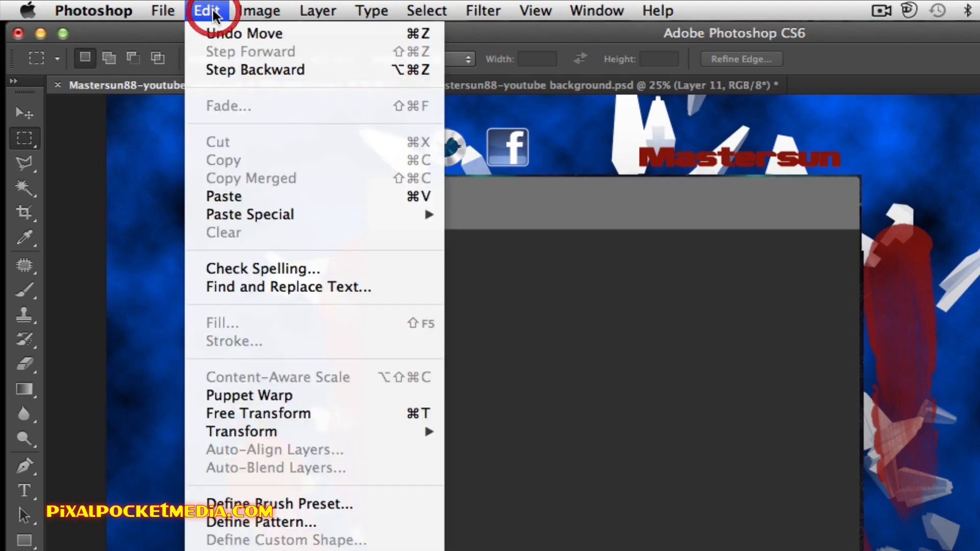
pyautogui.click(270, 8)
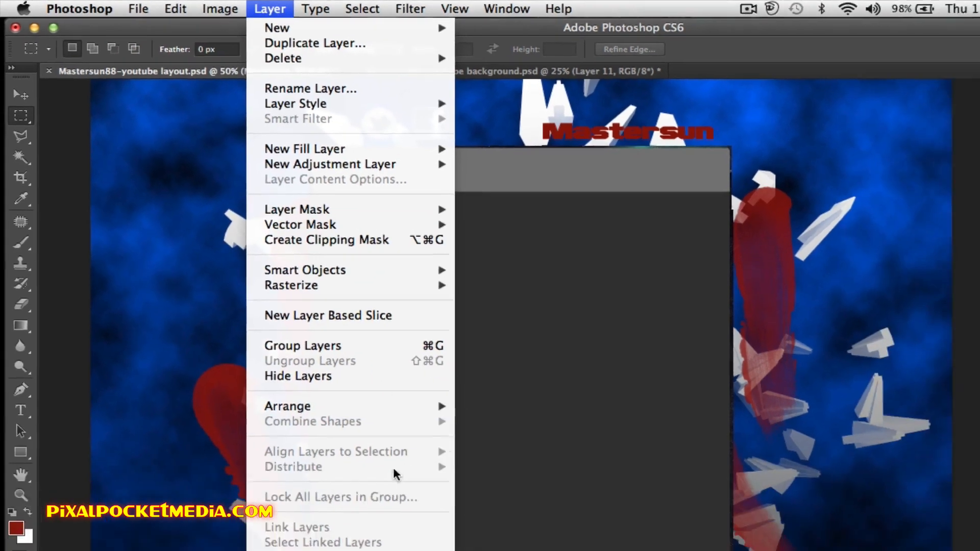
pyautogui.press('Escape')
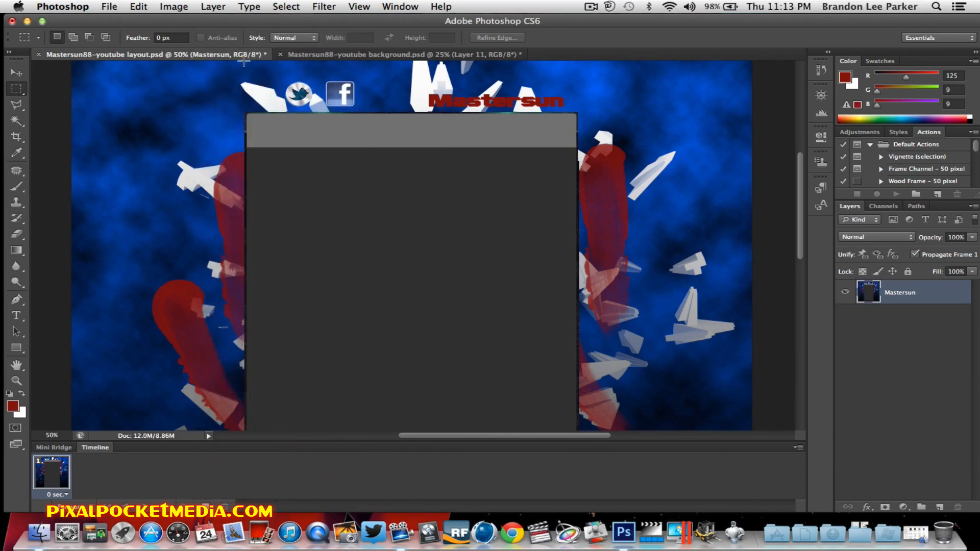
# Marquee-select the top strip with the social icons and Mastersun name and copy it
pyautogui.moveTo(245, 61); pyautogui.dragTo(321, 111)
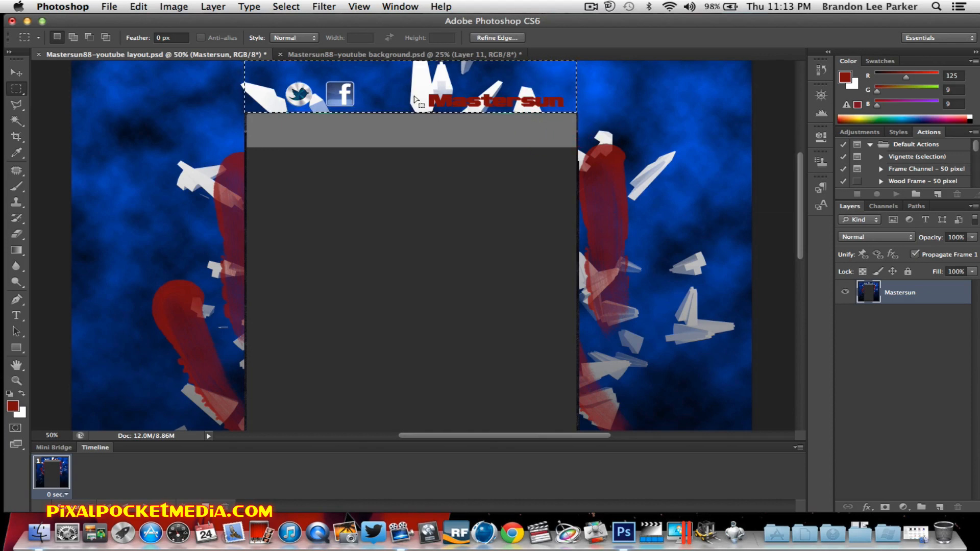
pyautogui.click(138, 6)
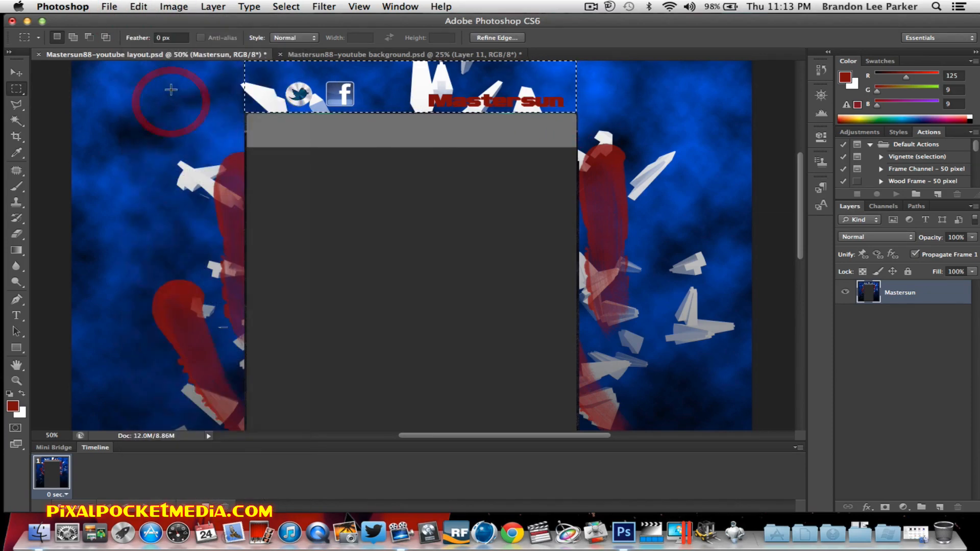
# Create a new transparent document of 970 × 150 pixels
pyautogui.click(107, 6)
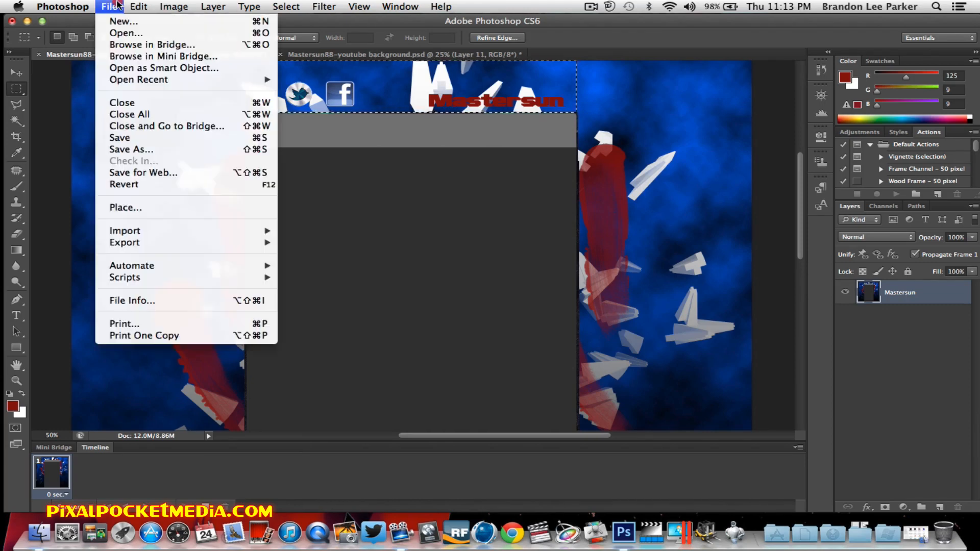
pyautogui.click(124, 21)
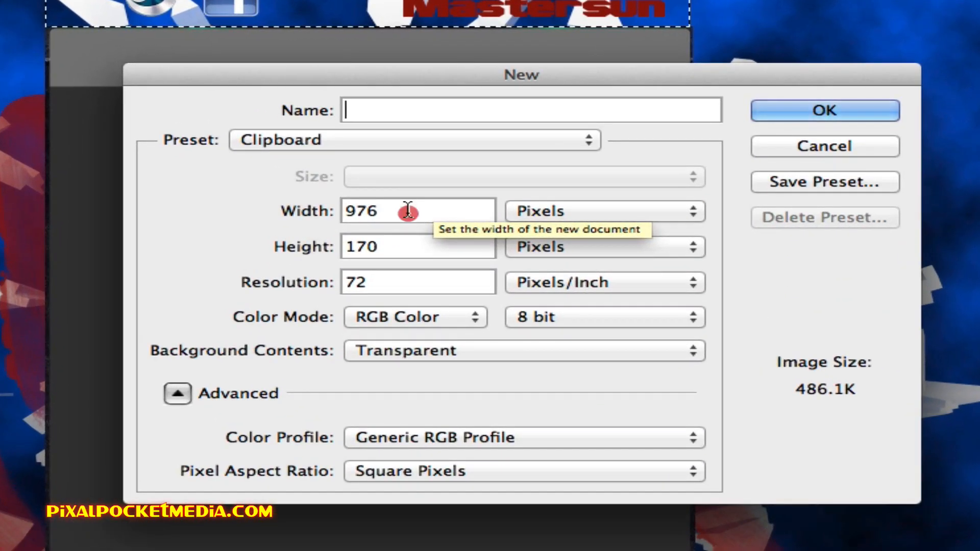
pyautogui.moveTo(436, 211)
pyautogui.write('970')
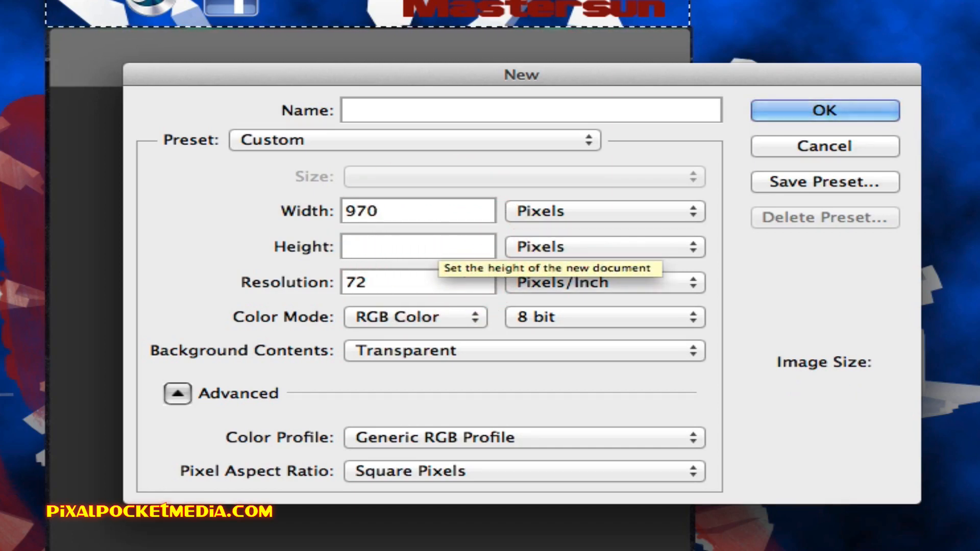
pyautogui.write('150')
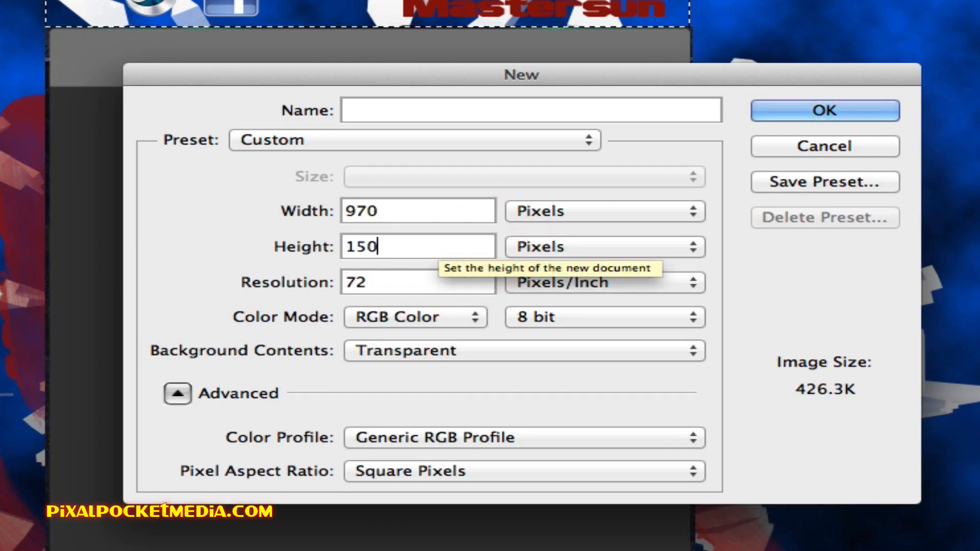
pyautogui.click(826, 109)
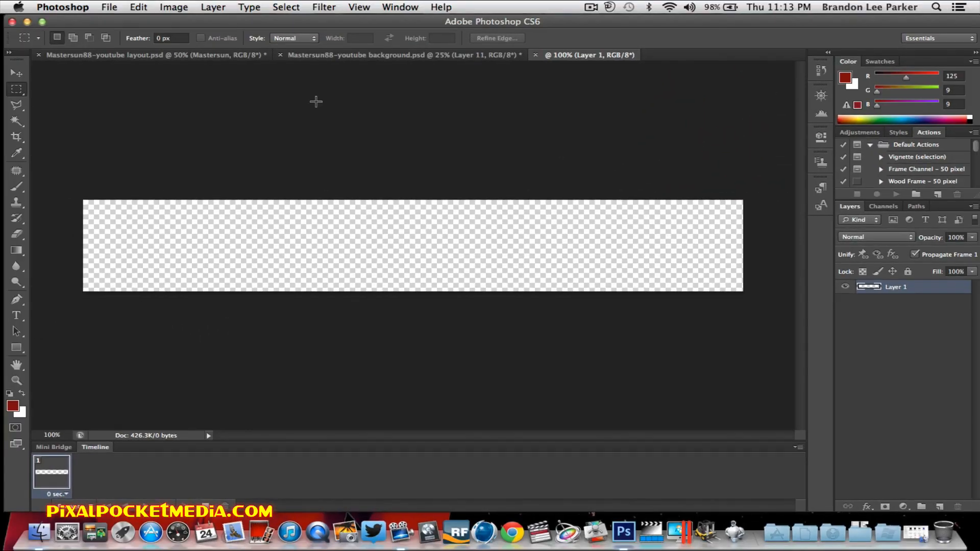
# Paste the copied icon and name strip into the banner, then return to the layout document
pyautogui.click(138, 8)
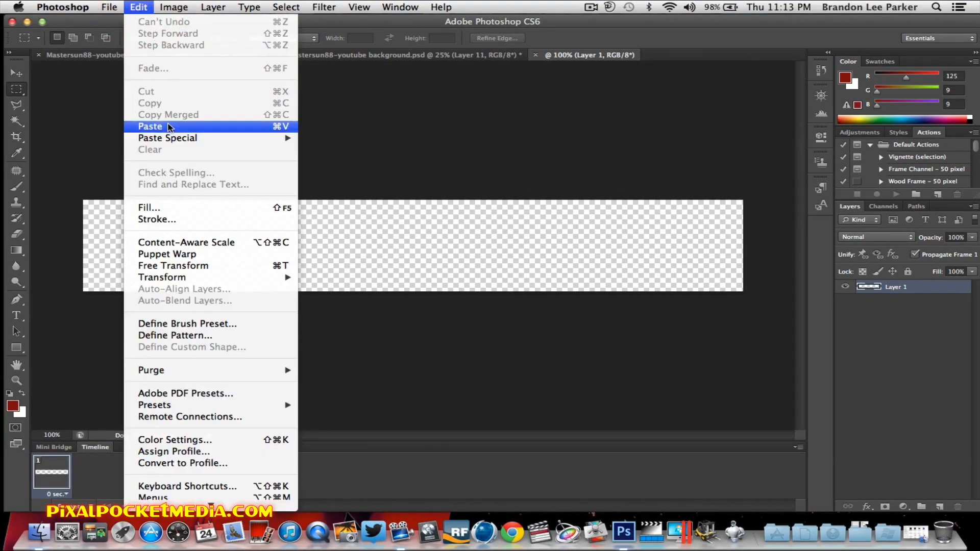
pyautogui.click(150, 127)
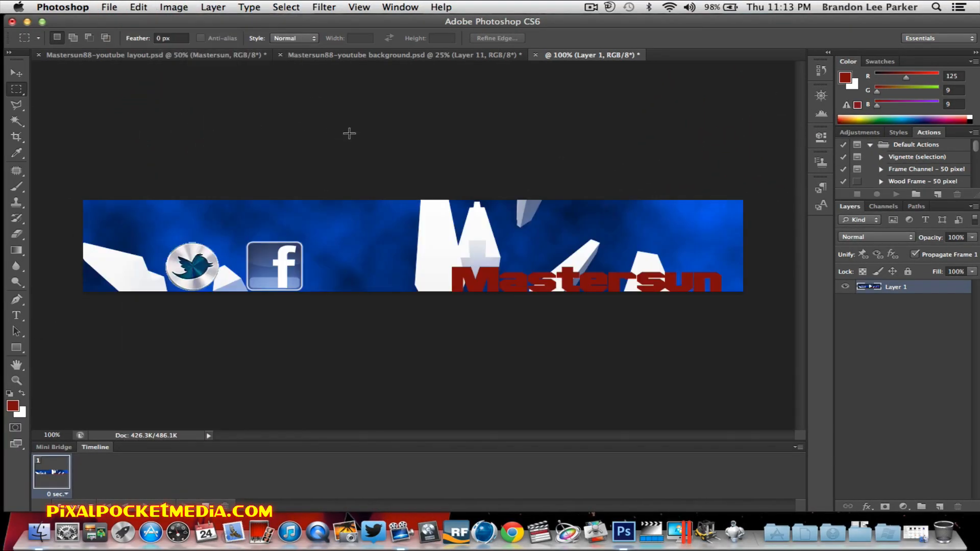
pyautogui.moveTo(530, 84)
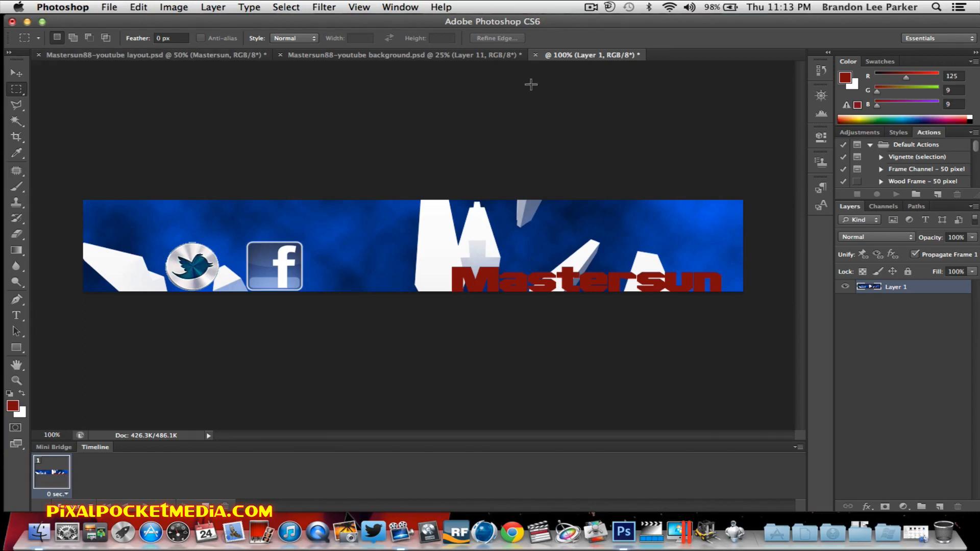
pyautogui.click(122, 54)
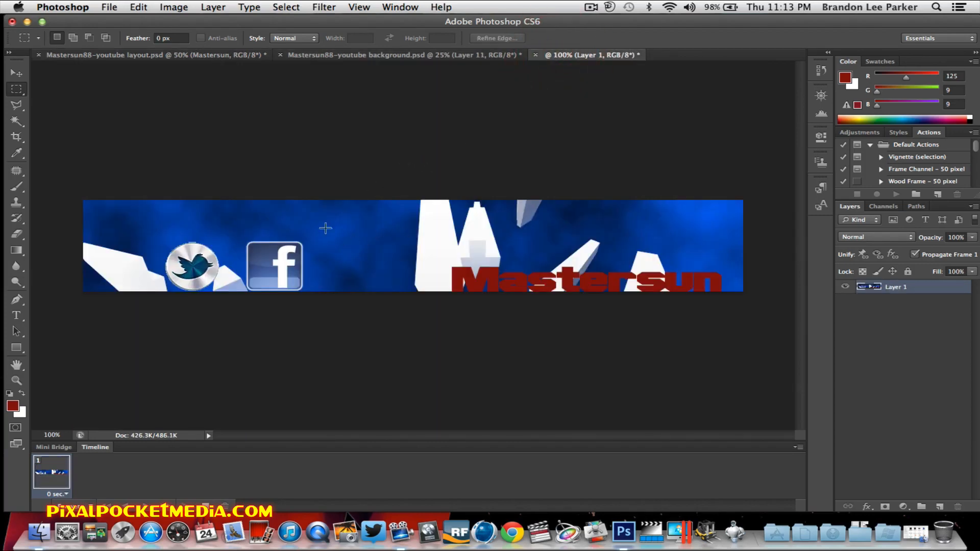
pyautogui.moveTo(157, 63)
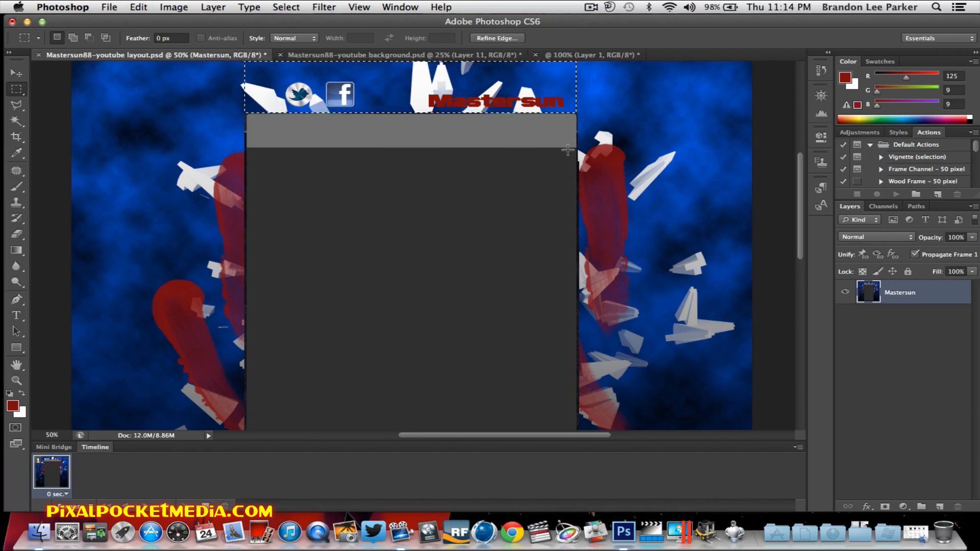
pyautogui.moveTo(610, 118)
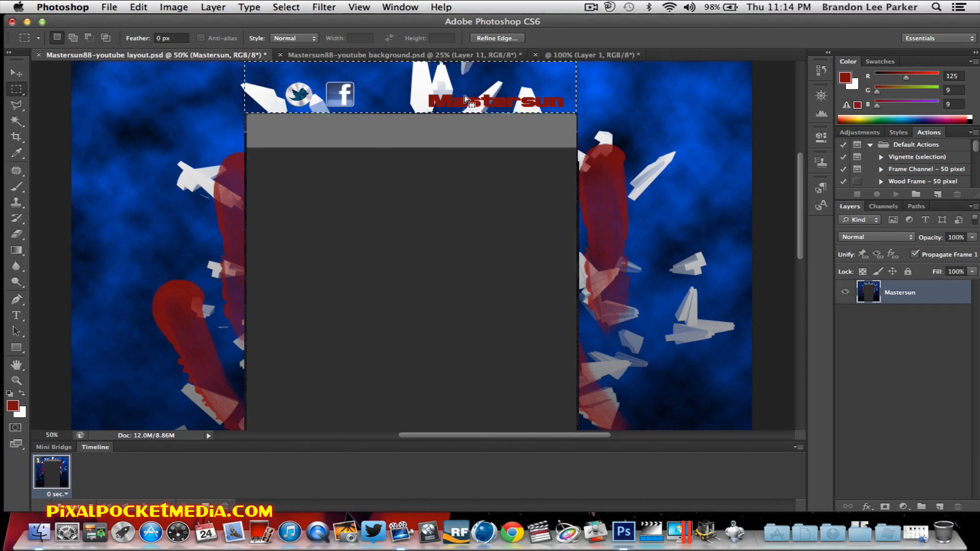
pyautogui.scroll(-3)
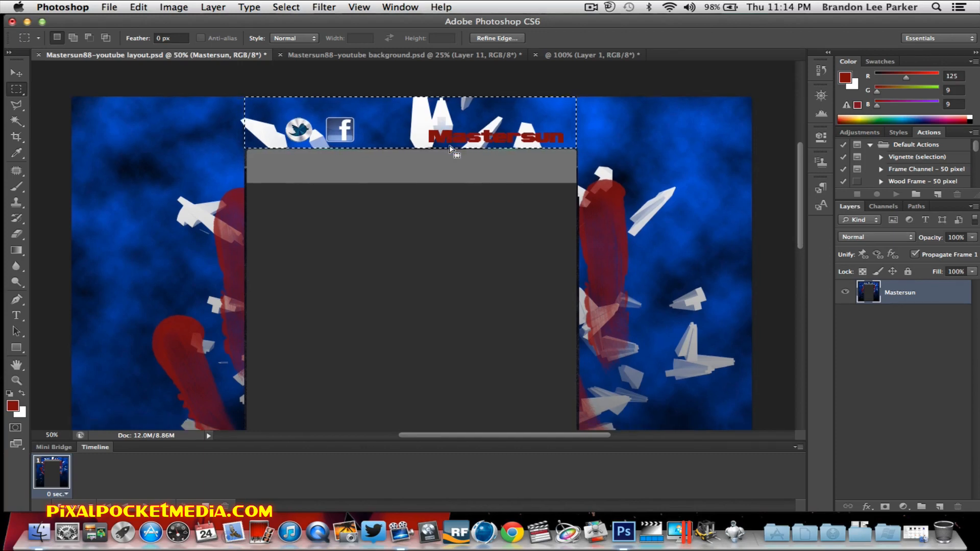
pyautogui.scroll(-3)
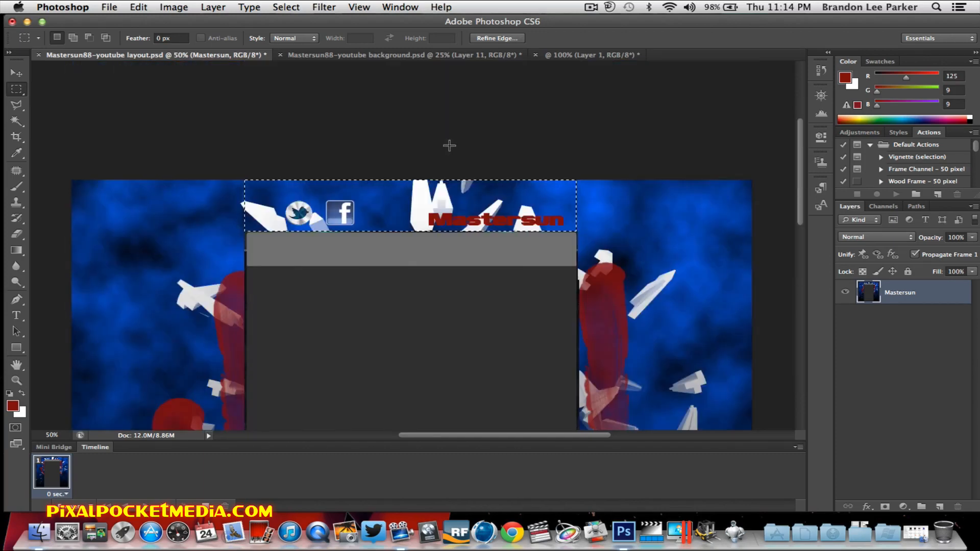